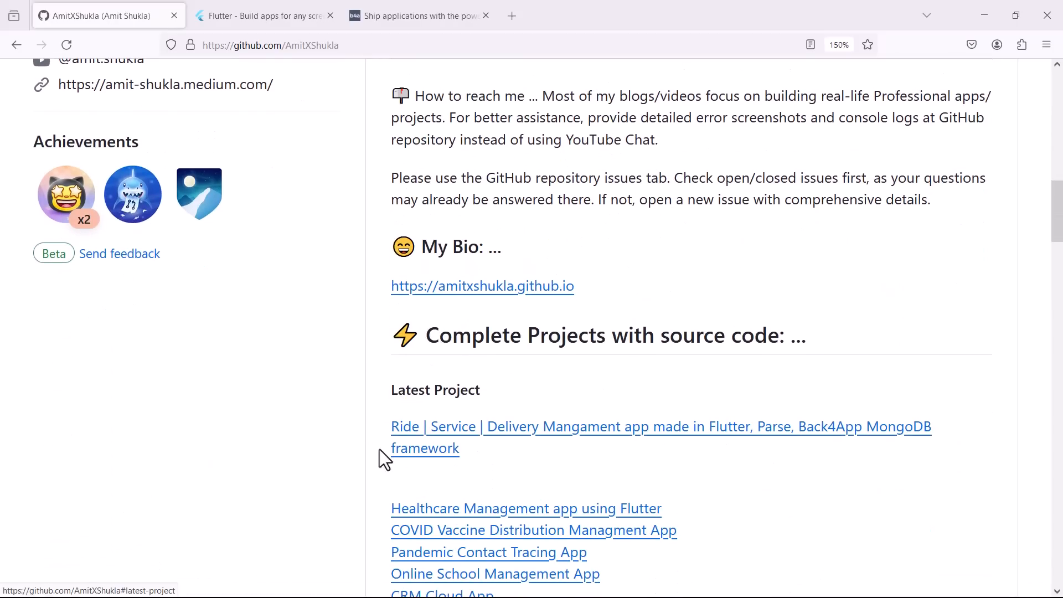
mouse_move(467, 438)
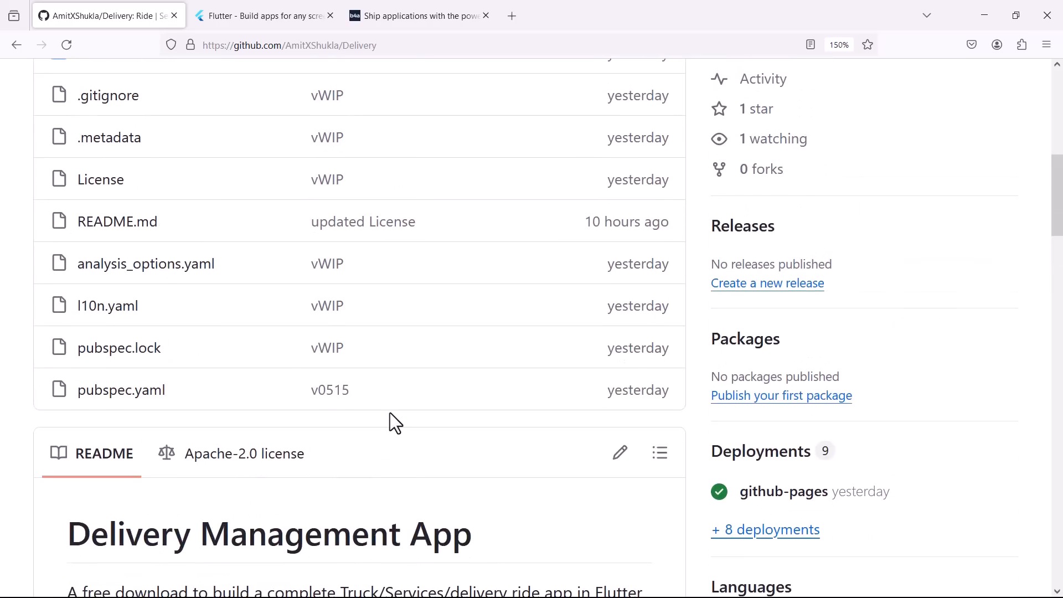
Scroll down the Delivery repository page to its README and Apache-2.0 license
scroll(down, 3)
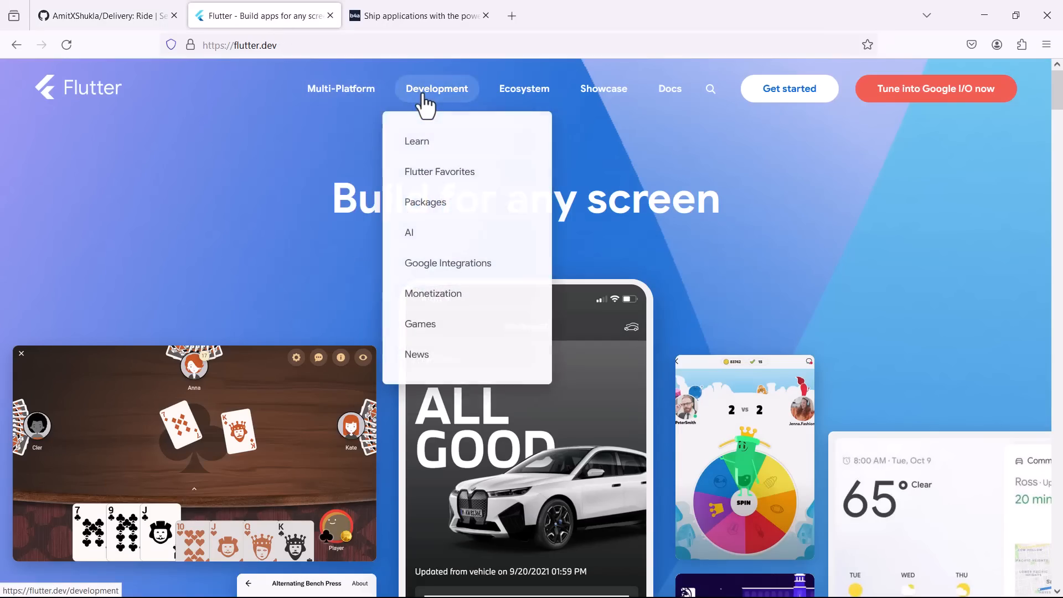
View the Back4App site, return to the repo, and launch the live Deliverify app from its GitHub Pages link
click(419, 14)
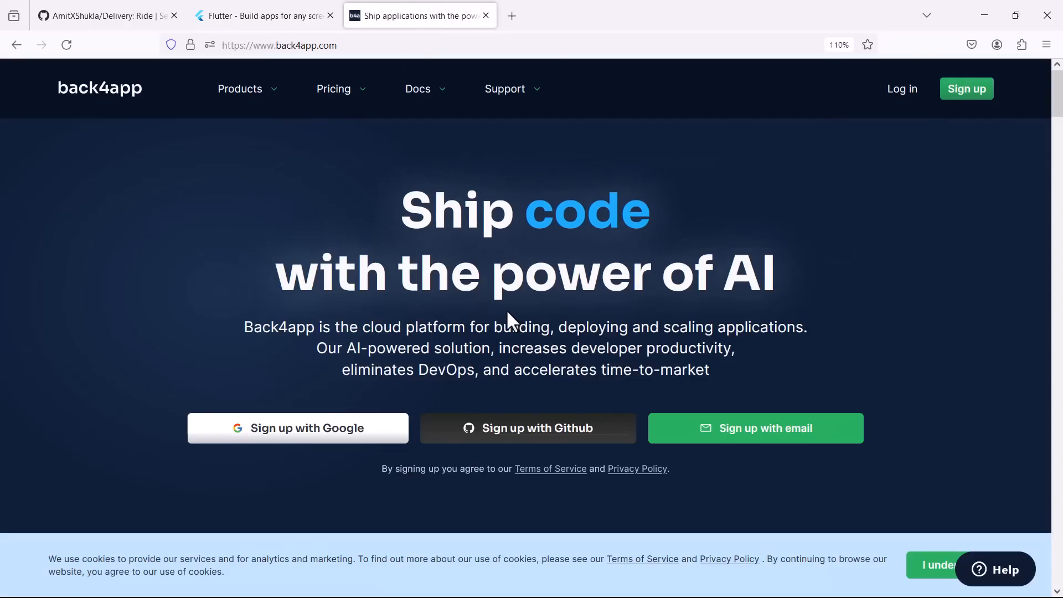
click(101, 14)
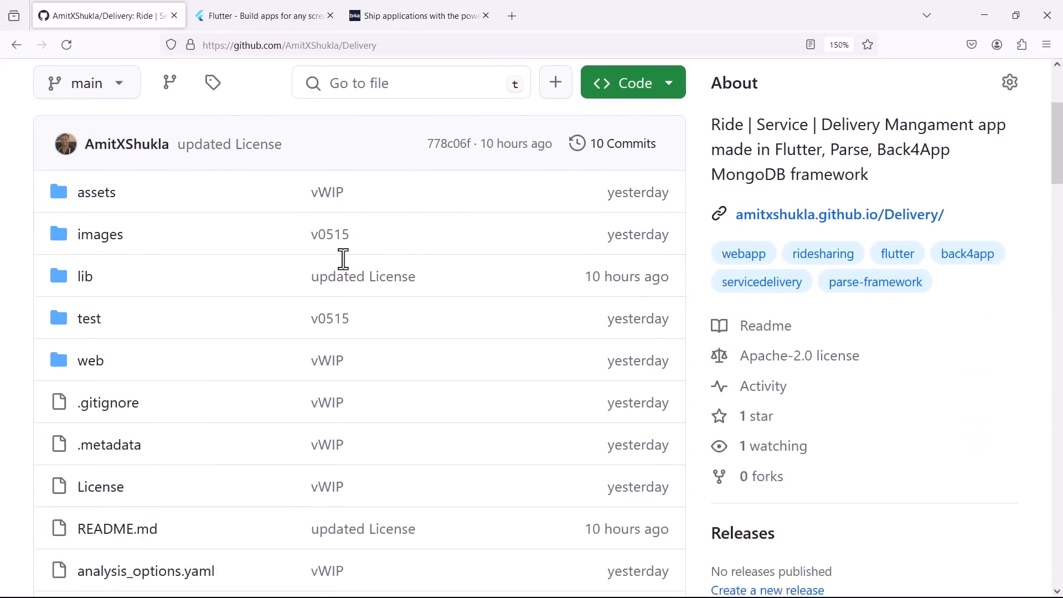
scroll(down, 3)
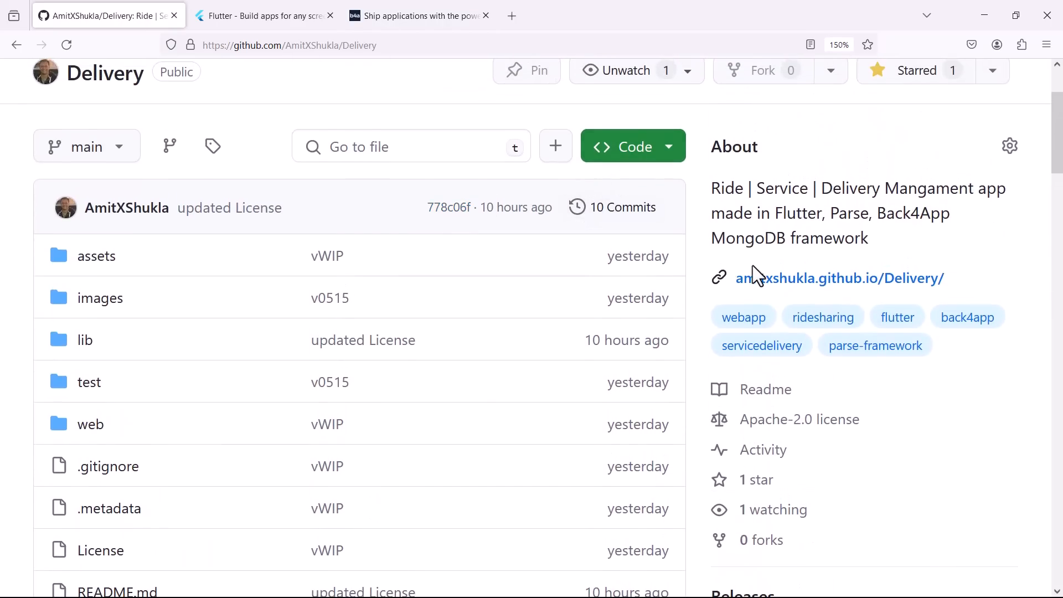
click(840, 278)
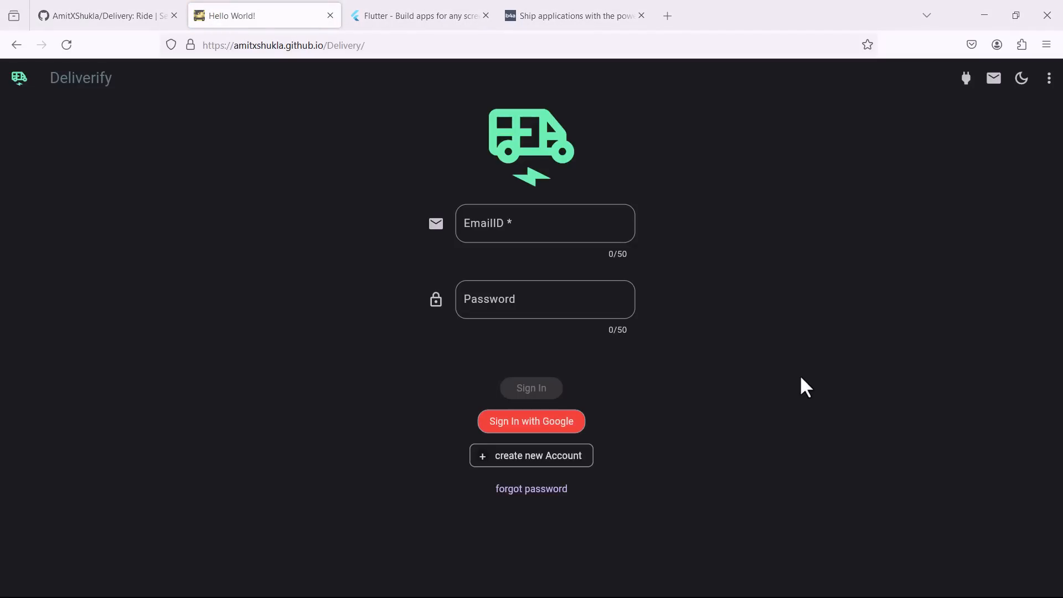
mouse_move(537, 278)
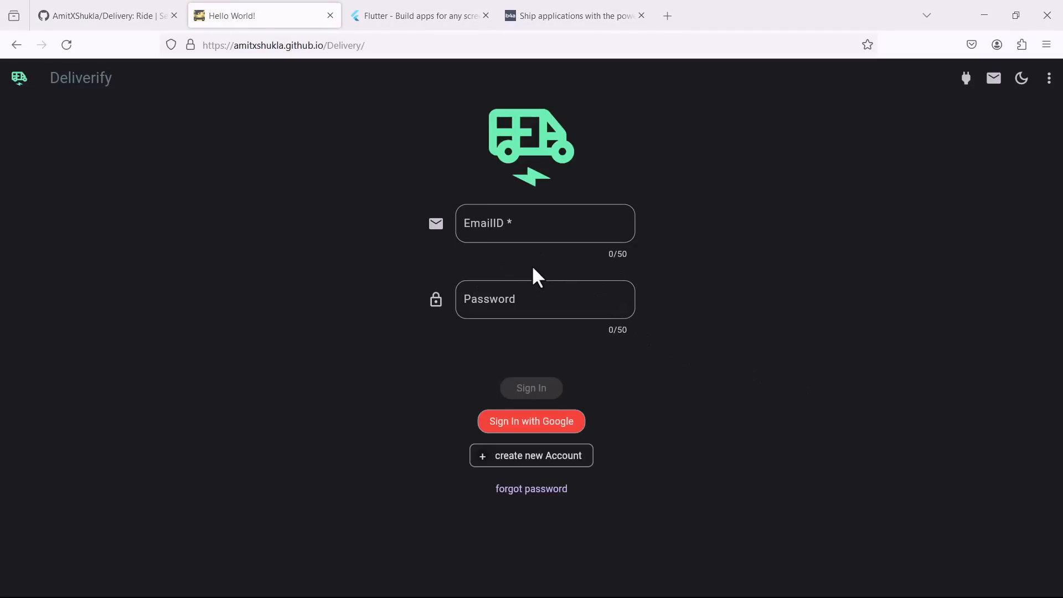
mouse_move(376, 181)
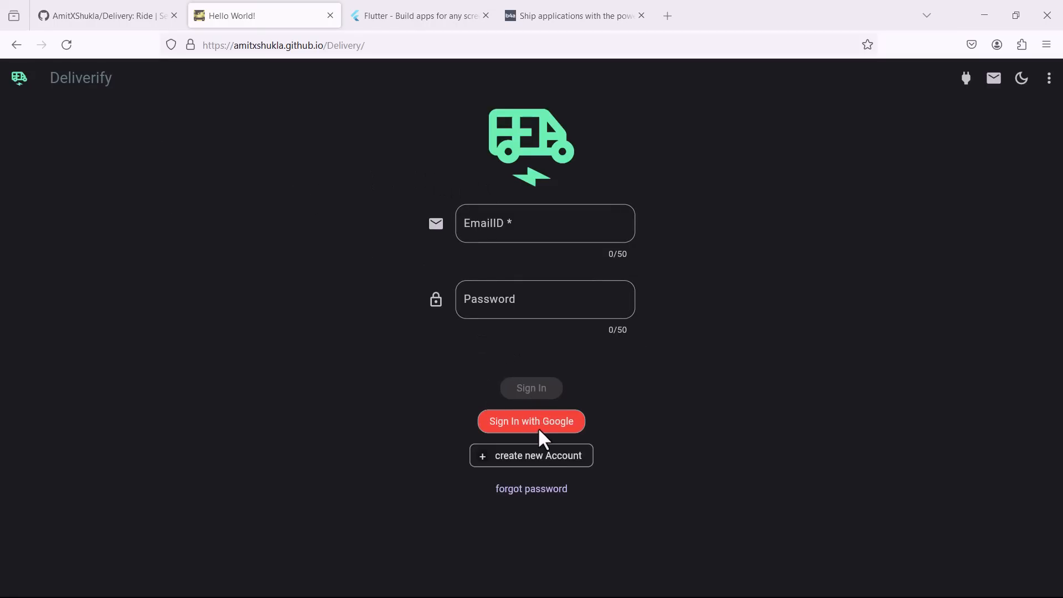
mouse_move(532, 489)
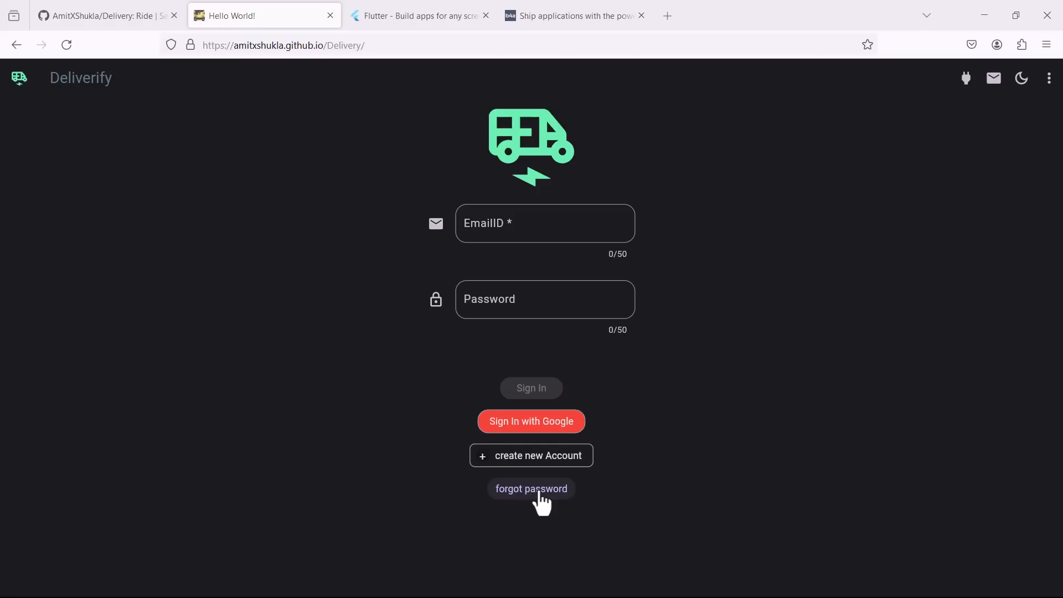
mouse_move(1022, 77)
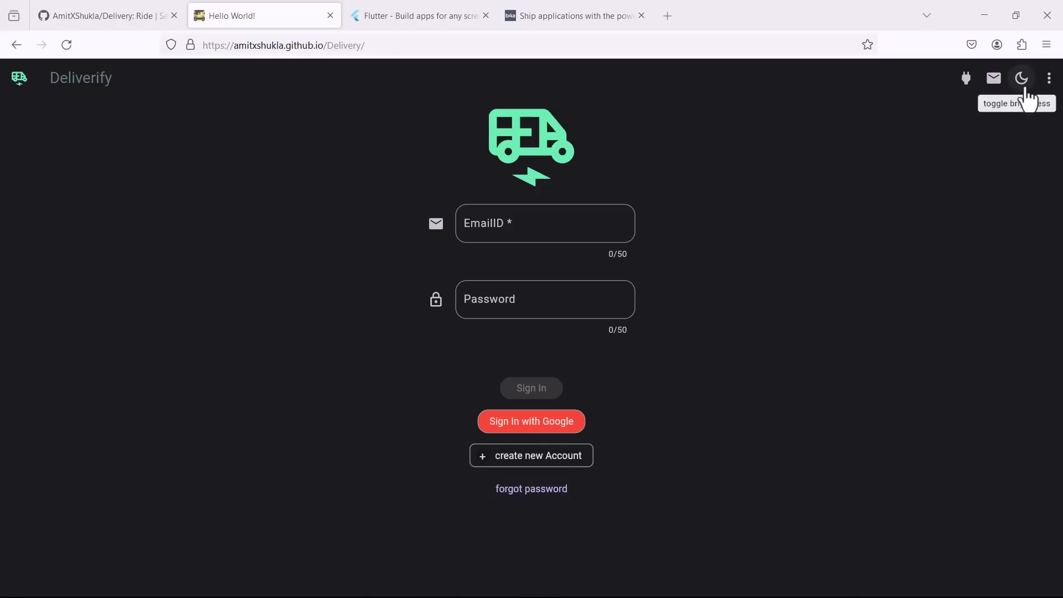
Switch to the light theme, go to the sign-up page, then switch back to the dark theme
click(1022, 78)
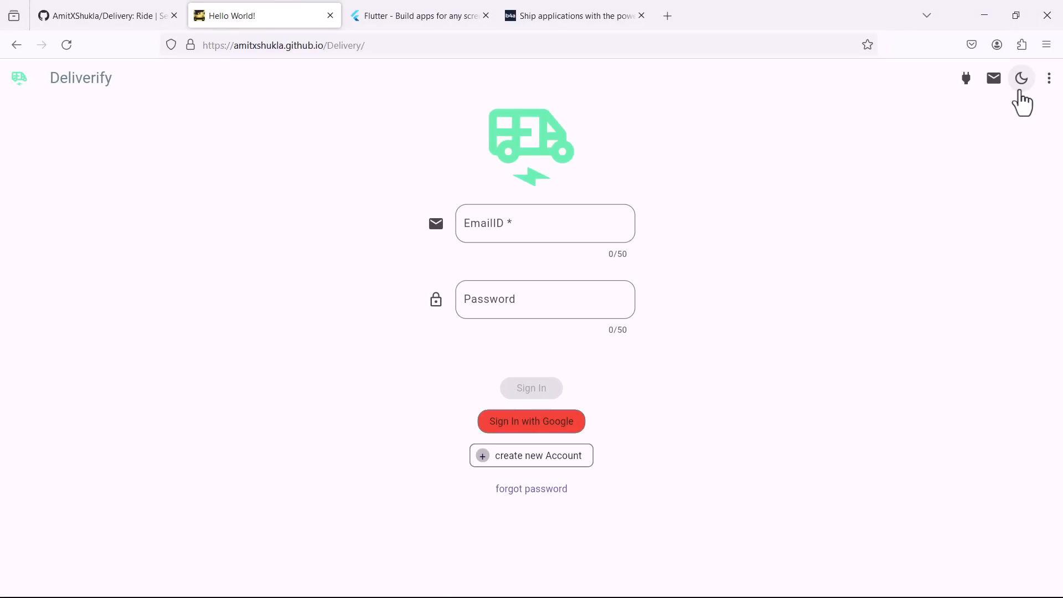
click(530, 455)
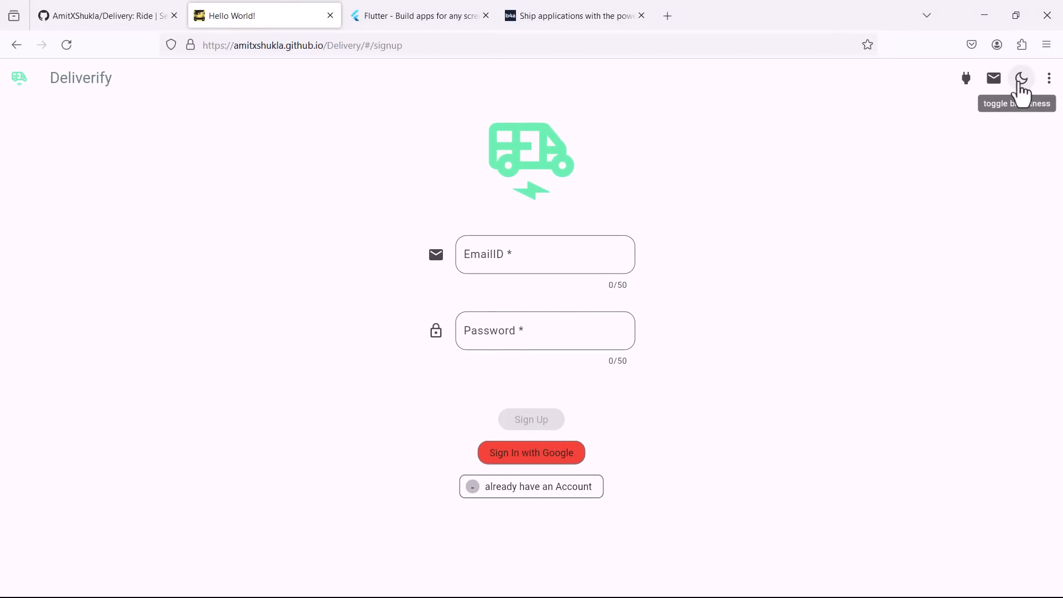
click(1022, 77)
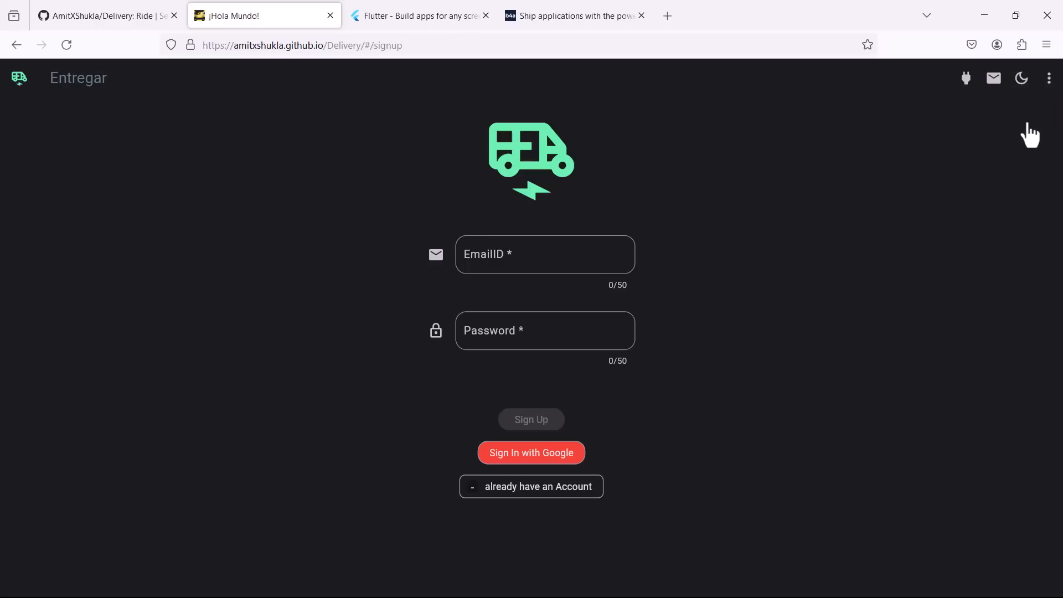
Toggle the app language to English and back to Spanish on the sign-in page
click(545, 254)
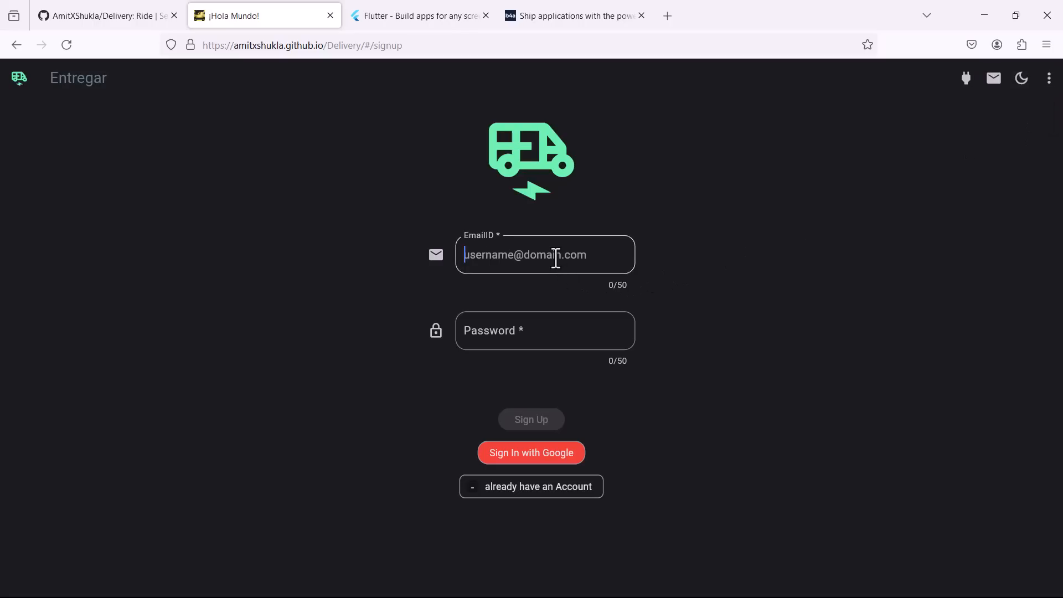
mouse_move(1048, 77)
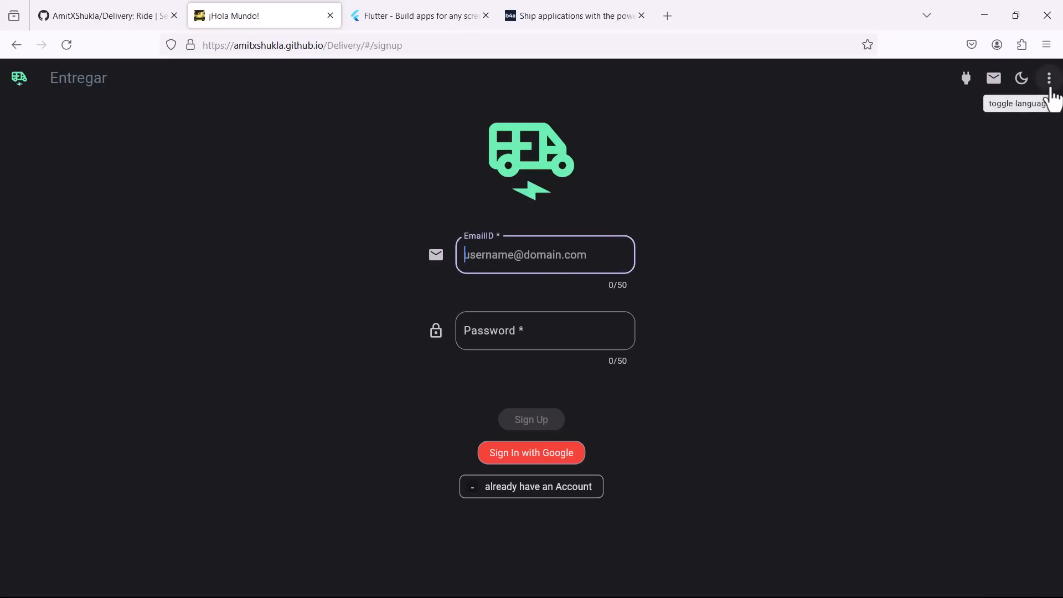
click(1049, 77)
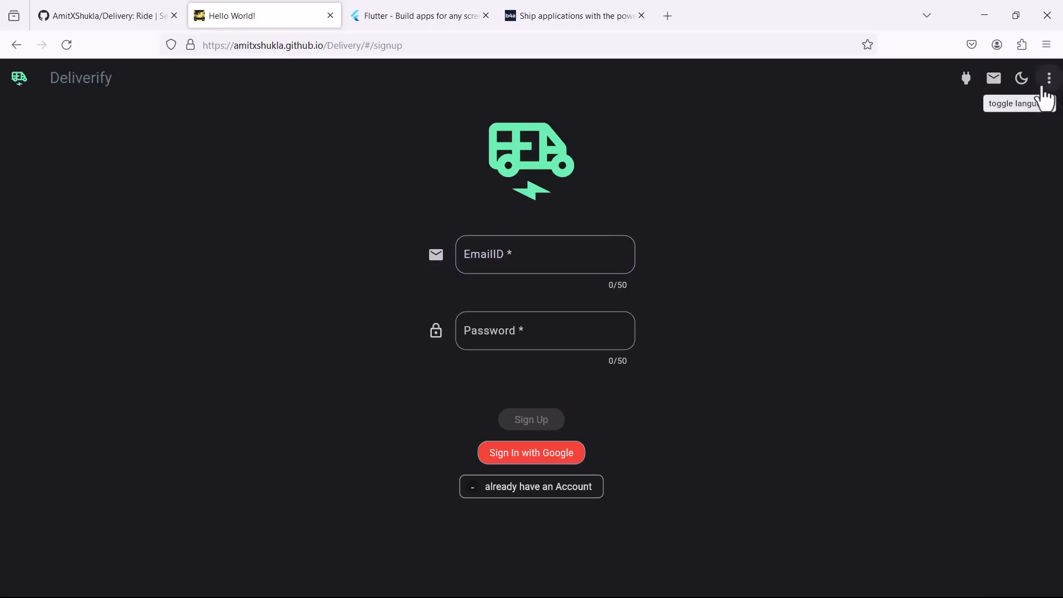
click(1048, 78)
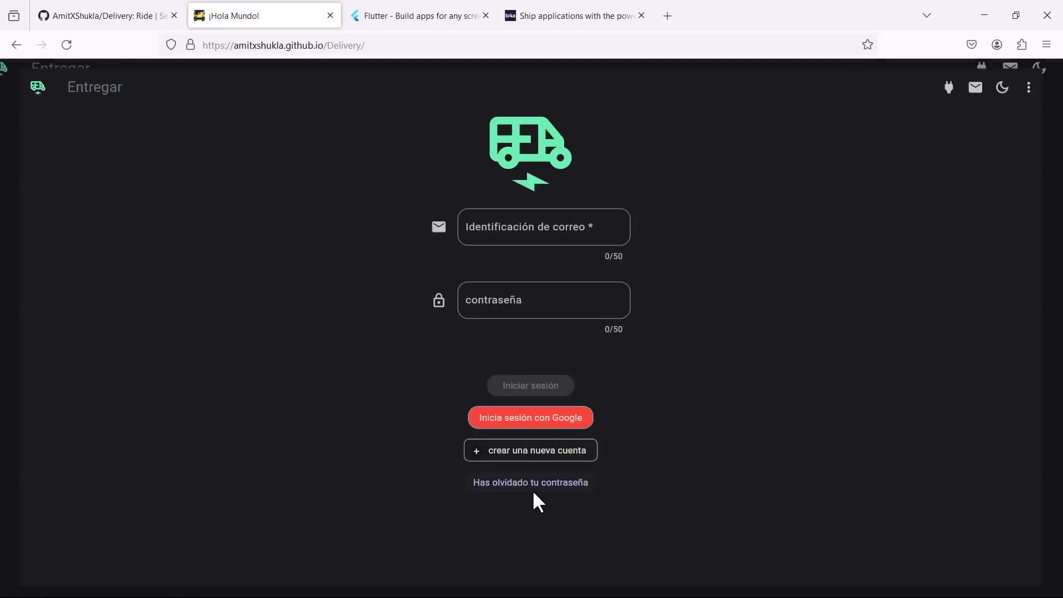
click(543, 226)
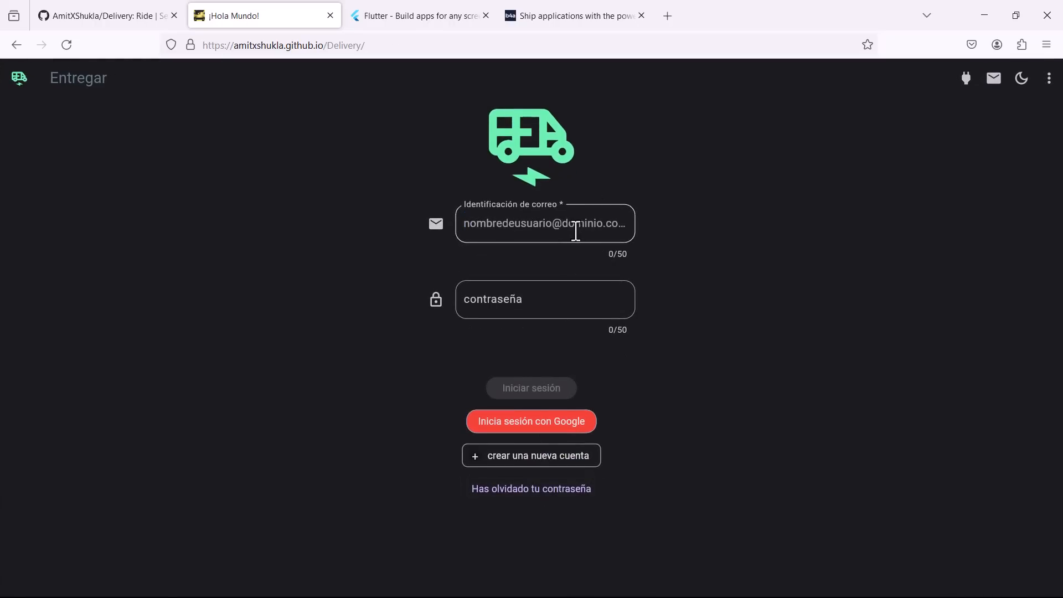
click(545, 223)
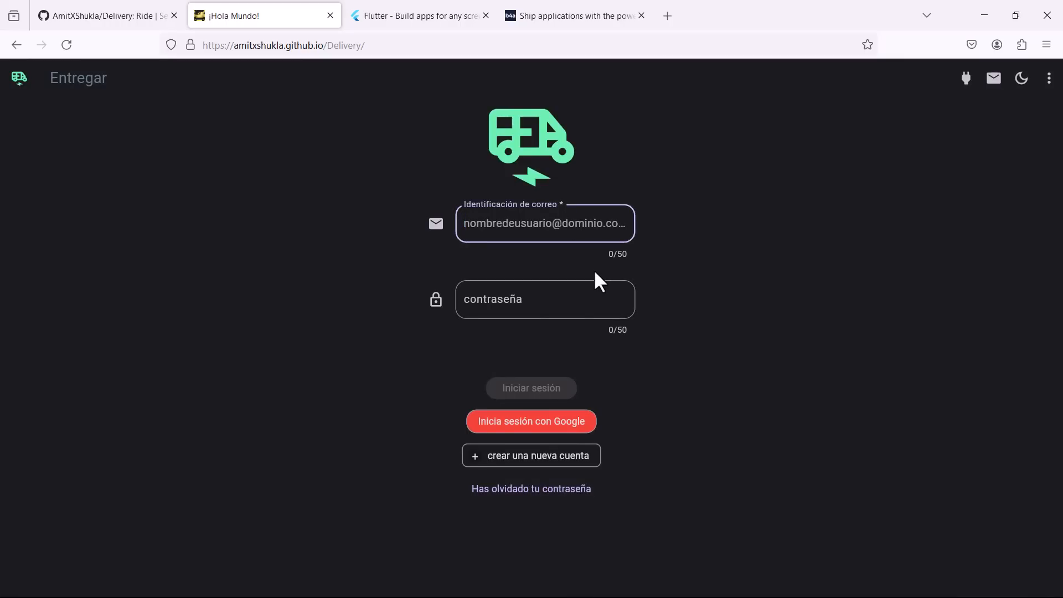
text(test@test.com)
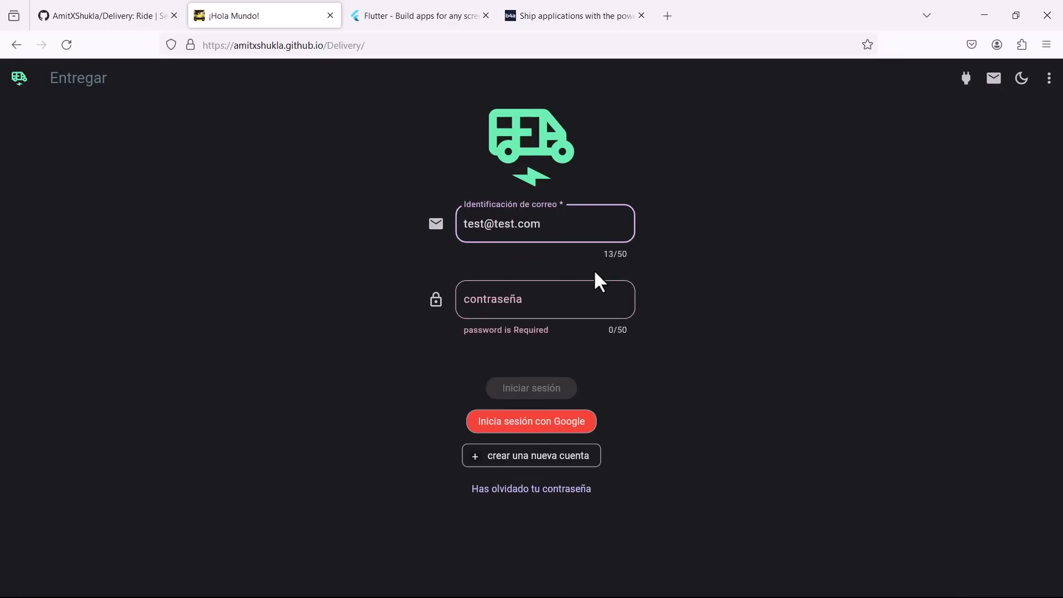
click(545, 299)
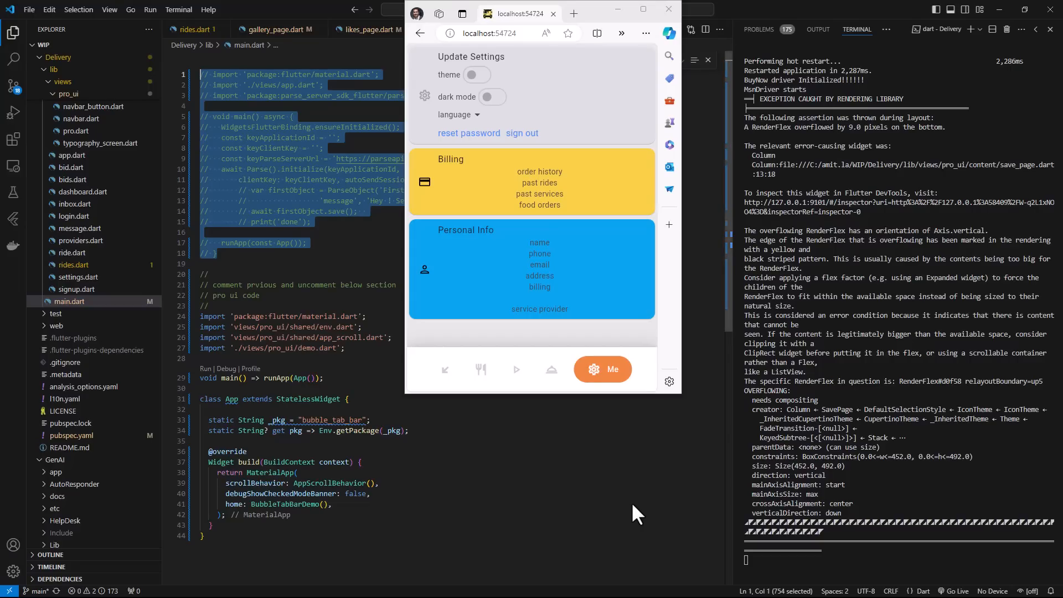
mouse_move(471, 336)
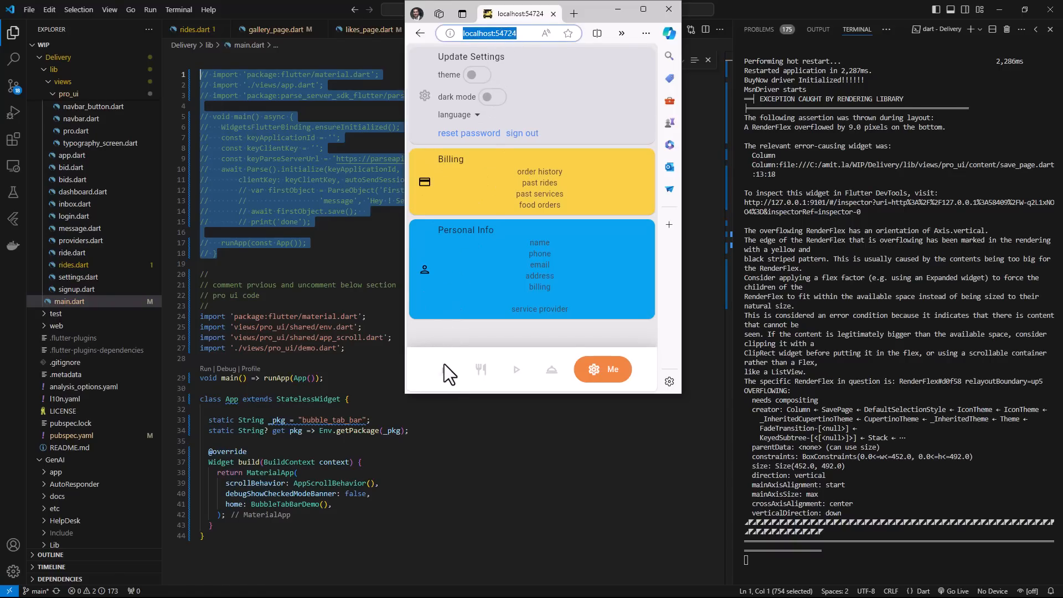
Cycle through the local app's bottom navigation tabs (Ride, Serve, Me), ending on the Me settings page
click(451, 369)
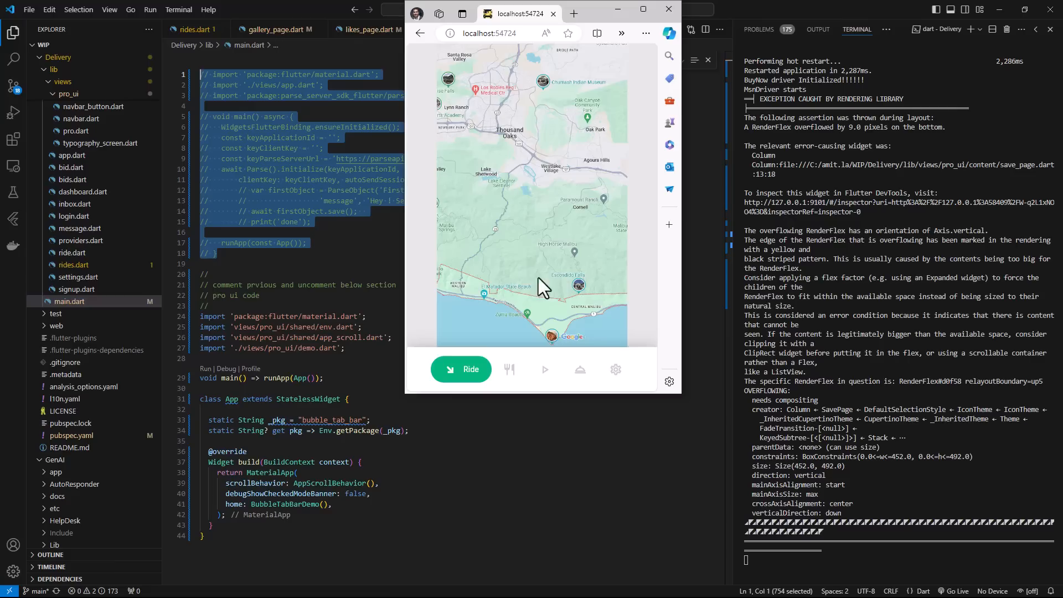
mouse_move(552, 242)
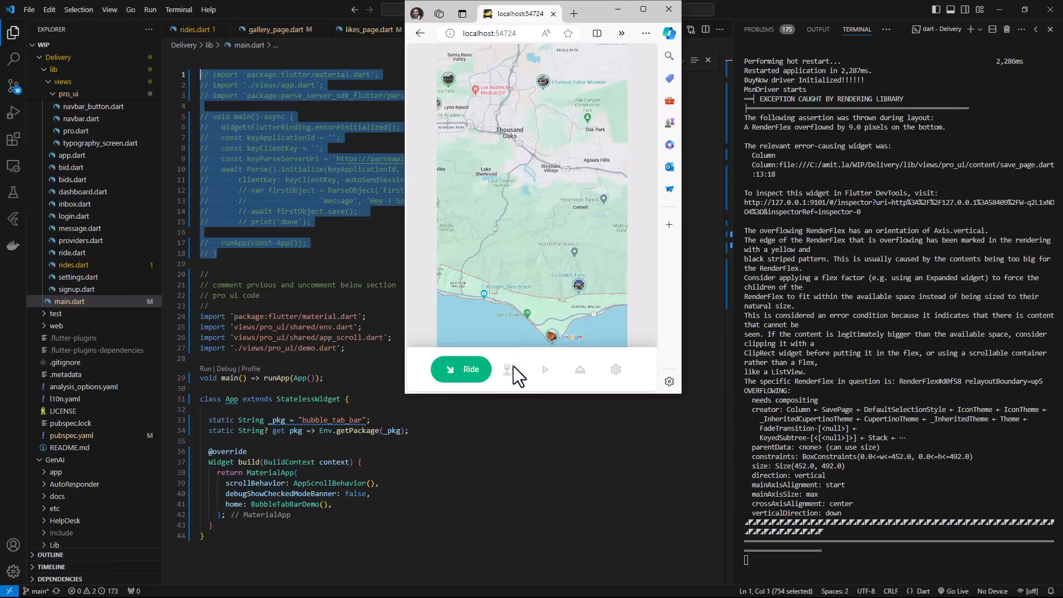
click(507, 370)
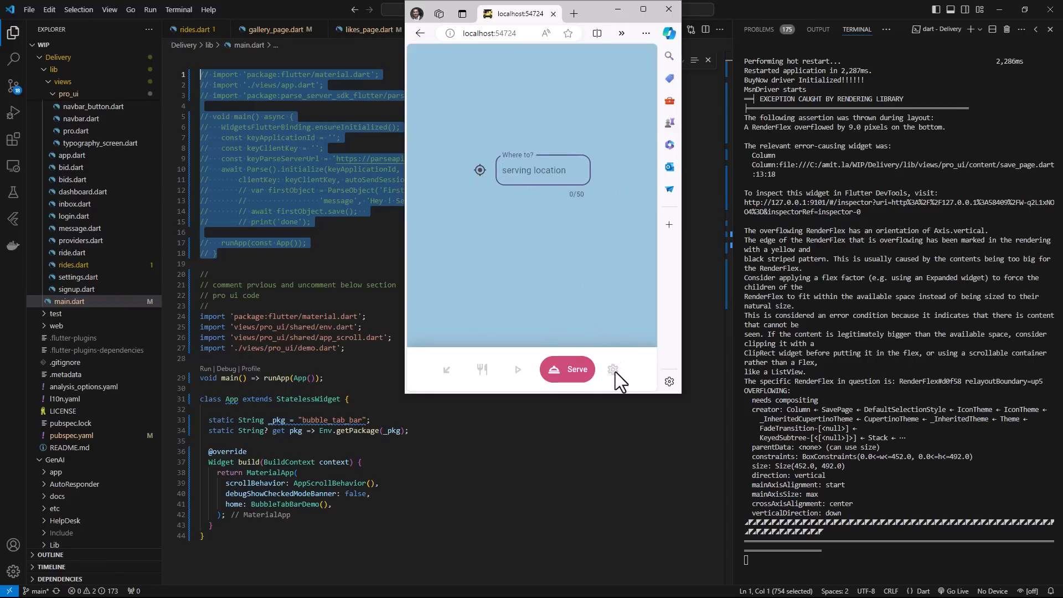
click(613, 369)
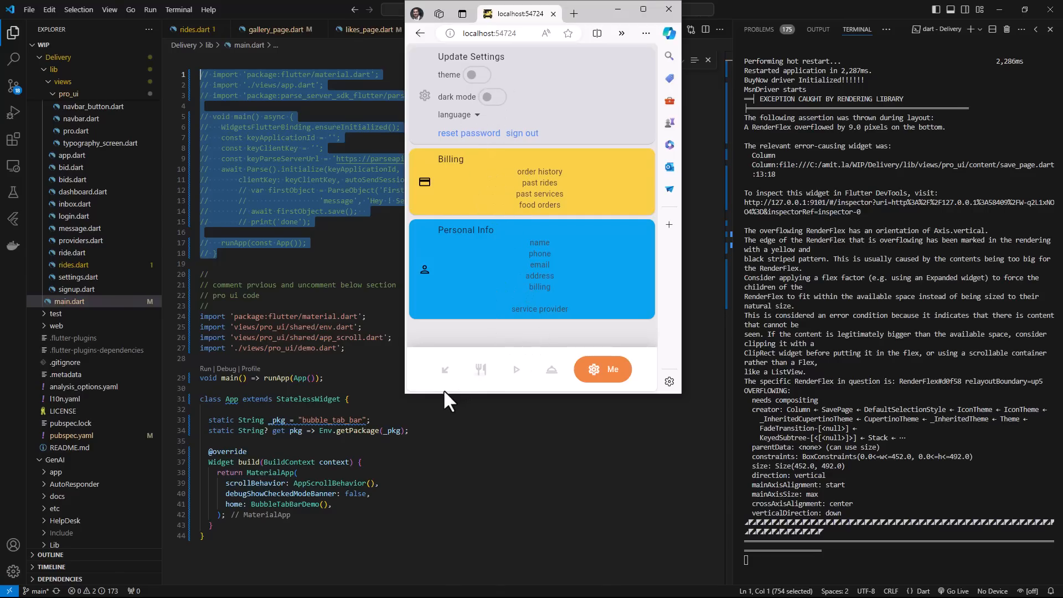
click(452, 370)
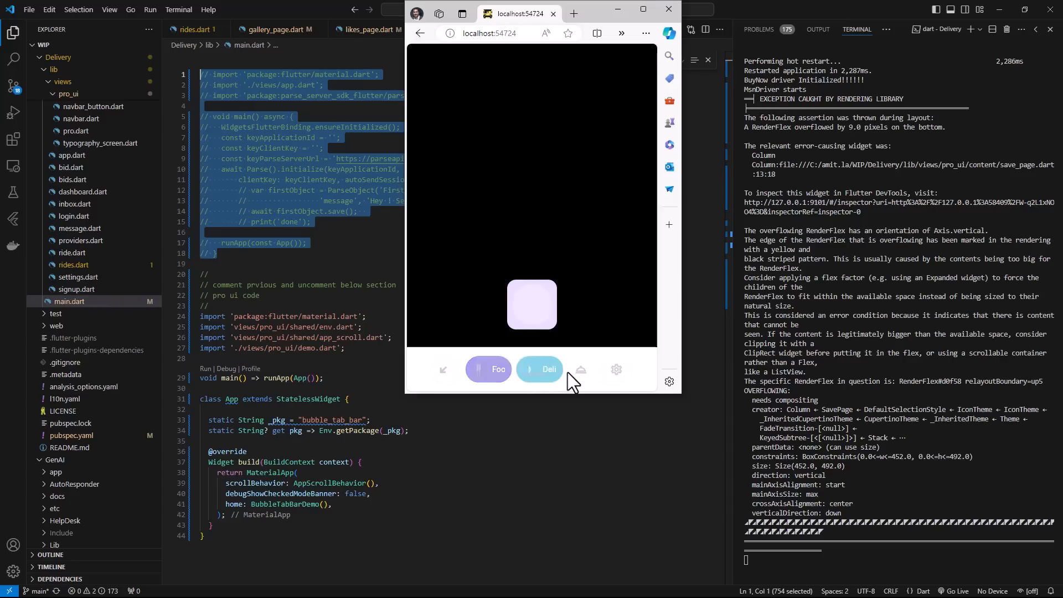
click(540, 369)
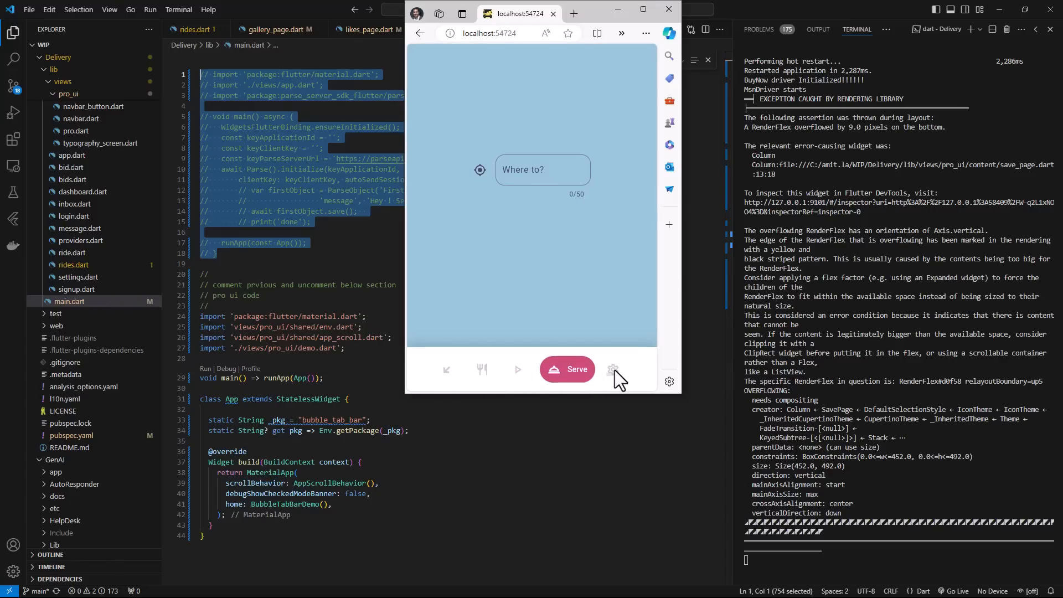
click(613, 370)
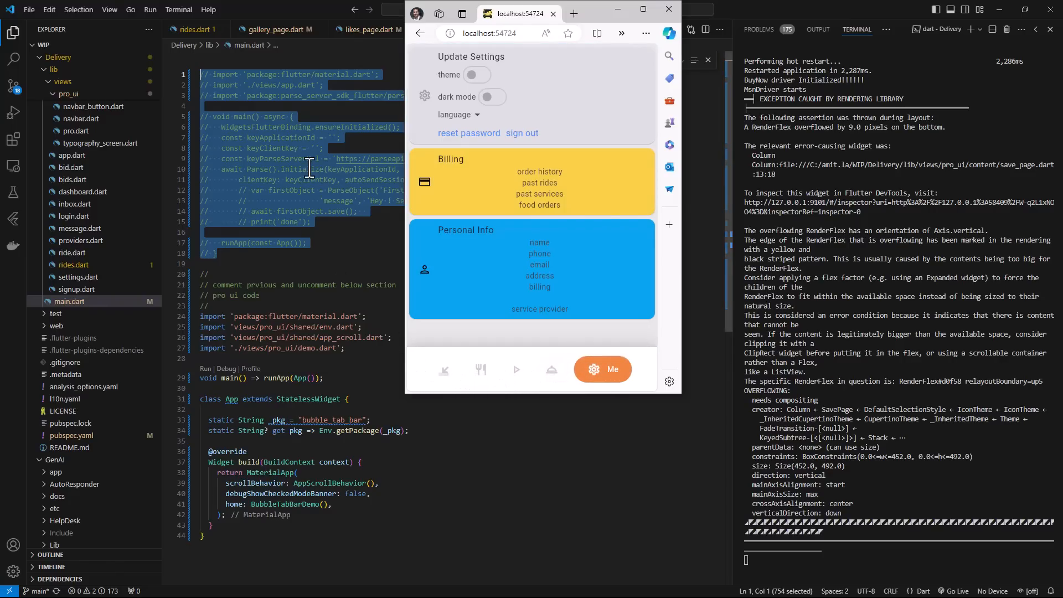
click(497, 369)
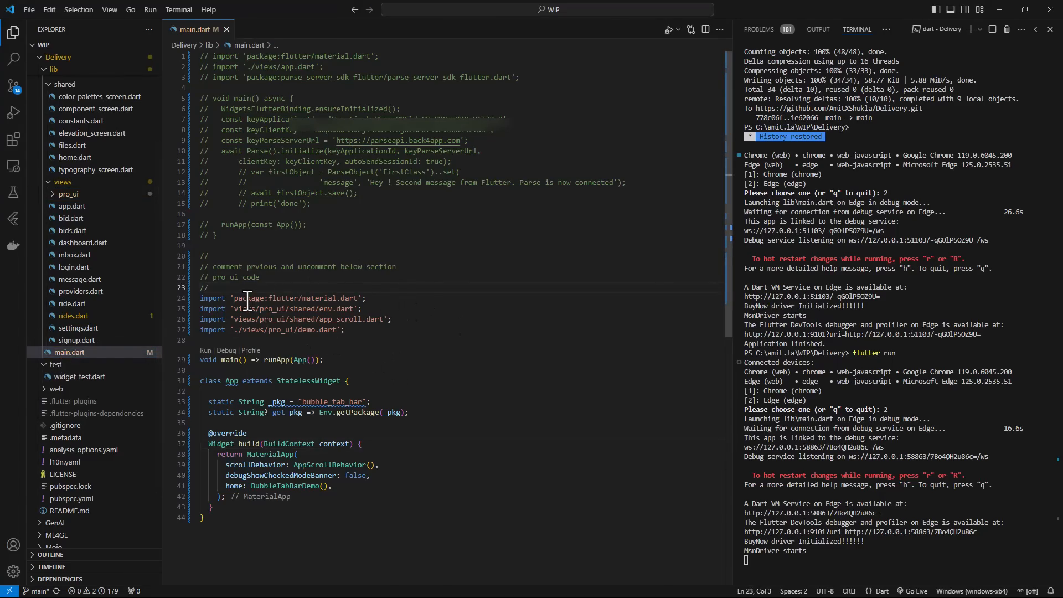
mouse_move(833, 418)
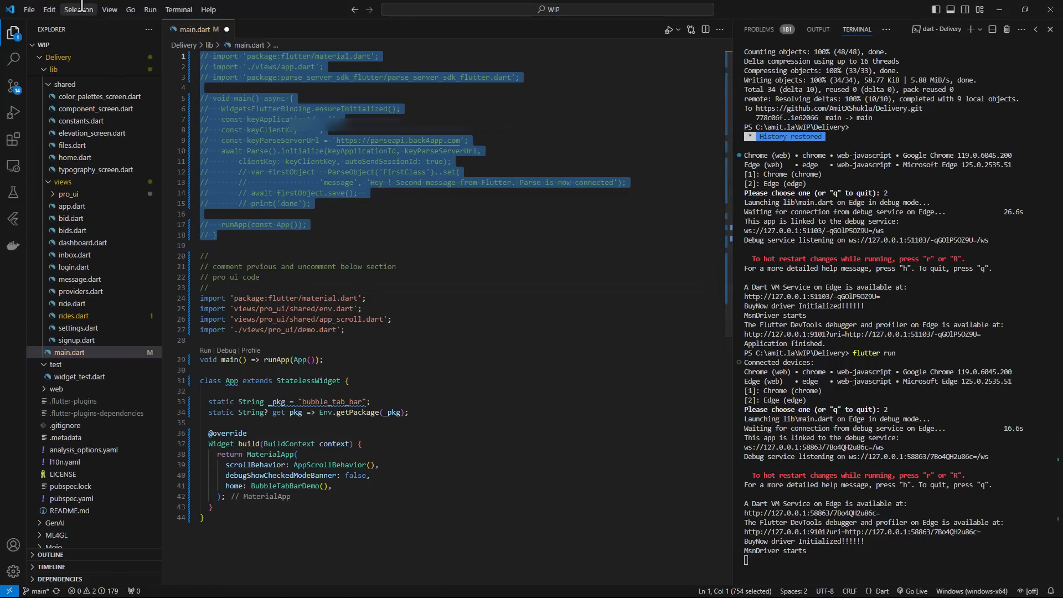
Uncomment the Parse-initialising main function in main.dart and select the demo code below it
key(ctrl+/)
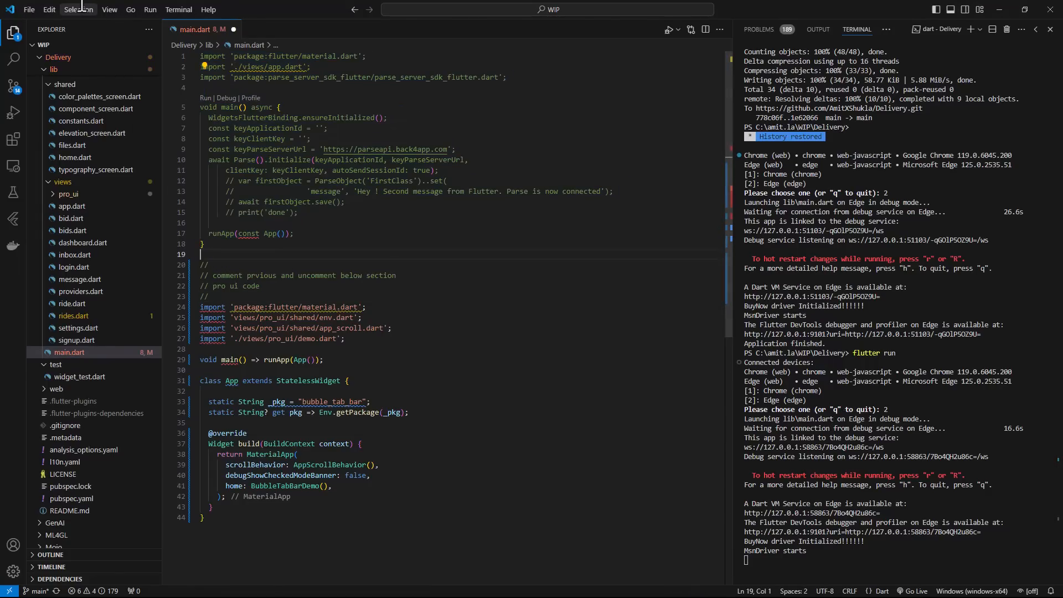
drag(201, 307, 204, 518)
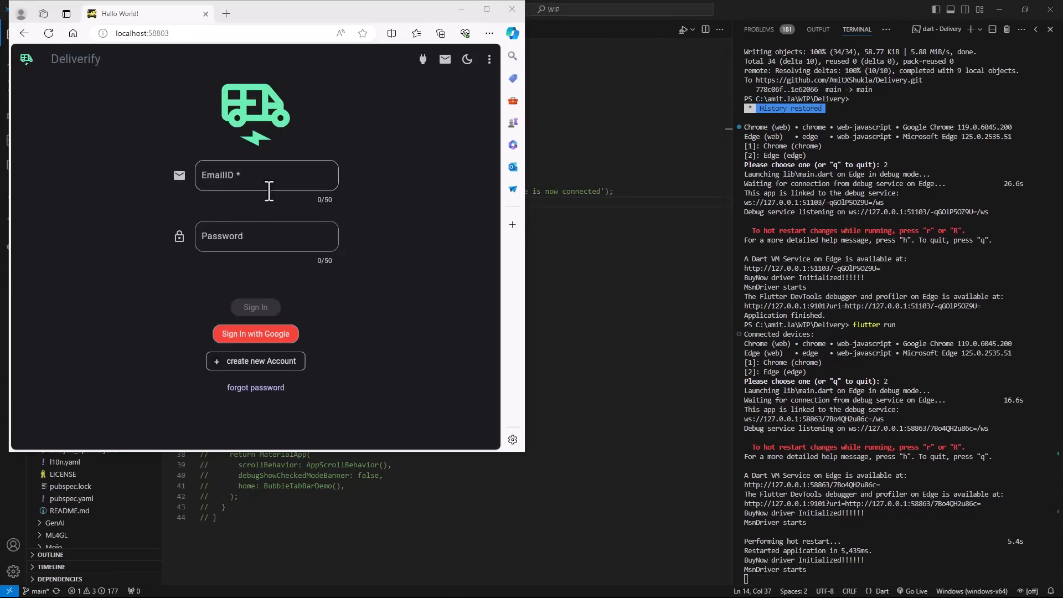
Trigger the empty-field warnings on the local sign-in form, then enter a few invalid email characters
click(266, 175)
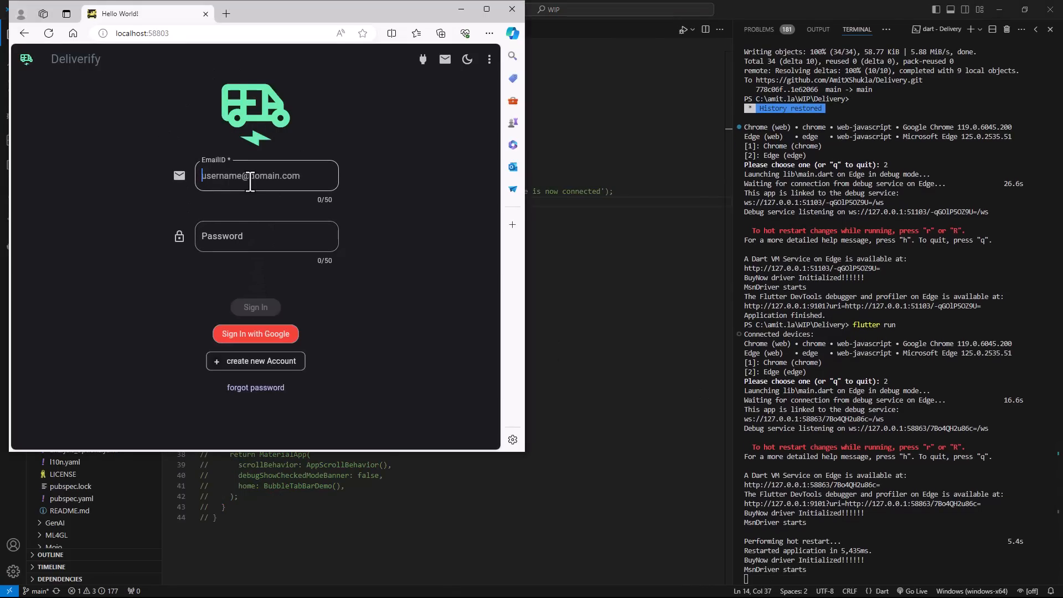
click(255, 307)
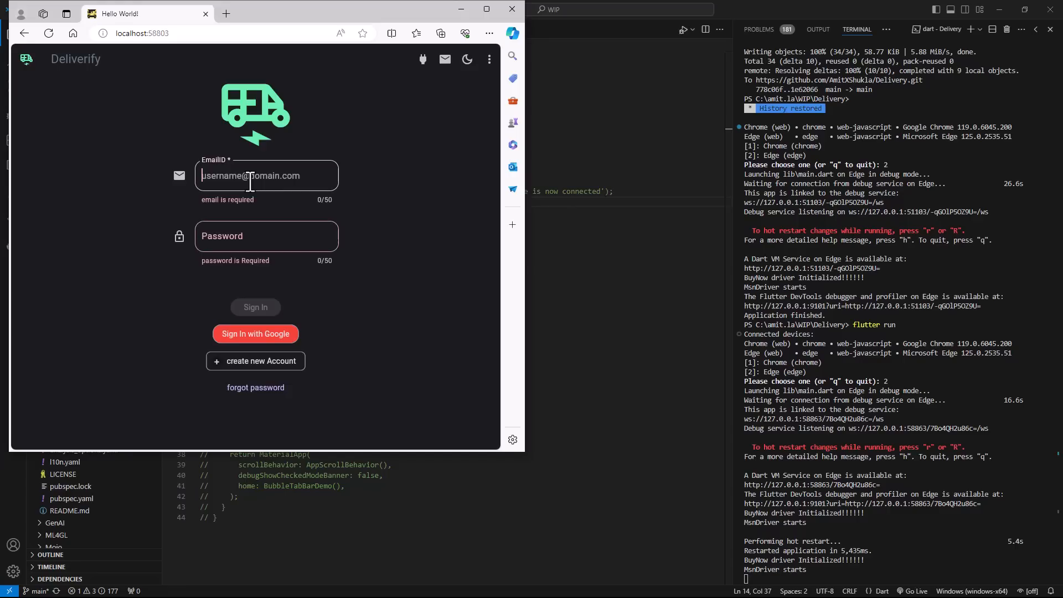
text(a)
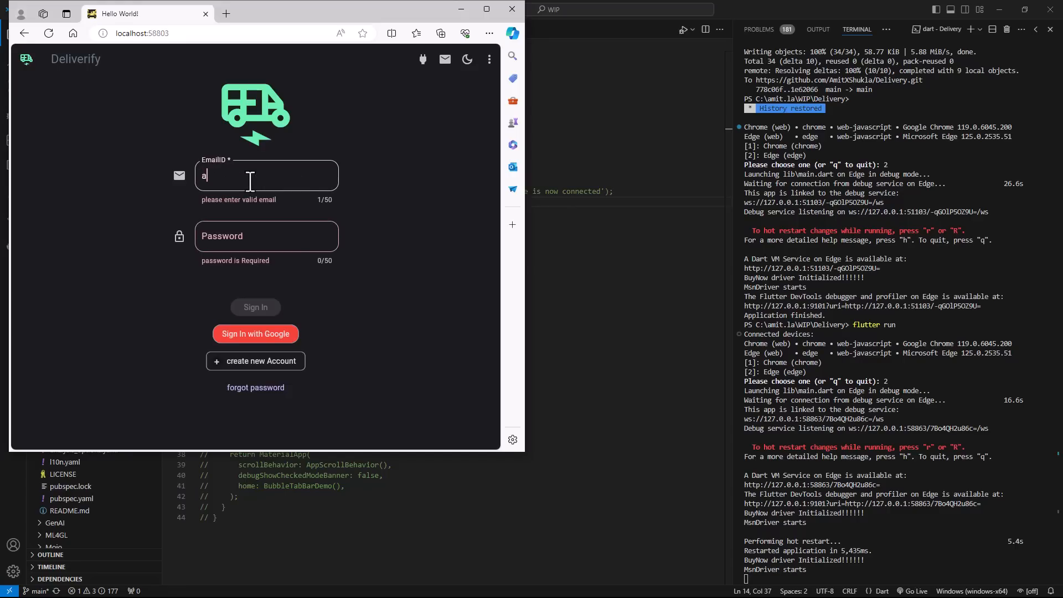
text(ytes)
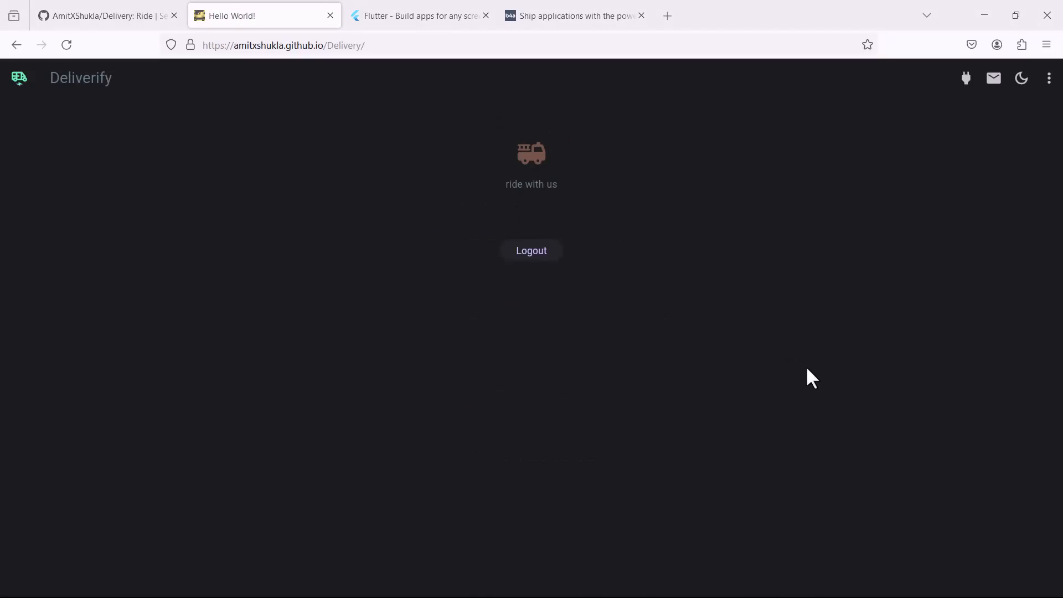
mouse_move(539, 157)
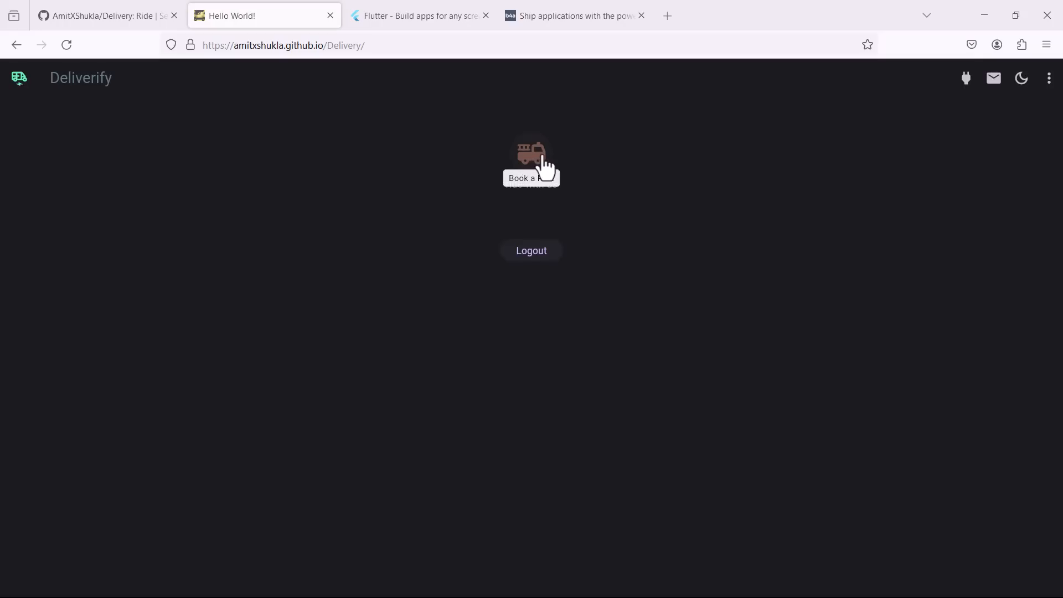
mouse_move(554, 214)
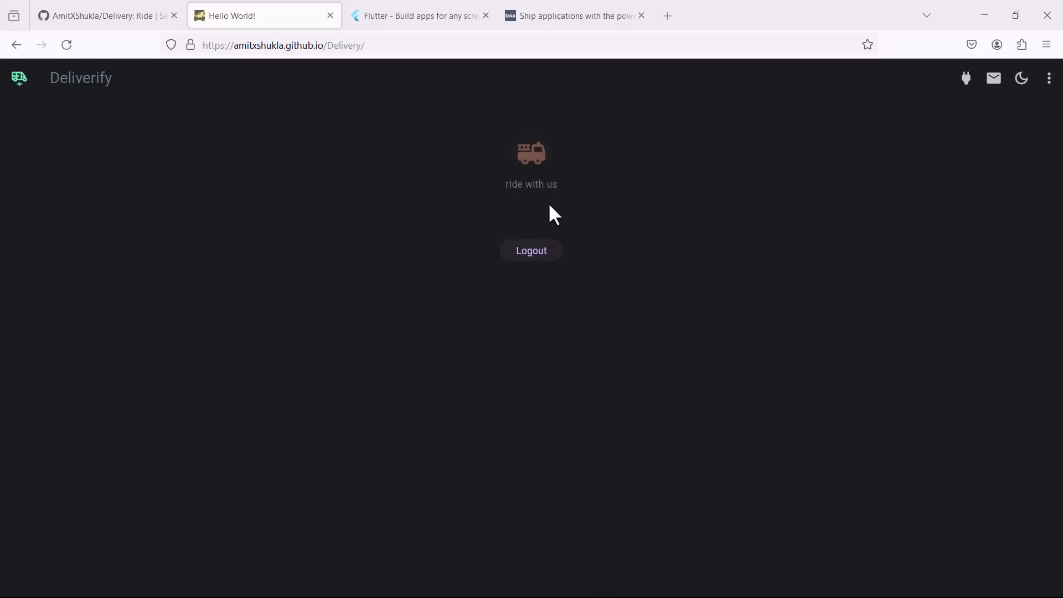
mouse_move(966, 78)
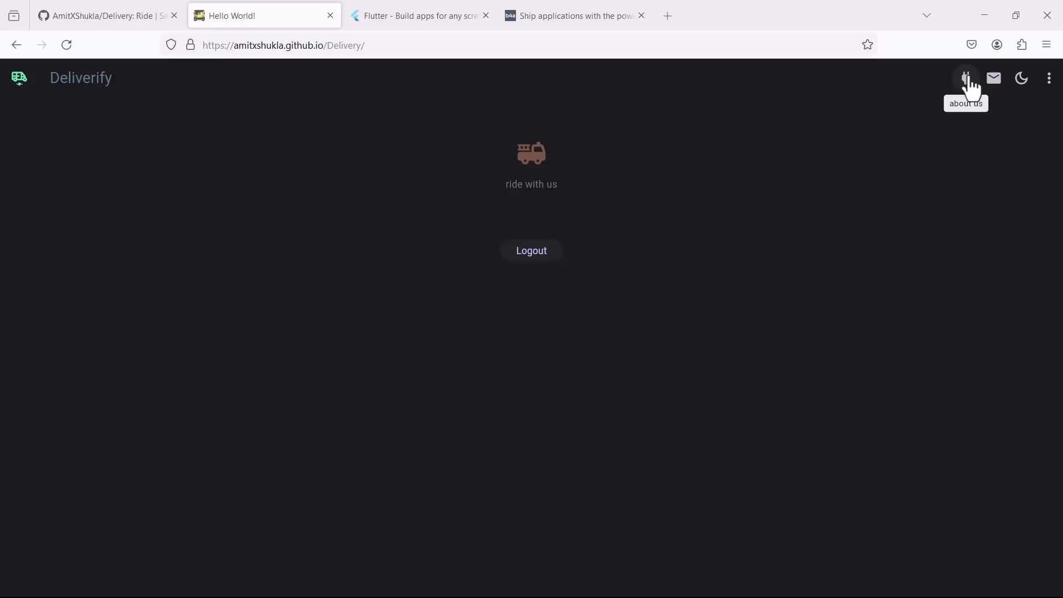
mouse_move(1020, 77)
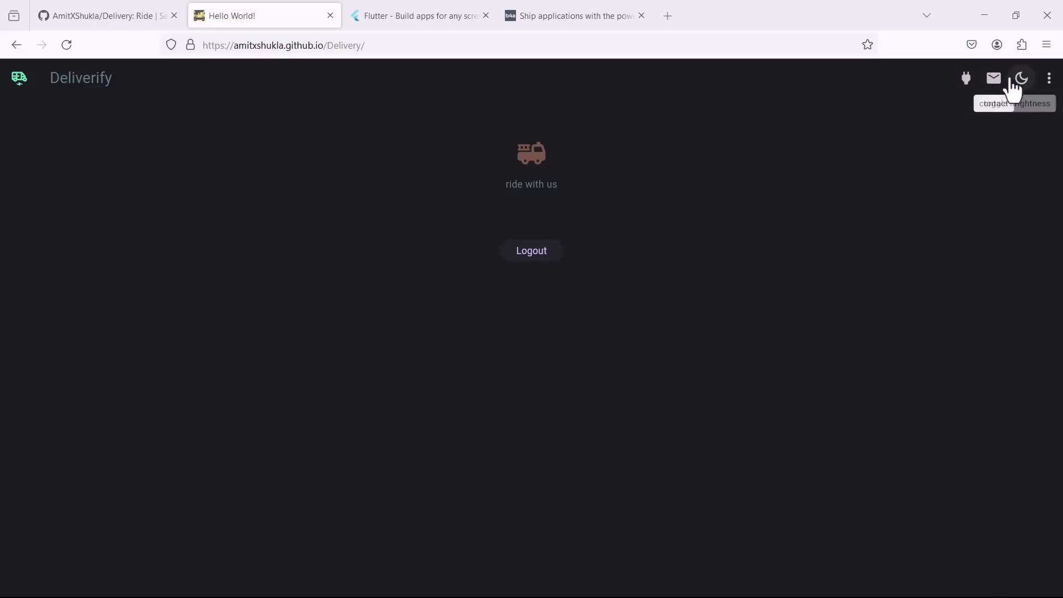
click(966, 77)
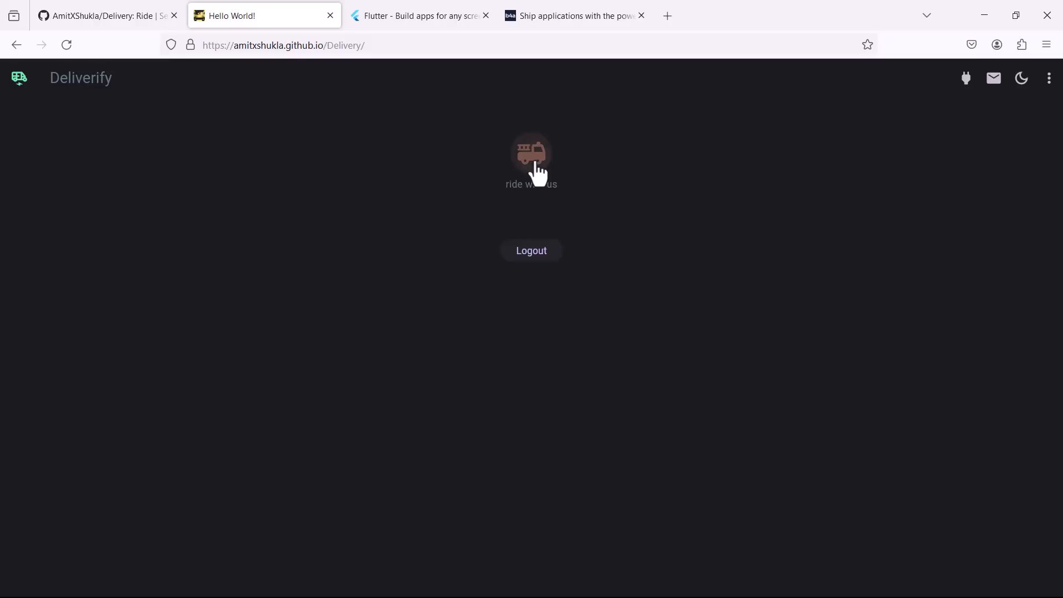
Edit the Los Angeles CA to Oregen USA ride, set its load pickup date to 06/30/2024, and update it
click(530, 151)
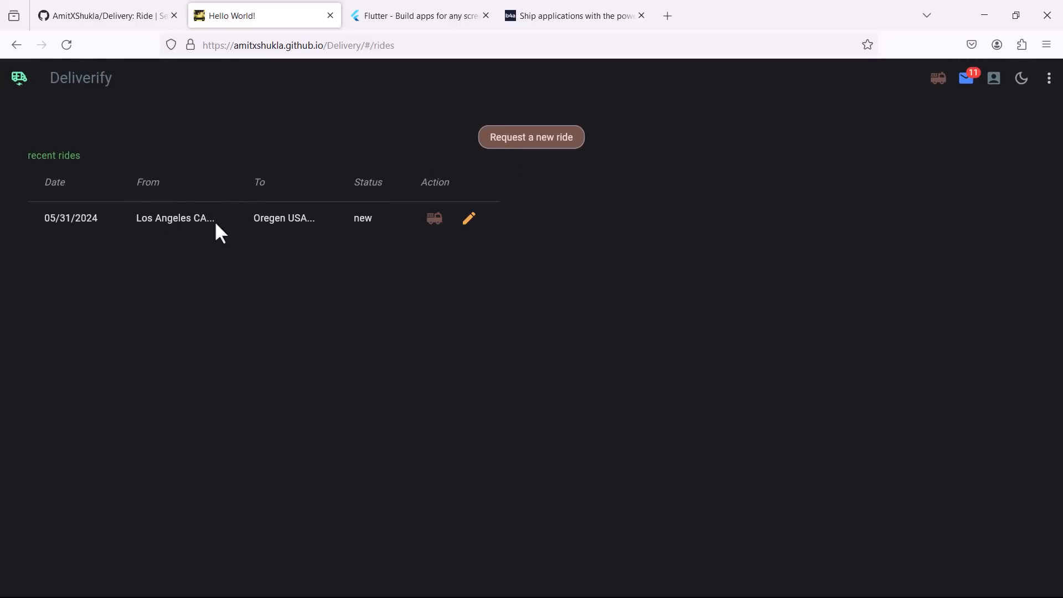
mouse_move(382, 243)
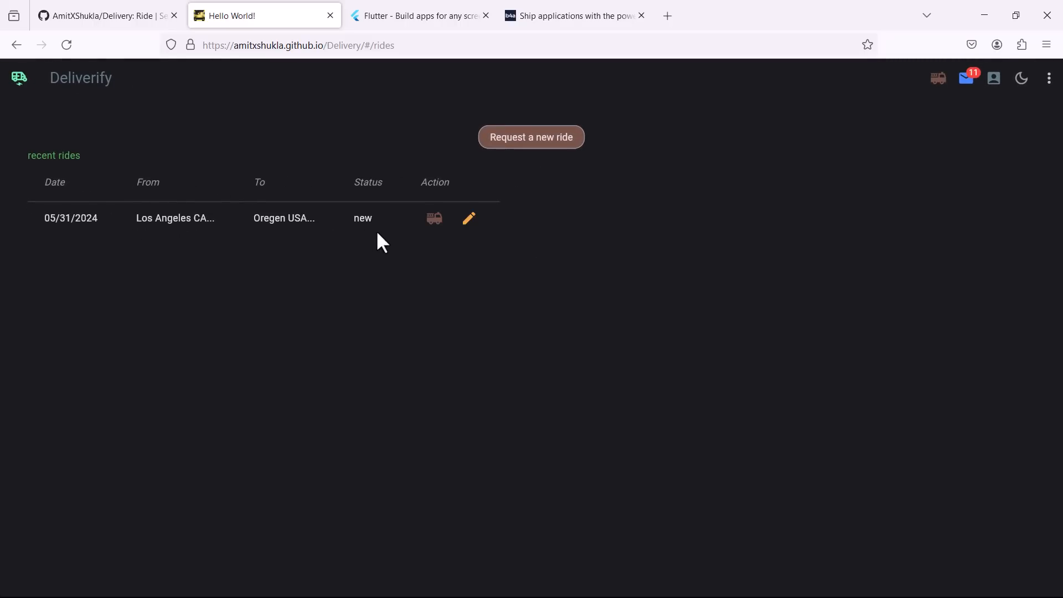
mouse_move(469, 218)
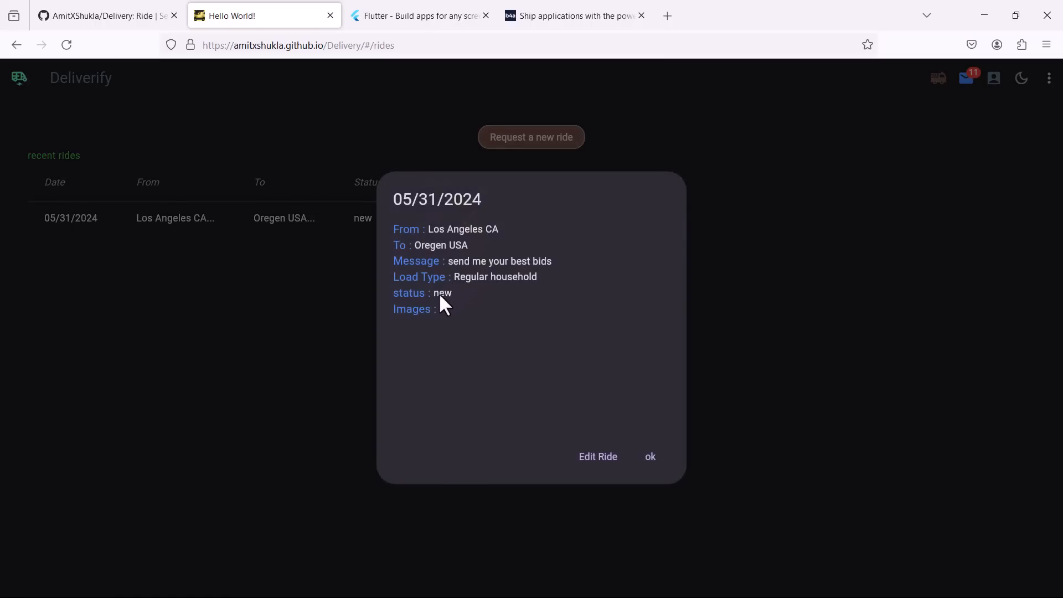
click(597, 456)
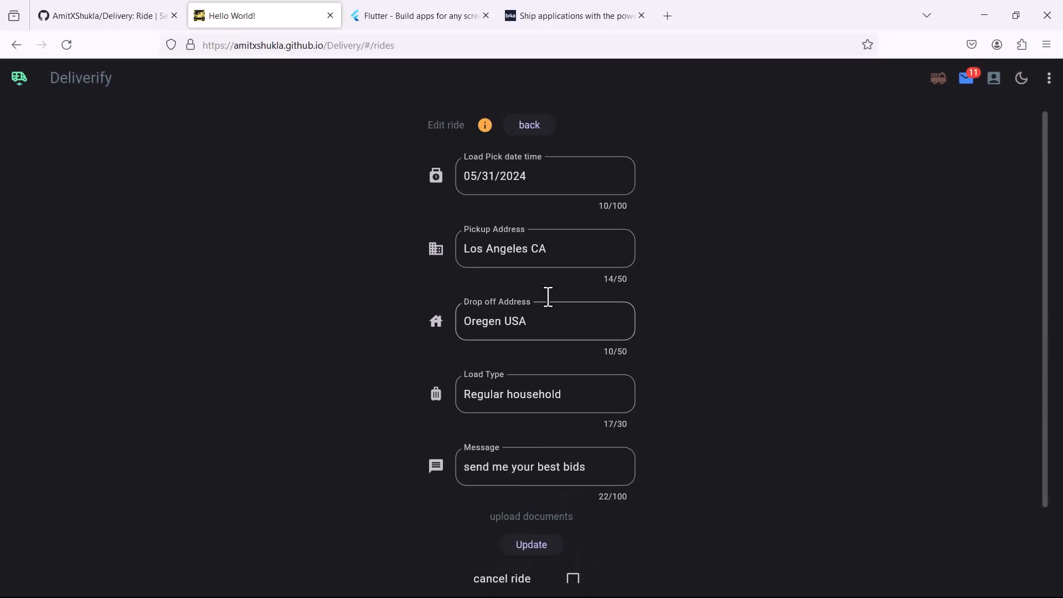
click(545, 176)
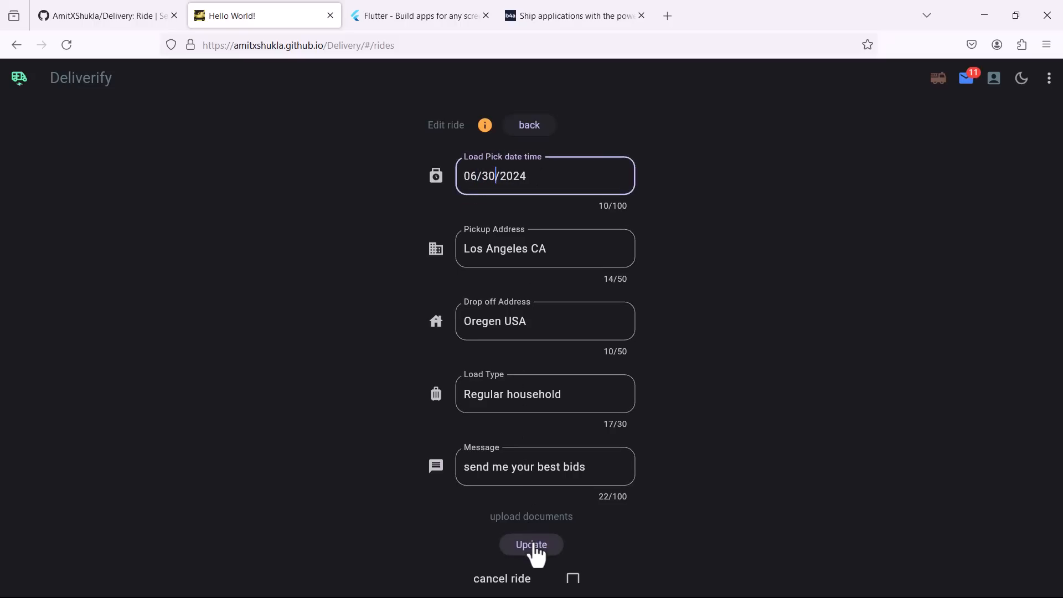
click(530, 545)
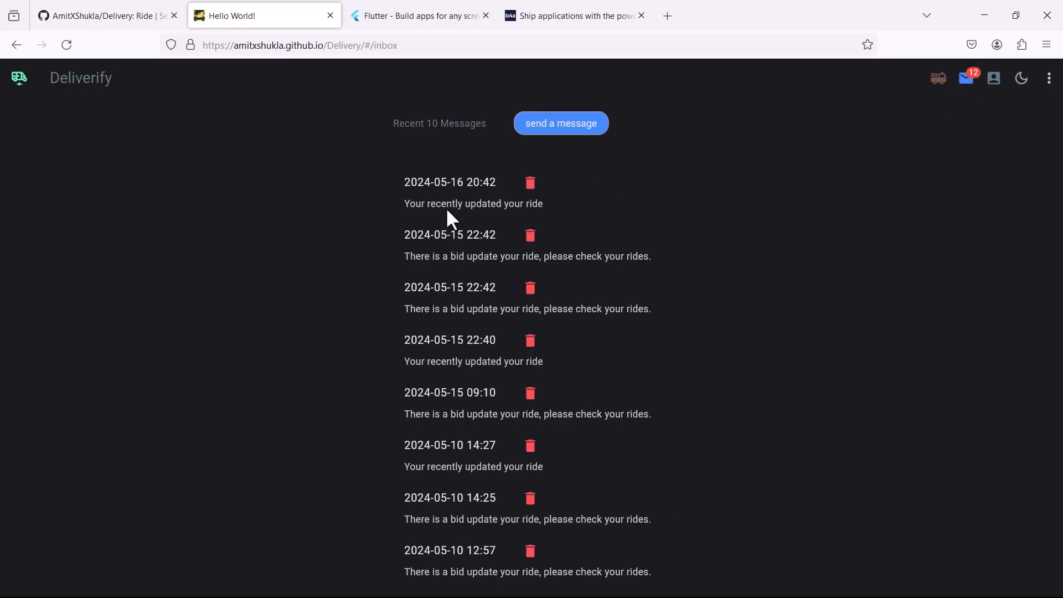
mouse_move(938, 77)
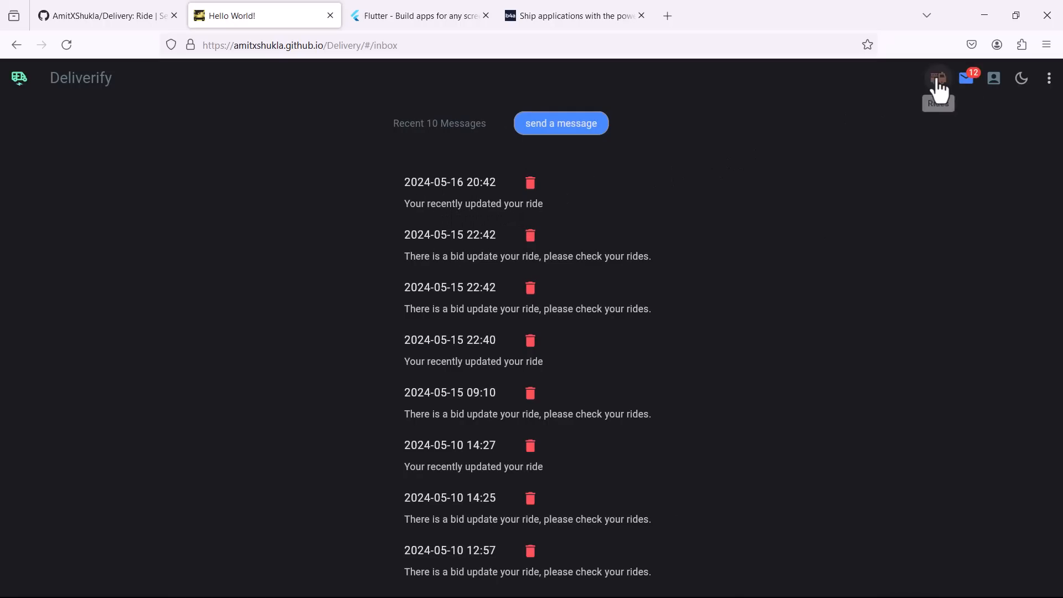
Review the 06/30/2024 ride's details and its bids page, then return to the recent rides list
click(938, 78)
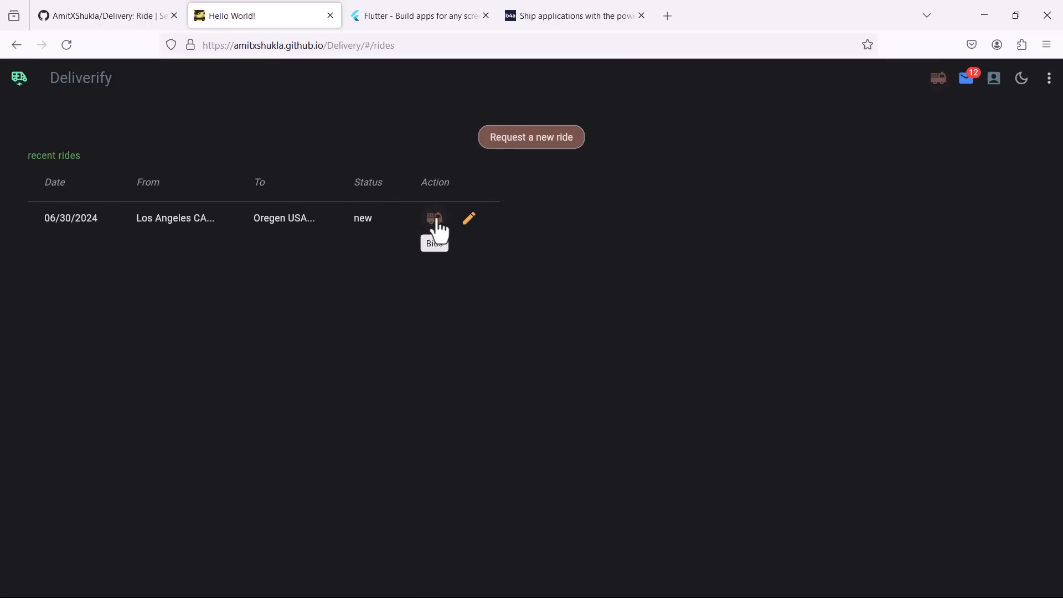
mouse_move(470, 219)
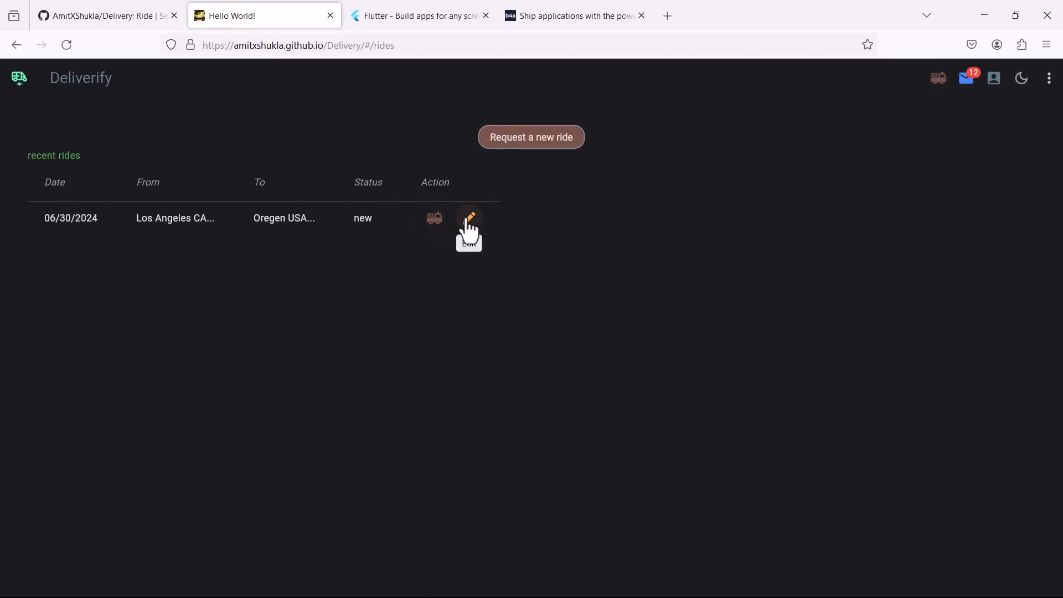
click(468, 218)
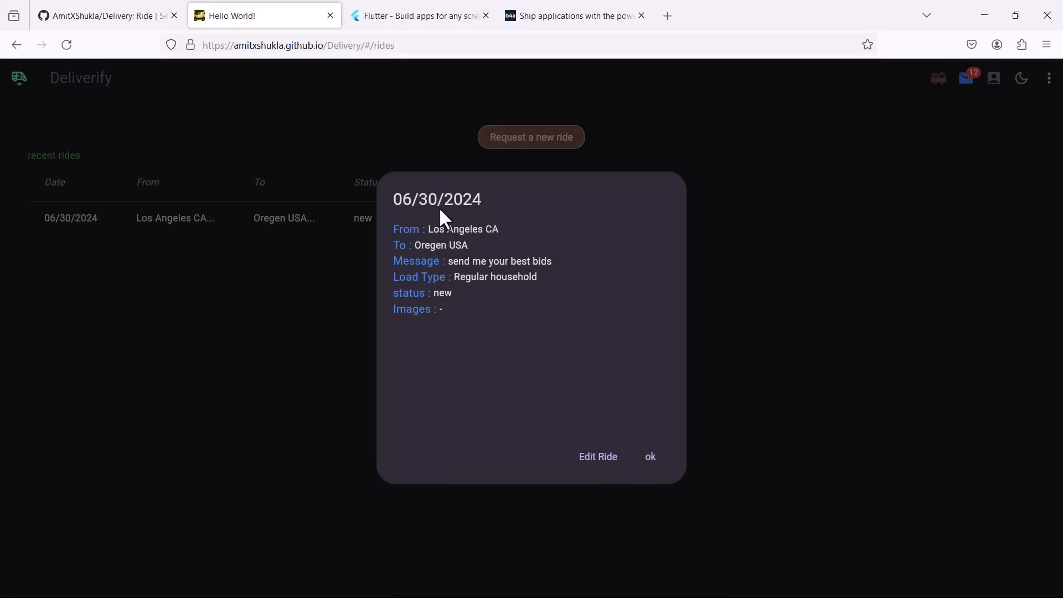
click(649, 457)
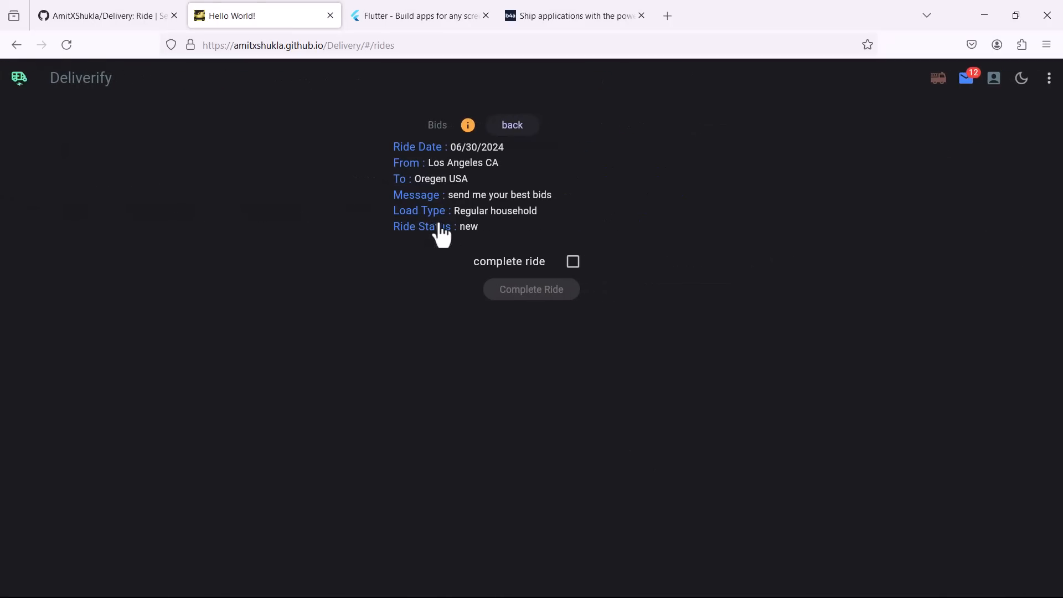
mouse_move(525, 190)
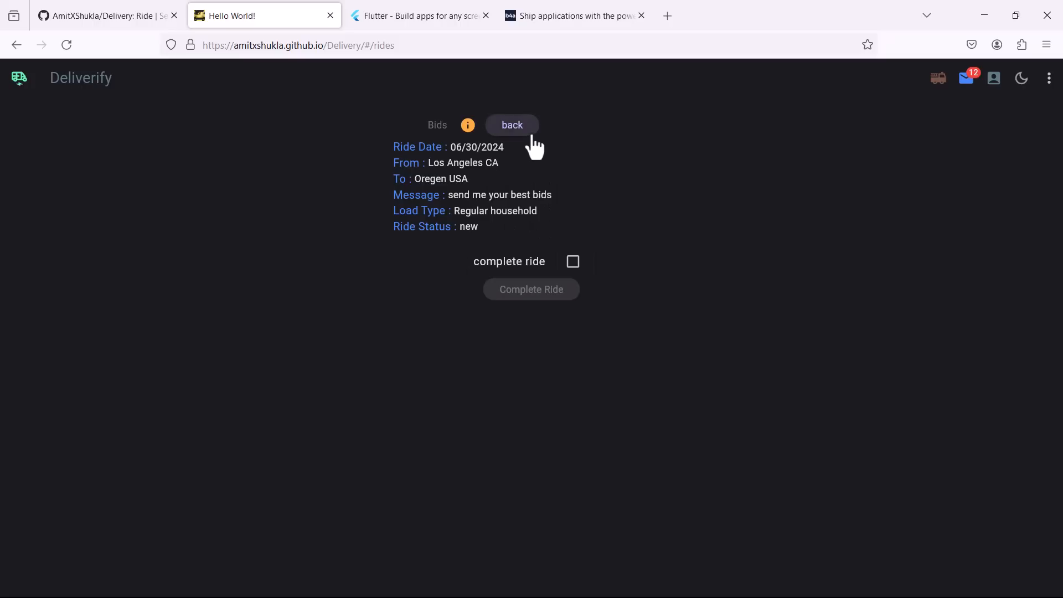
click(511, 125)
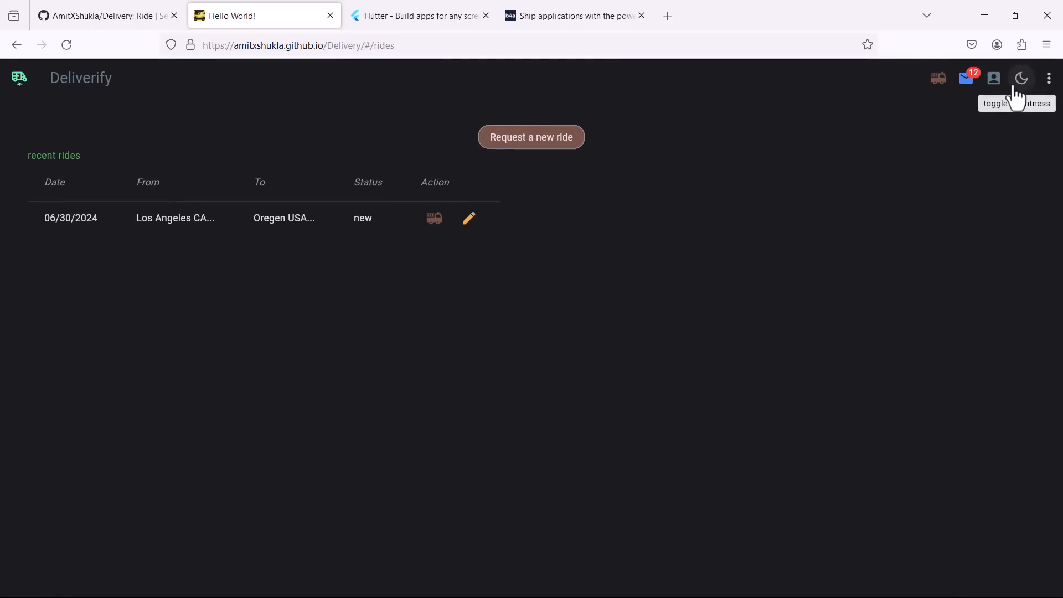
mouse_move(995, 78)
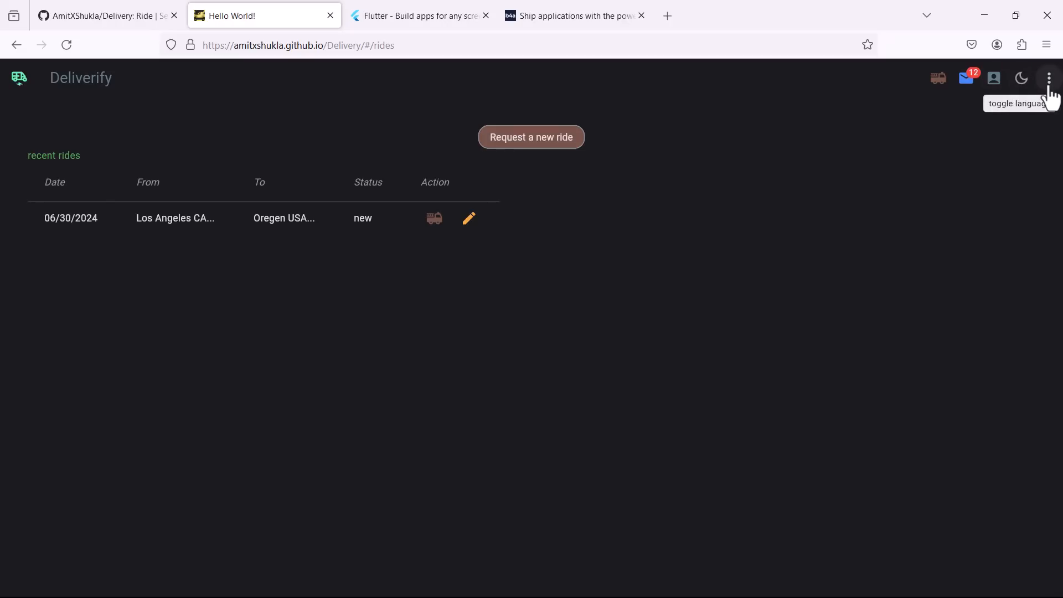
mouse_move(19, 77)
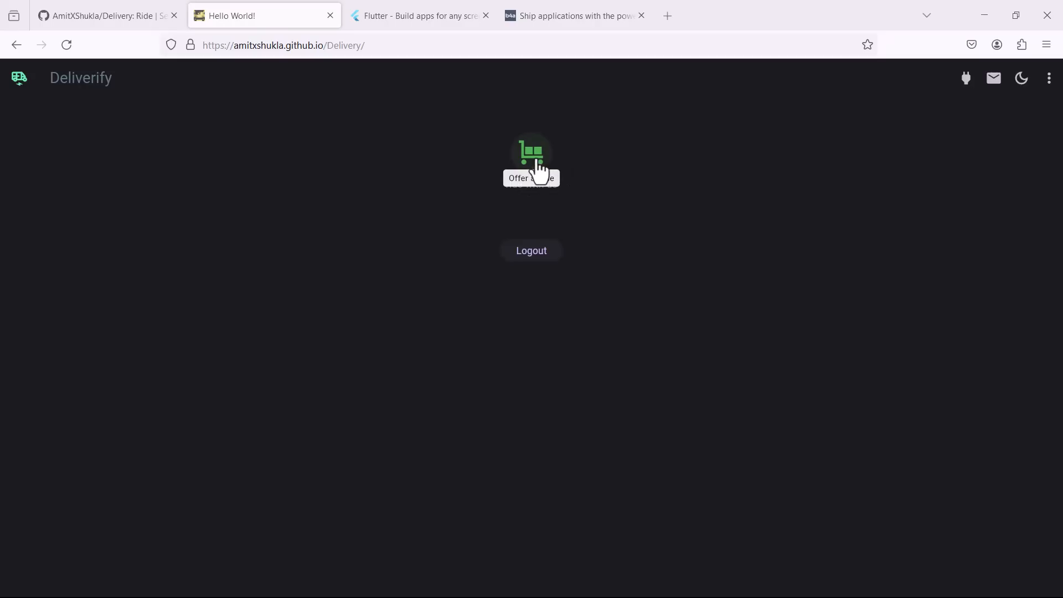
View the 05/31/2024 bid's details in the driver's recent bids list and close them
click(530, 151)
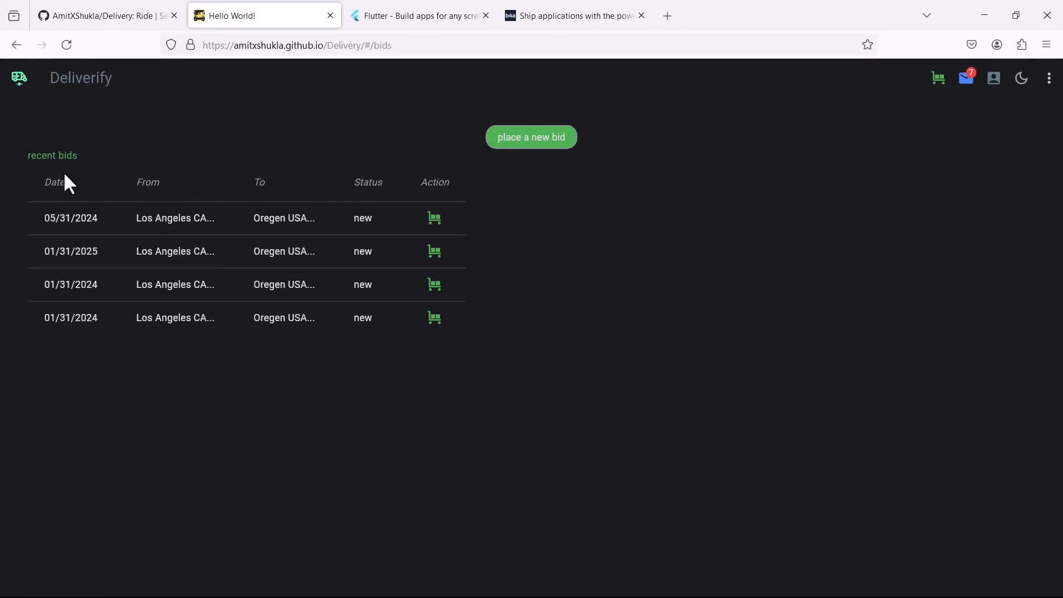
click(434, 219)
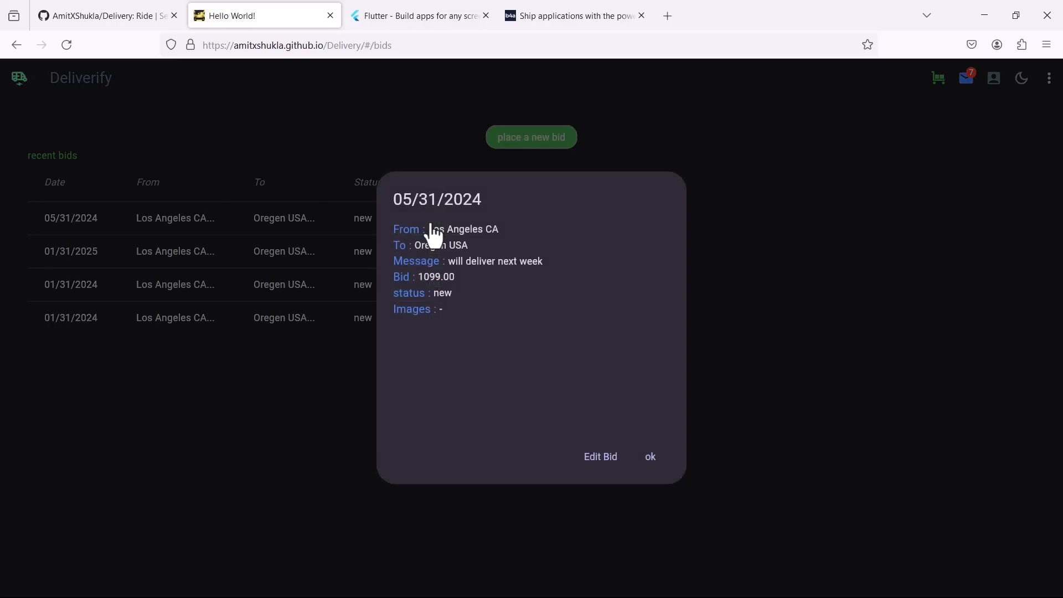
click(648, 457)
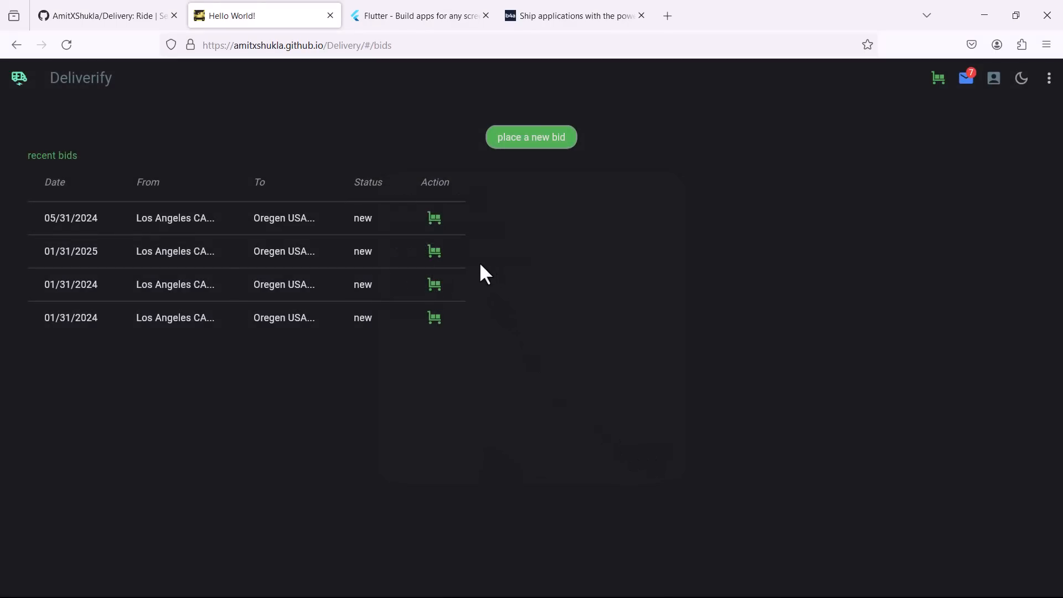
Edit the 01/31/2025 bid, lower its charge from 999.00 to 899.00, and update it
click(433, 252)
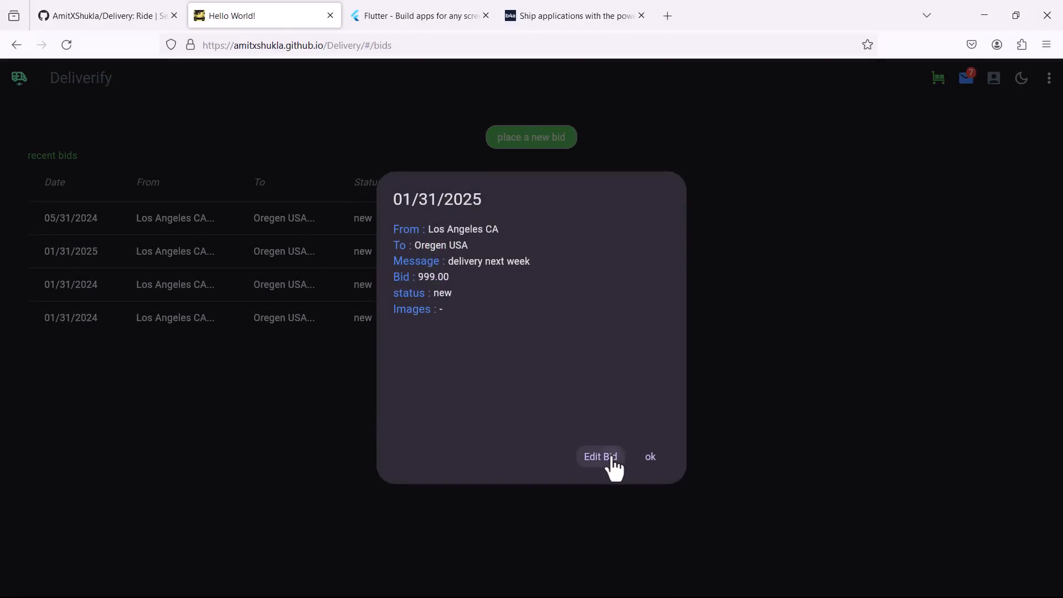
click(599, 456)
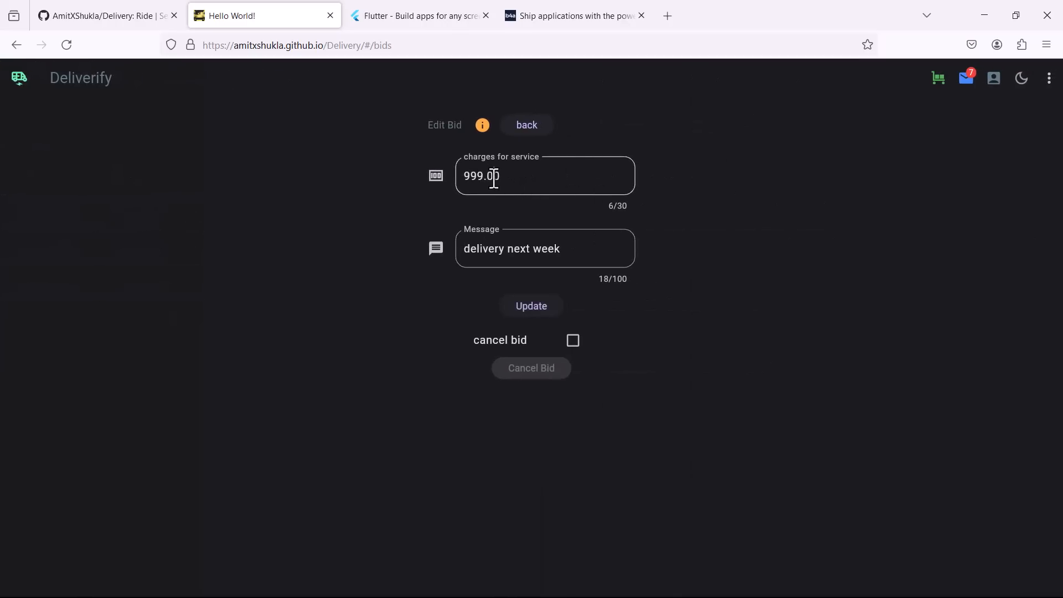
key(Backspace)
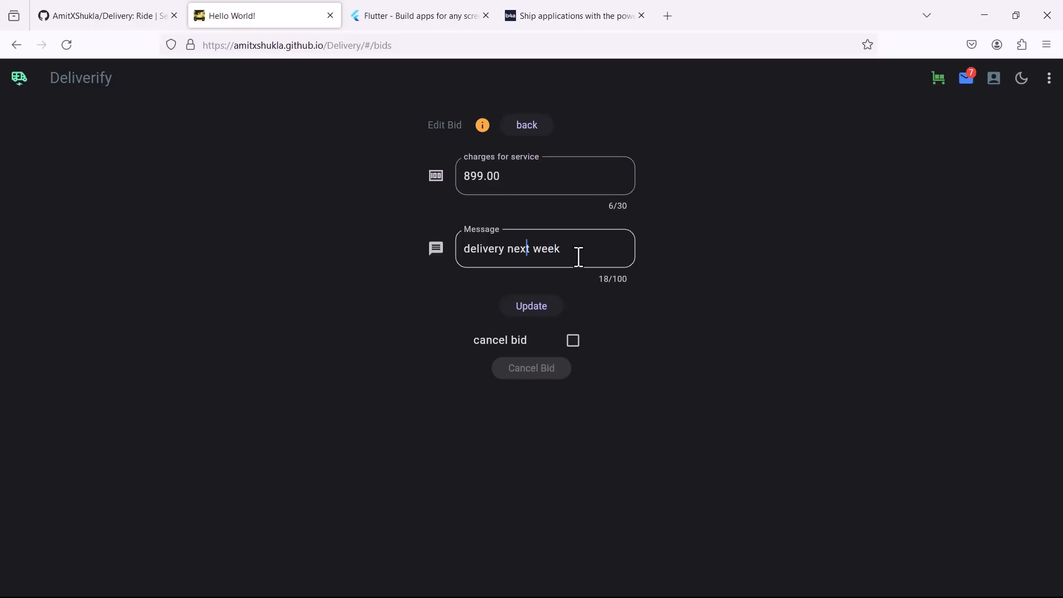
mouse_move(552, 332)
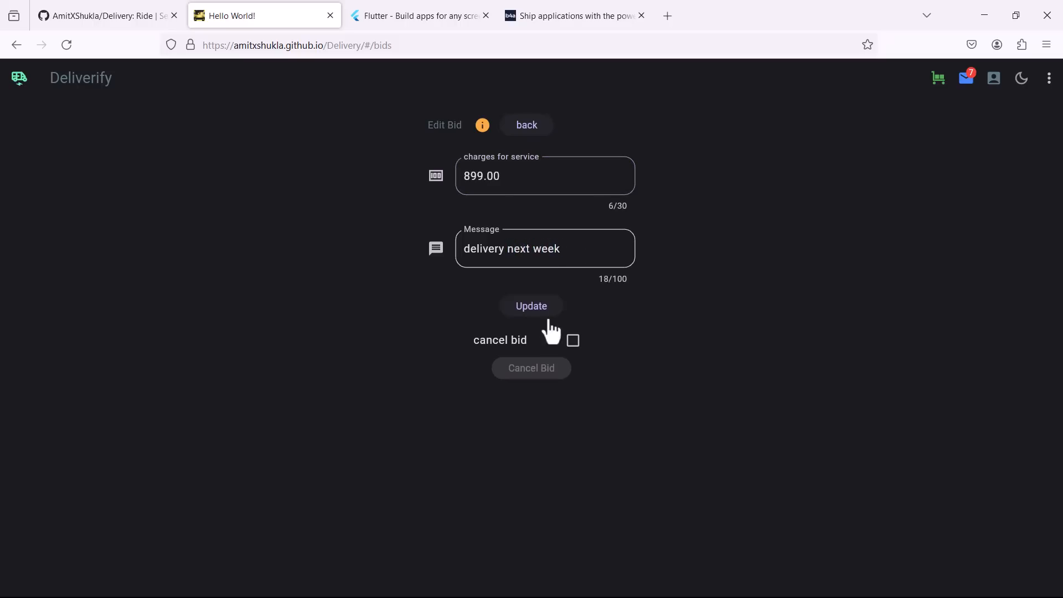
click(530, 306)
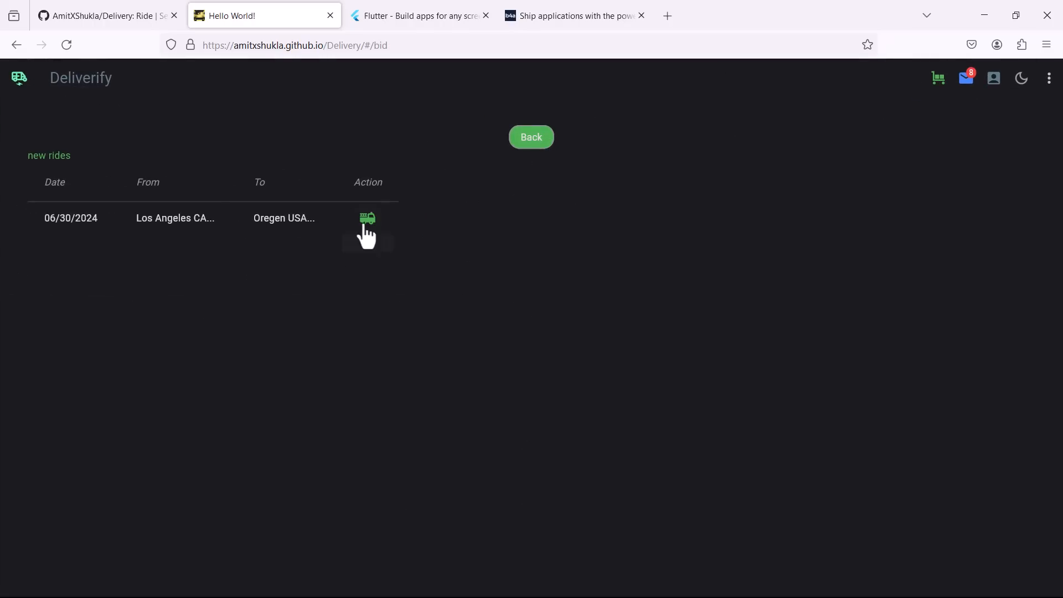
Place a 799 bid with the message 'will deliver following week' on the 06/30/2024 ride
click(367, 218)
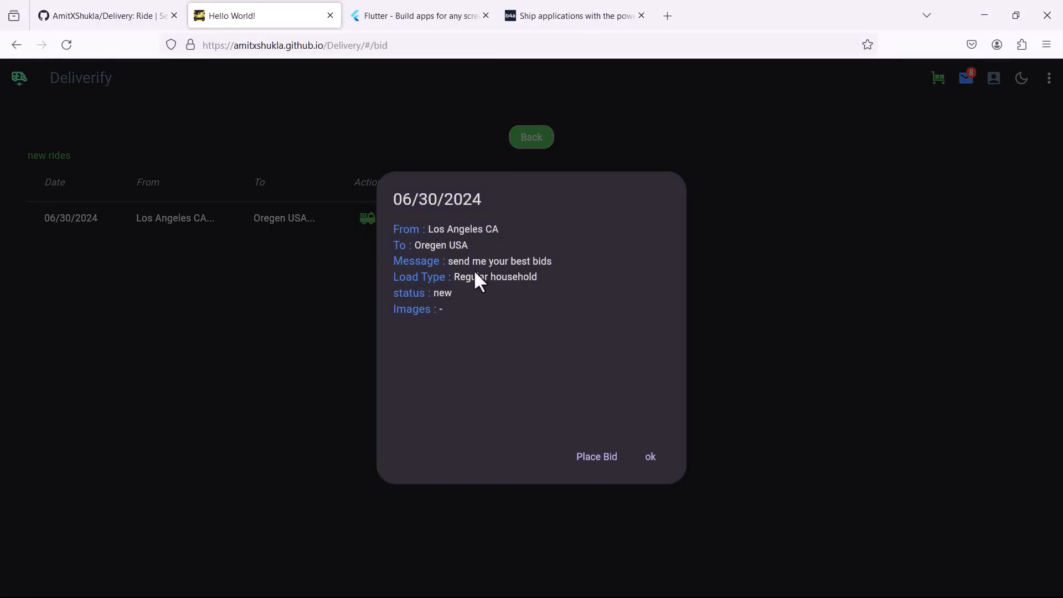
click(596, 457)
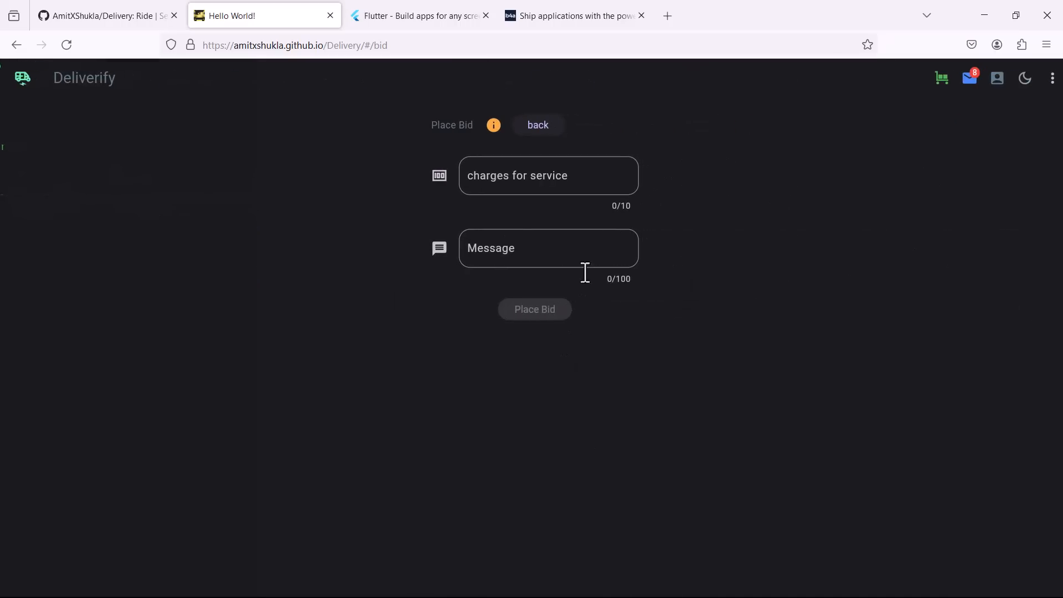
text(-)
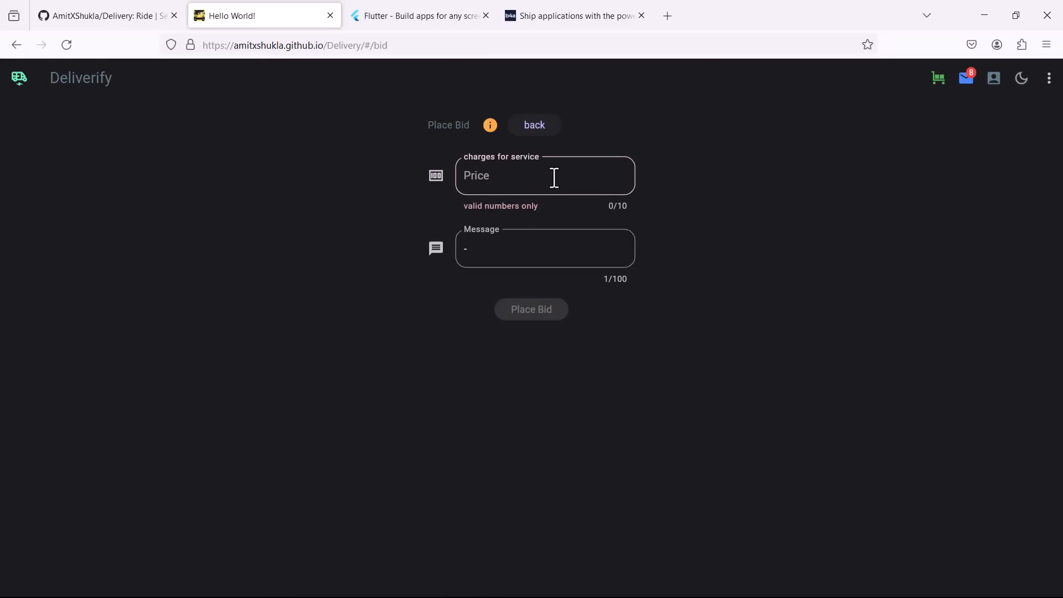
text(will deliver)
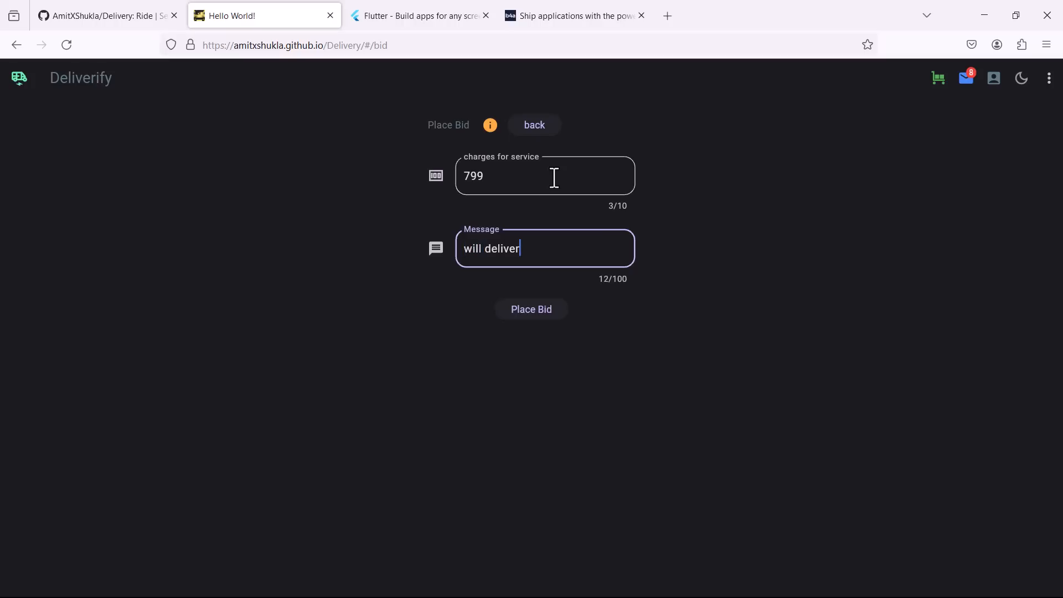
text(following w)
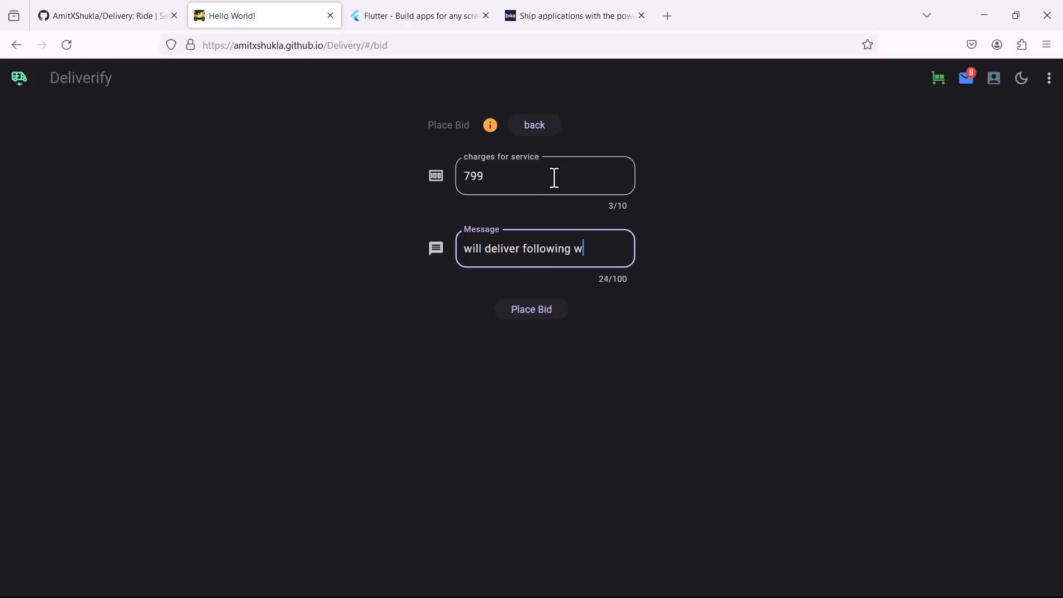
text(eek)
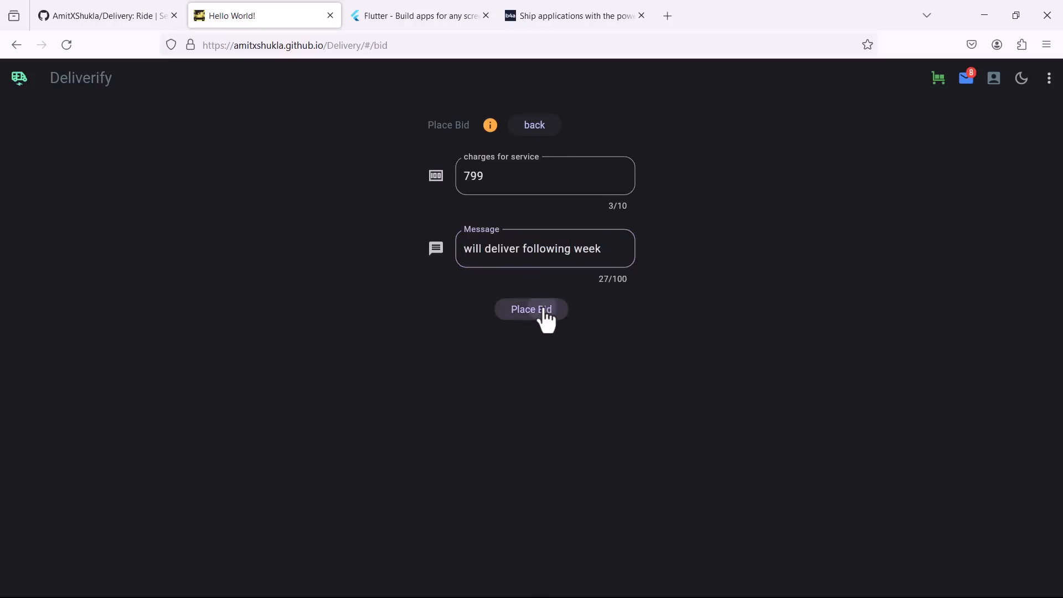
click(531, 309)
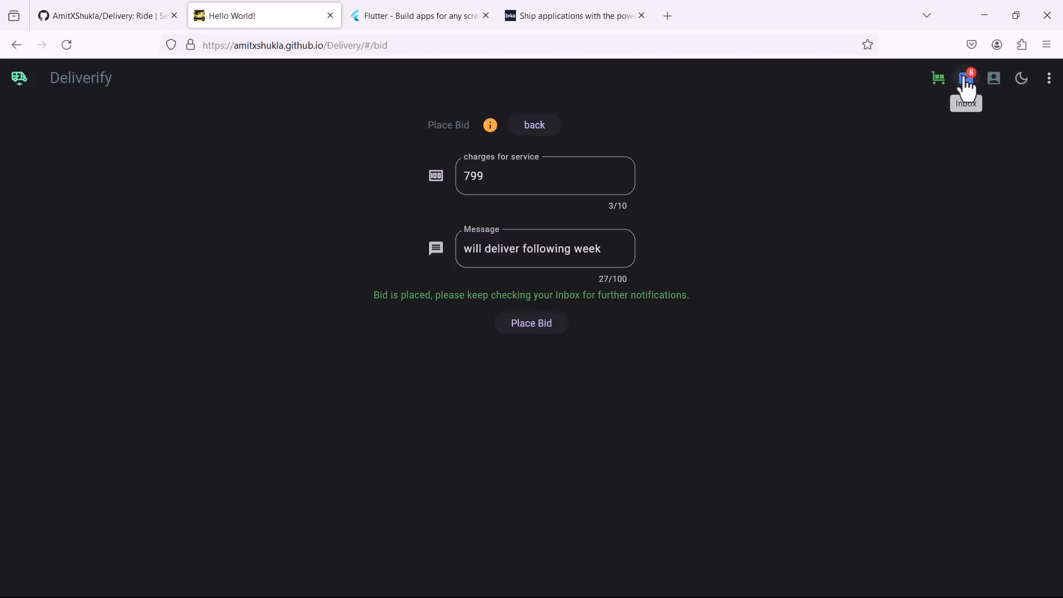
Show the inbox of recent notifications
click(966, 77)
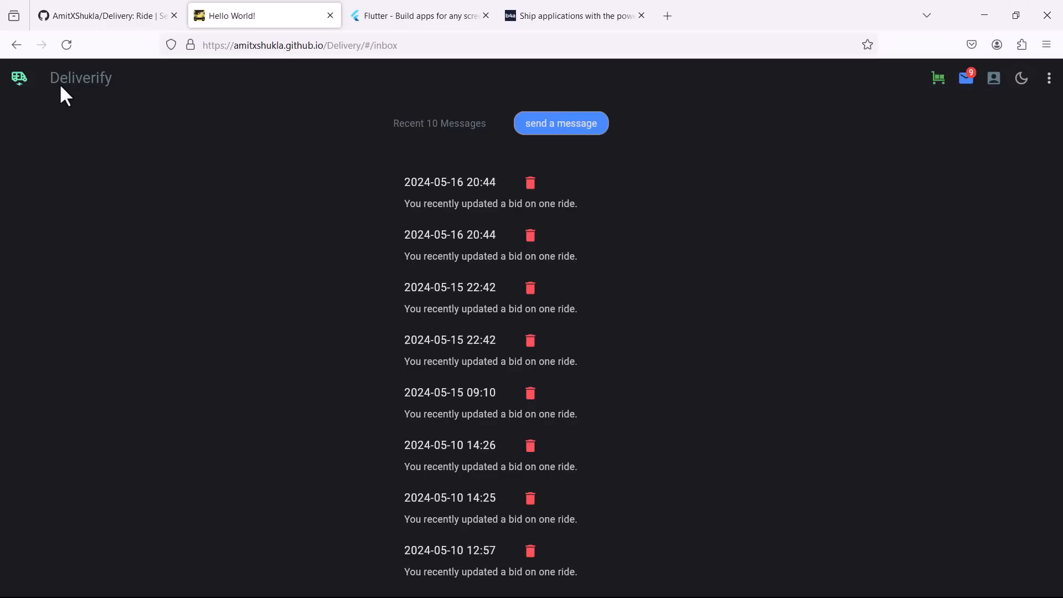
mouse_move(236, 182)
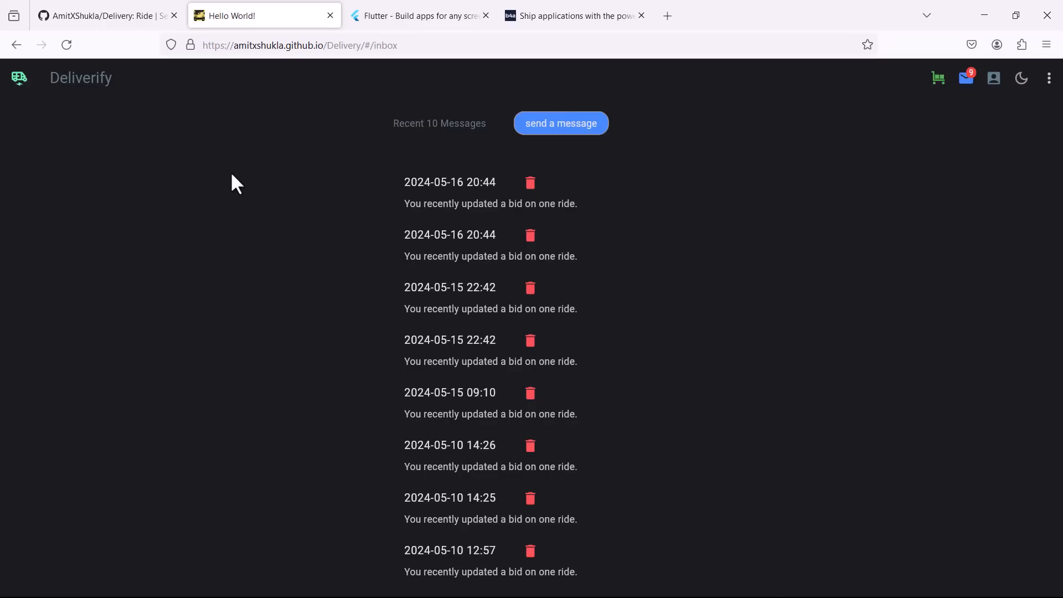
mouse_move(20, 81)
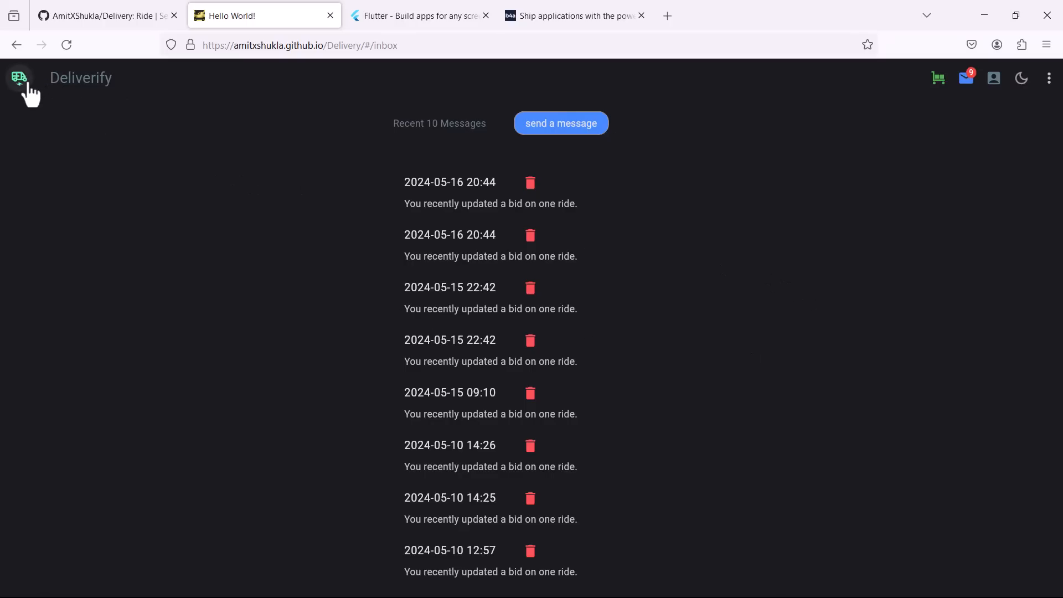
Return home and review the rider's recent rides and inbox messages
click(19, 78)
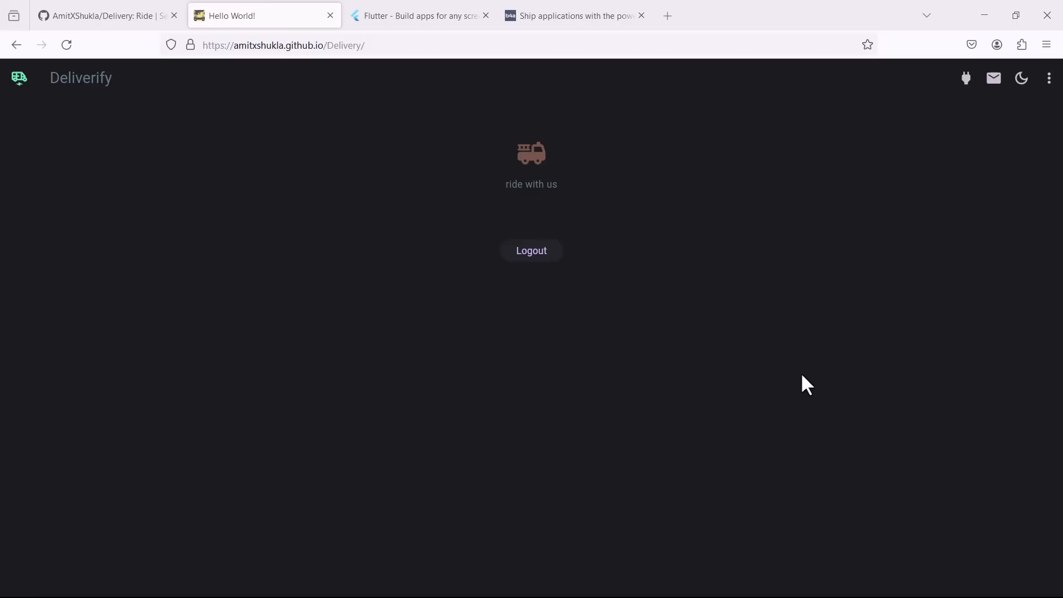
click(531, 153)
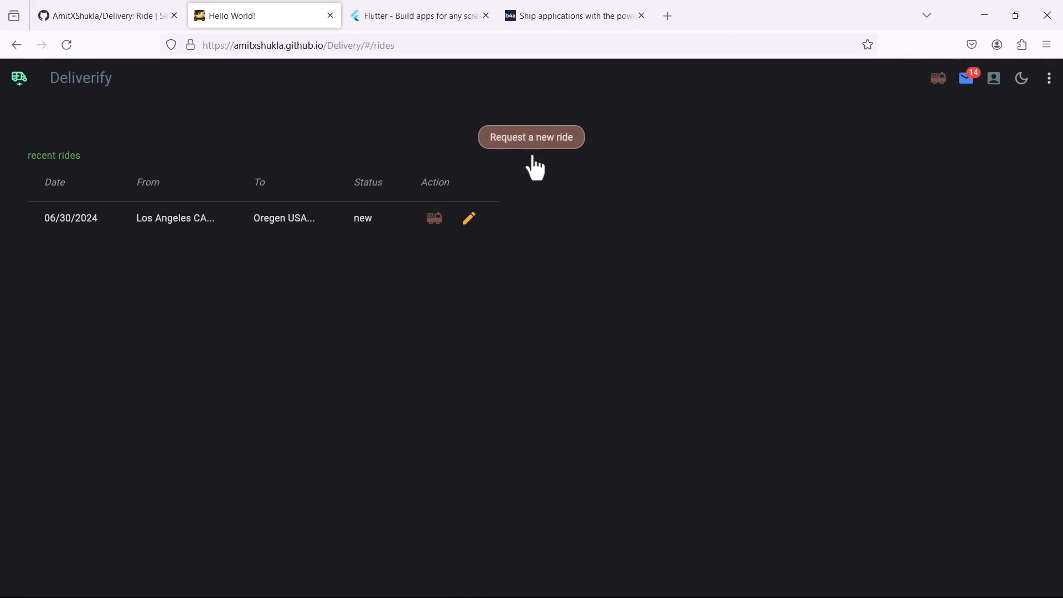
click(965, 77)
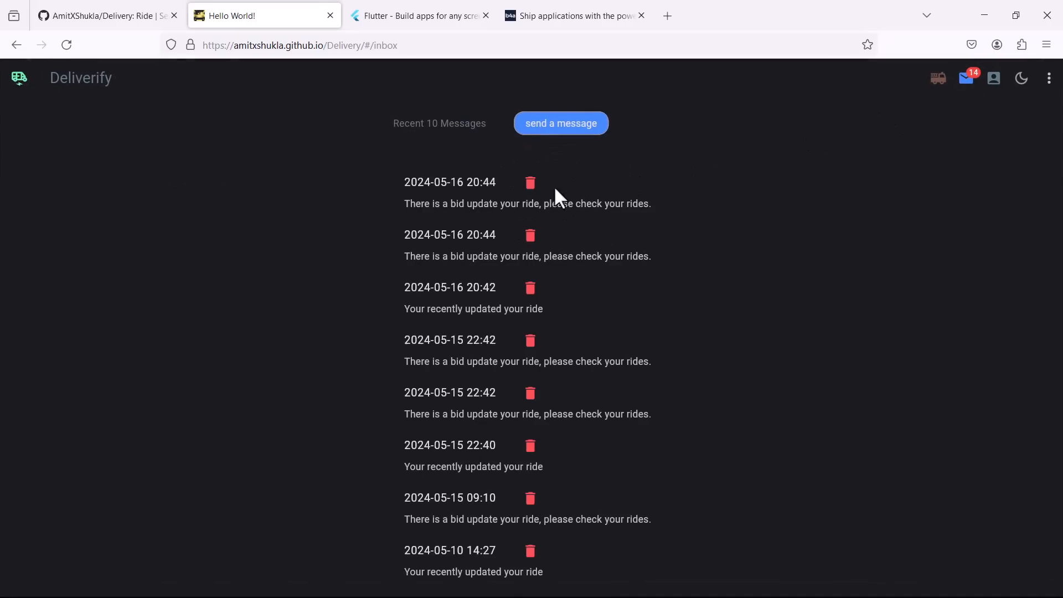
mouse_move(556, 219)
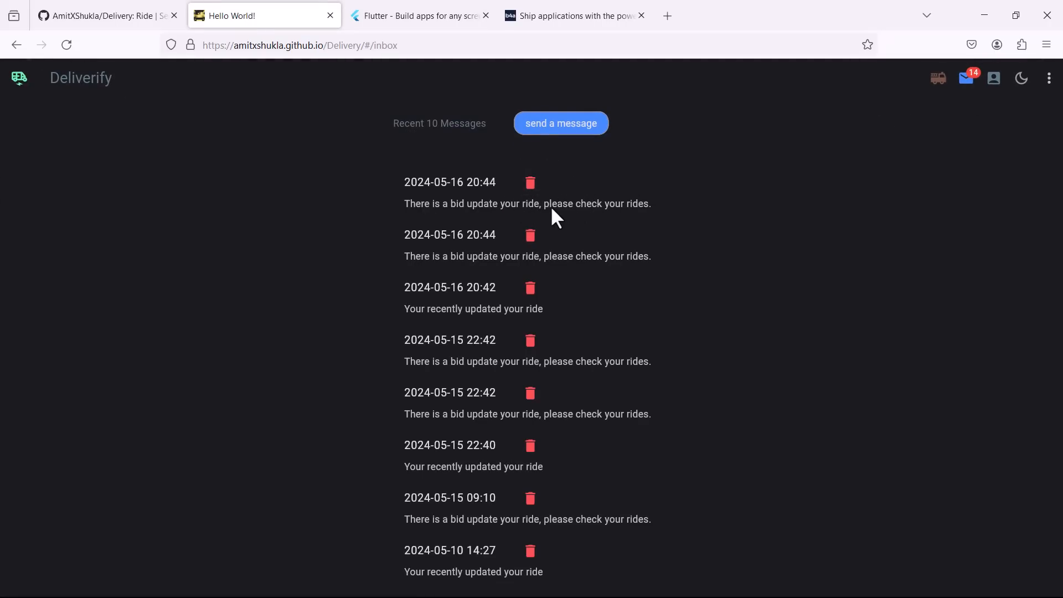
mouse_move(600, 206)
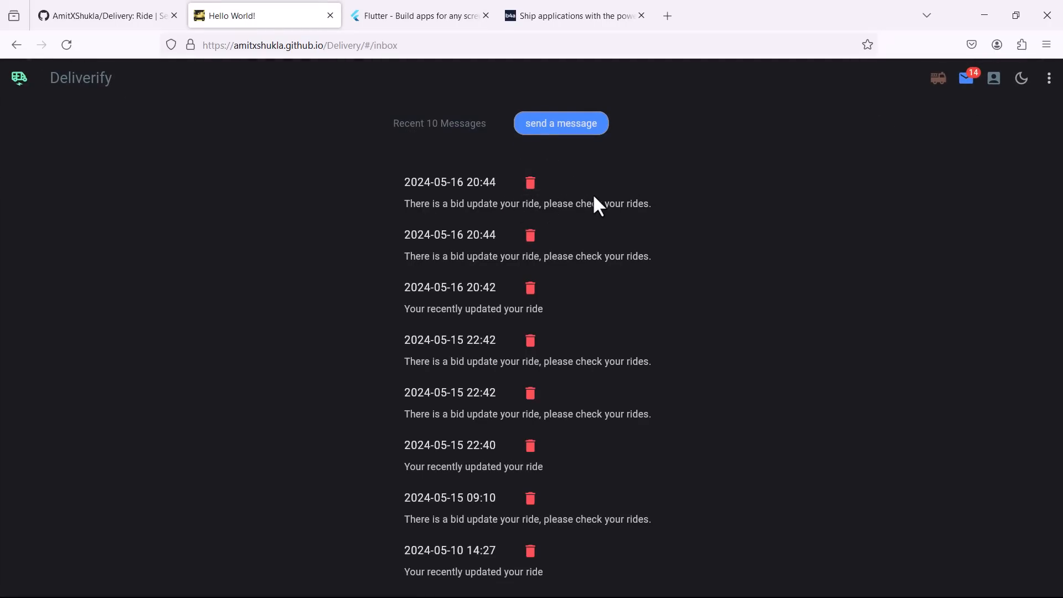
mouse_move(618, 139)
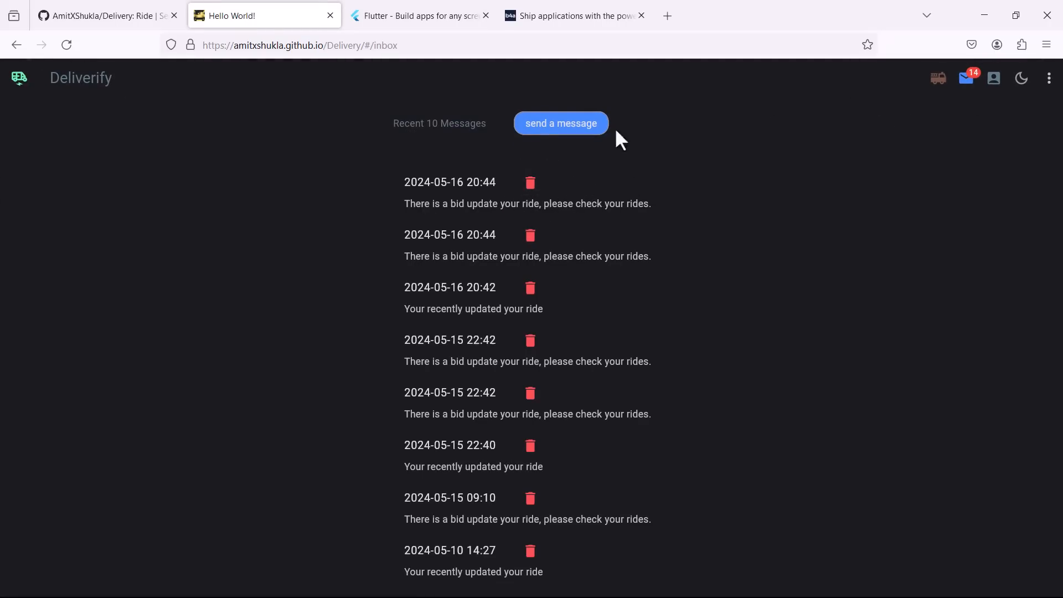
click(560, 123)
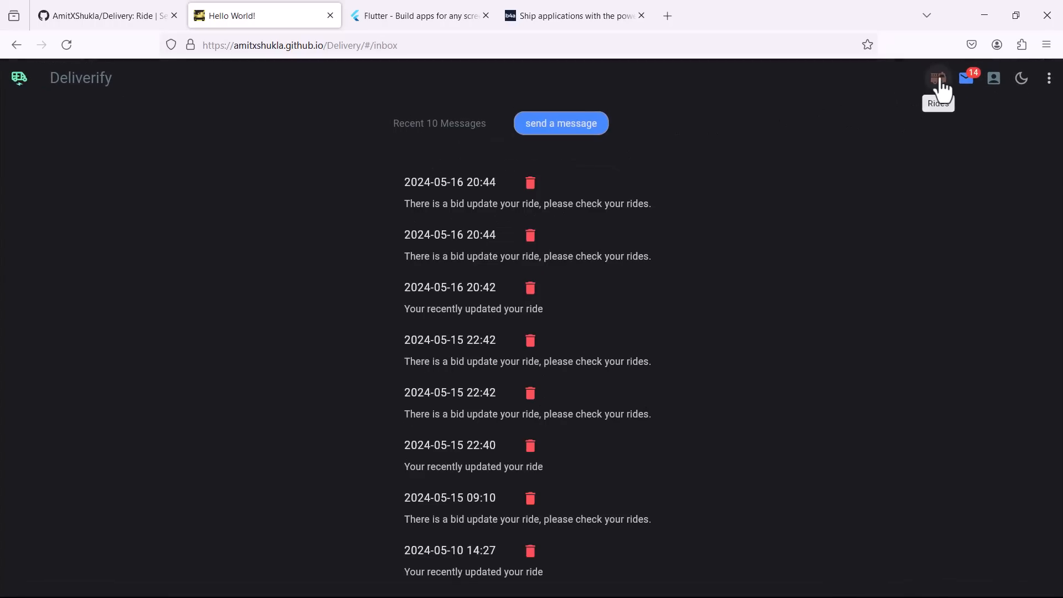
Bring up the blank Request a new ride form, then return to the GitHub Delivery repository
click(939, 78)
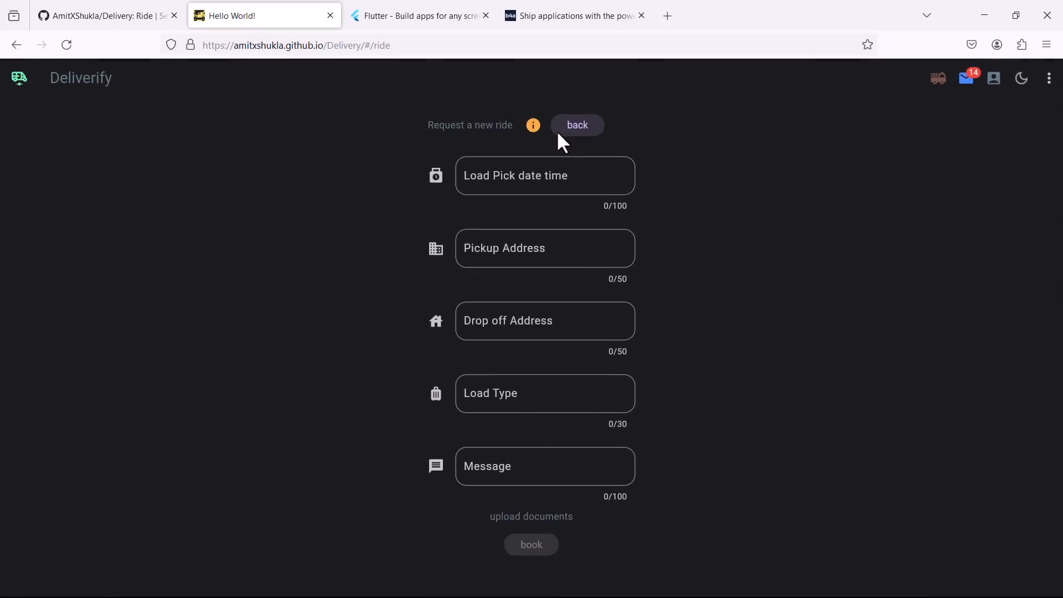
click(545, 320)
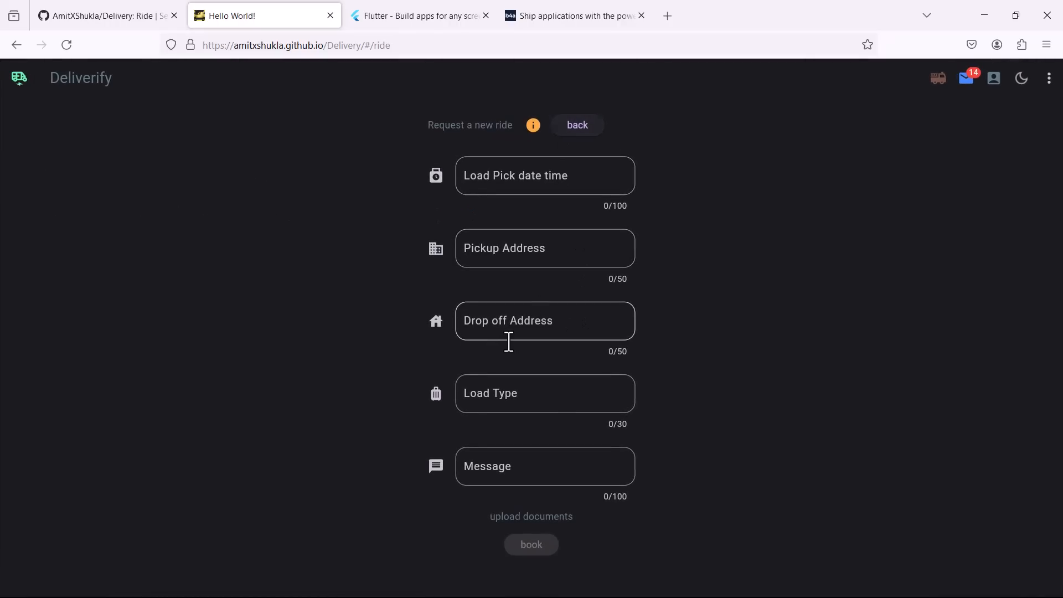
mouse_move(496, 345)
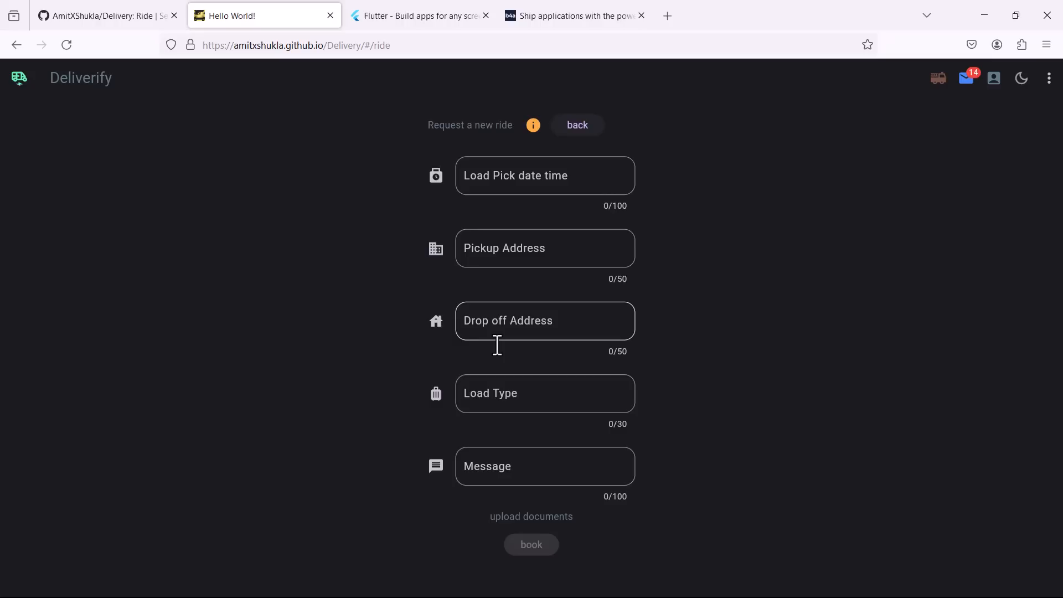
mouse_move(452, 192)
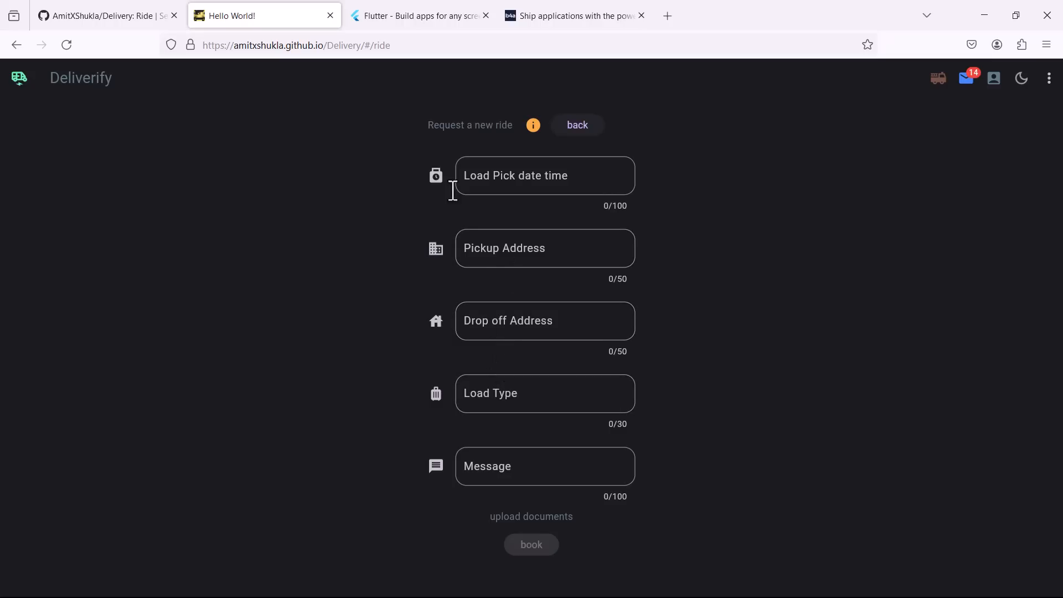
click(102, 15)
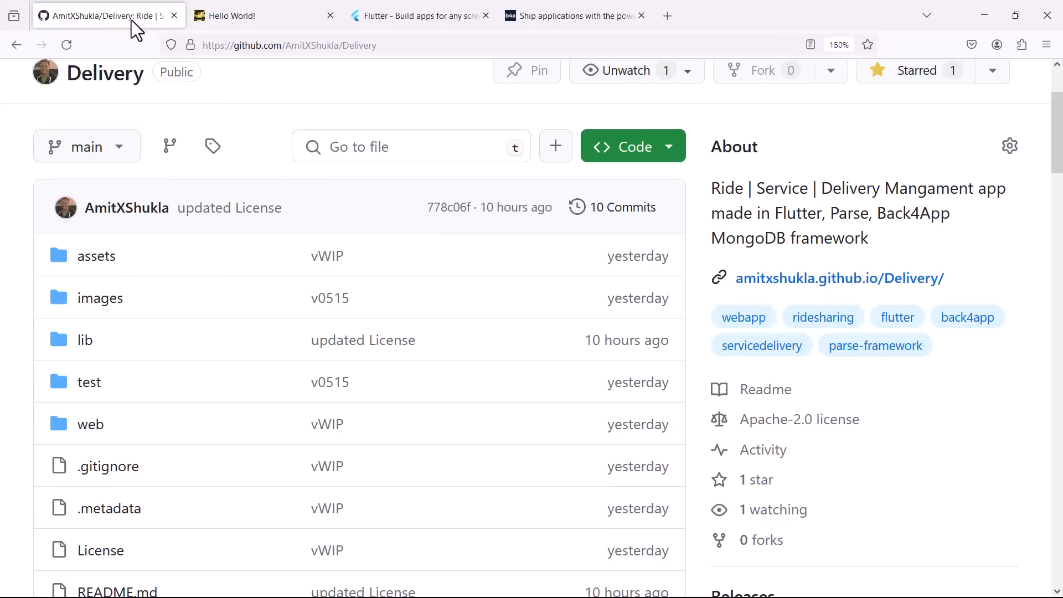
Reach the README Features list and highlight Parse and the Dark and Light Theme feature
scroll(down, 3)
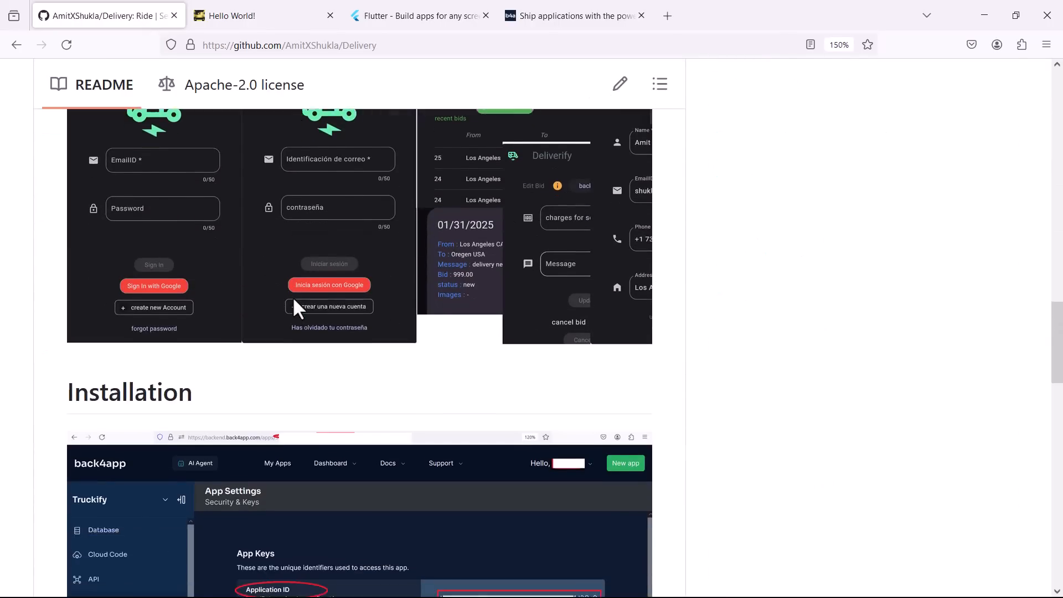
scroll(down, 3)
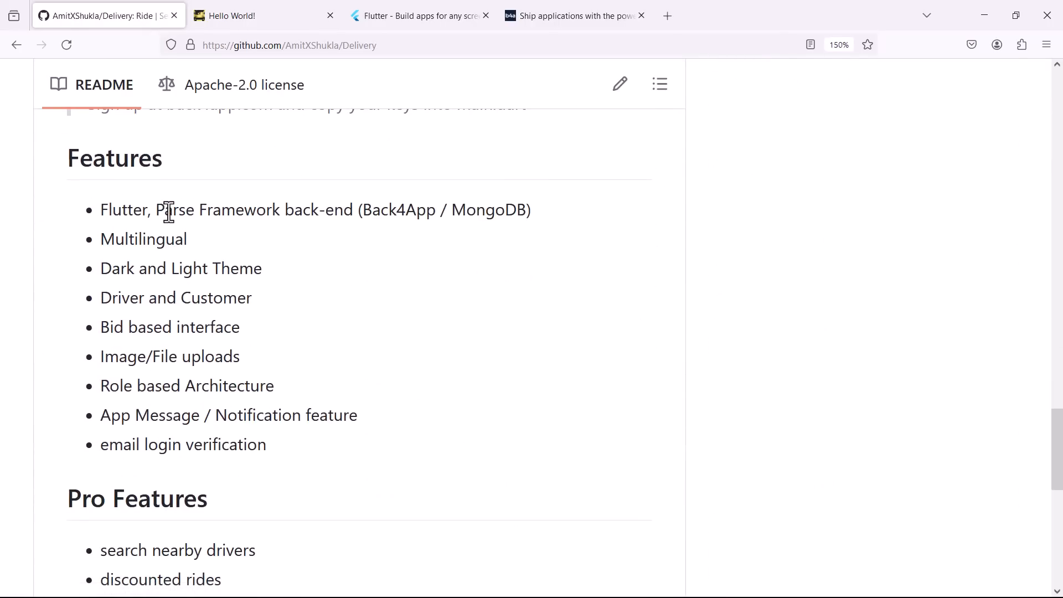
double_click(175, 209)
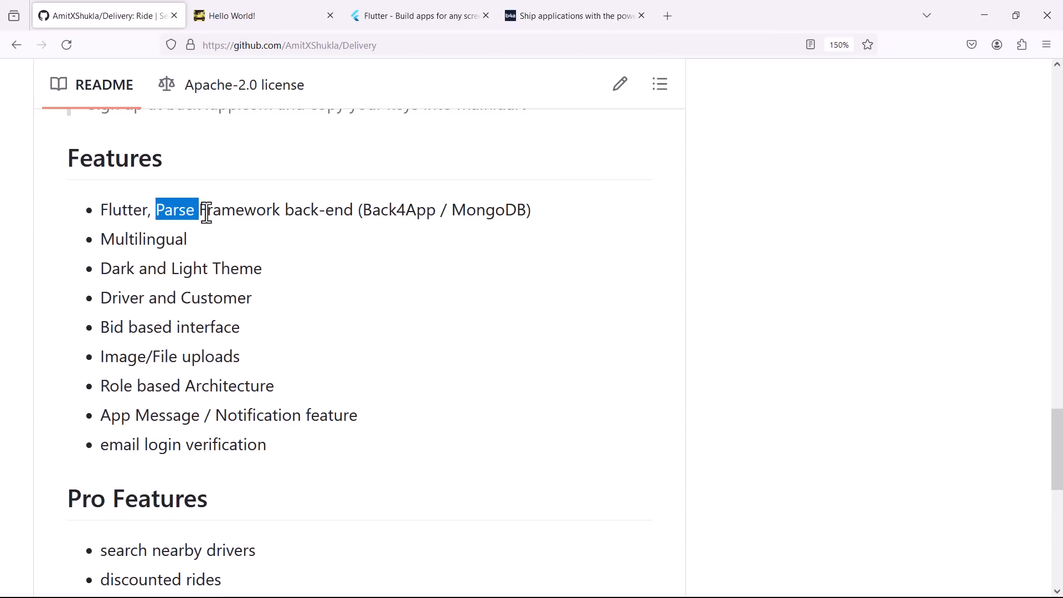
triple_click(316, 209)
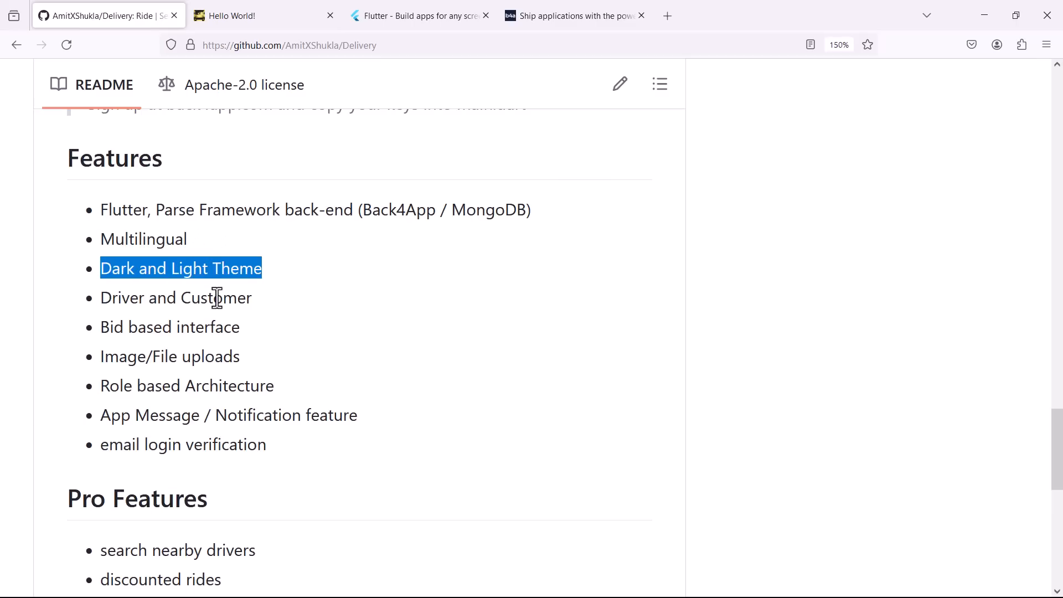
Highlight further features, including food, service and other deliveries
double_click(216, 298)
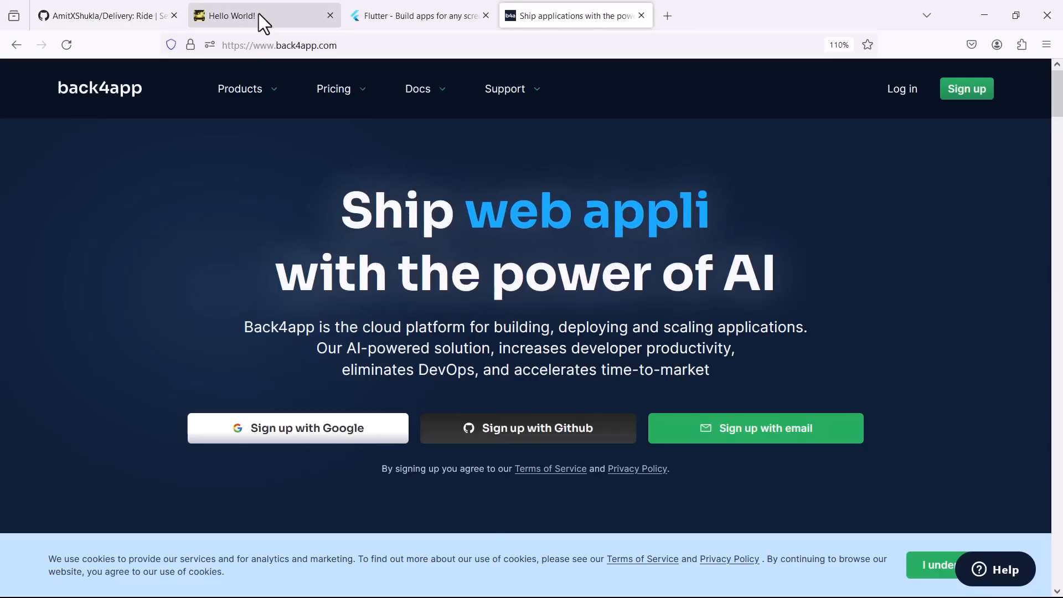
click(232, 14)
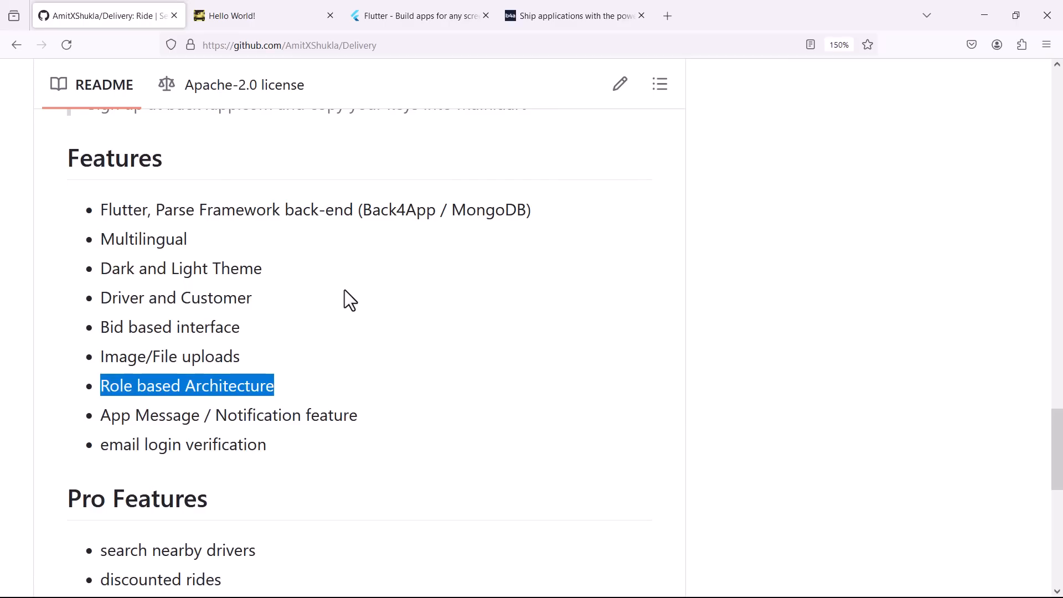
mouse_move(264, 355)
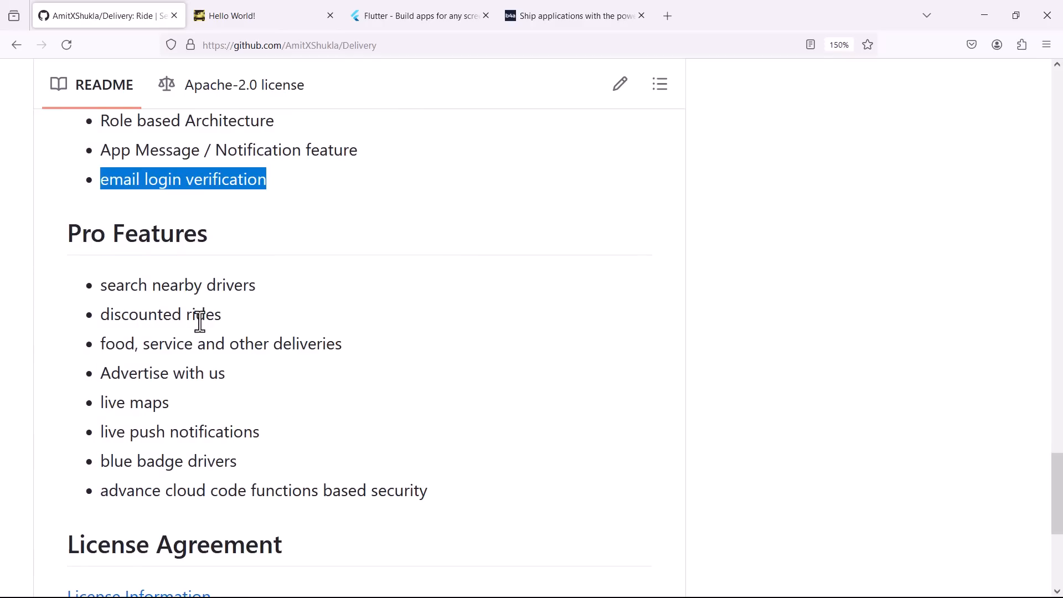
double_click(213, 343)
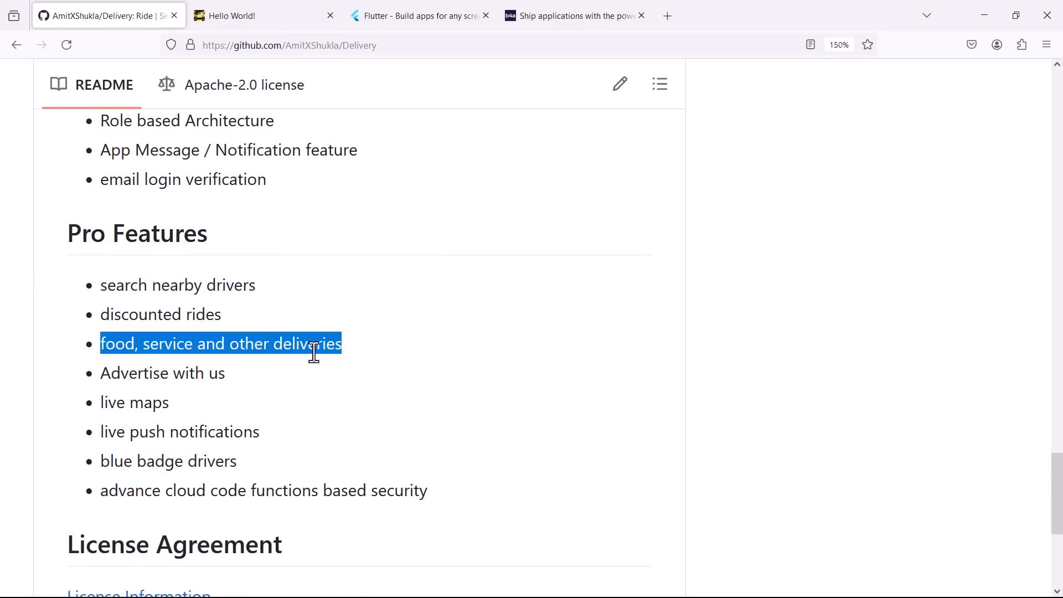
mouse_move(221, 372)
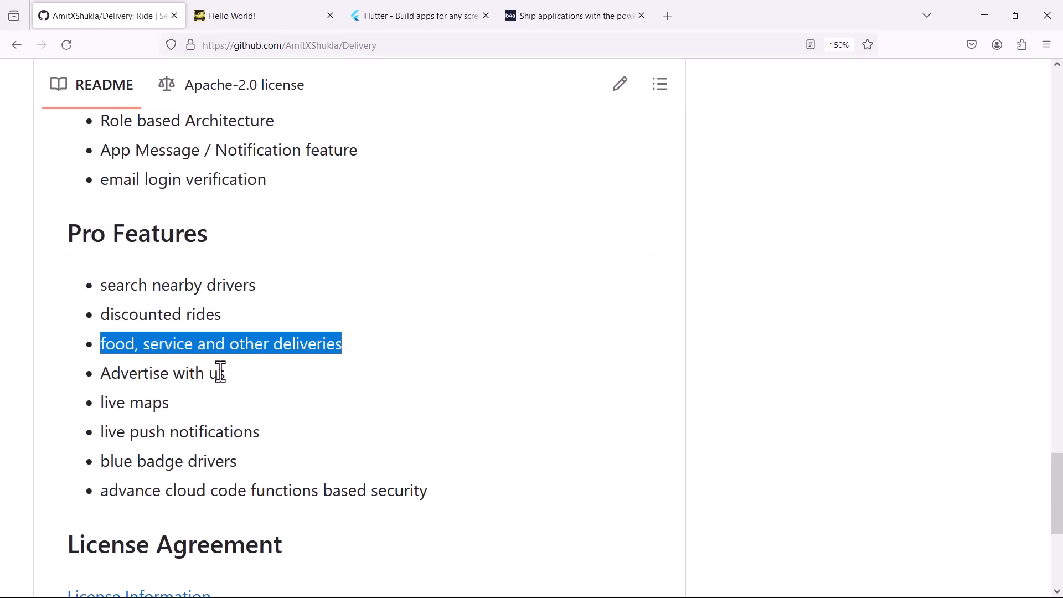
mouse_move(218, 431)
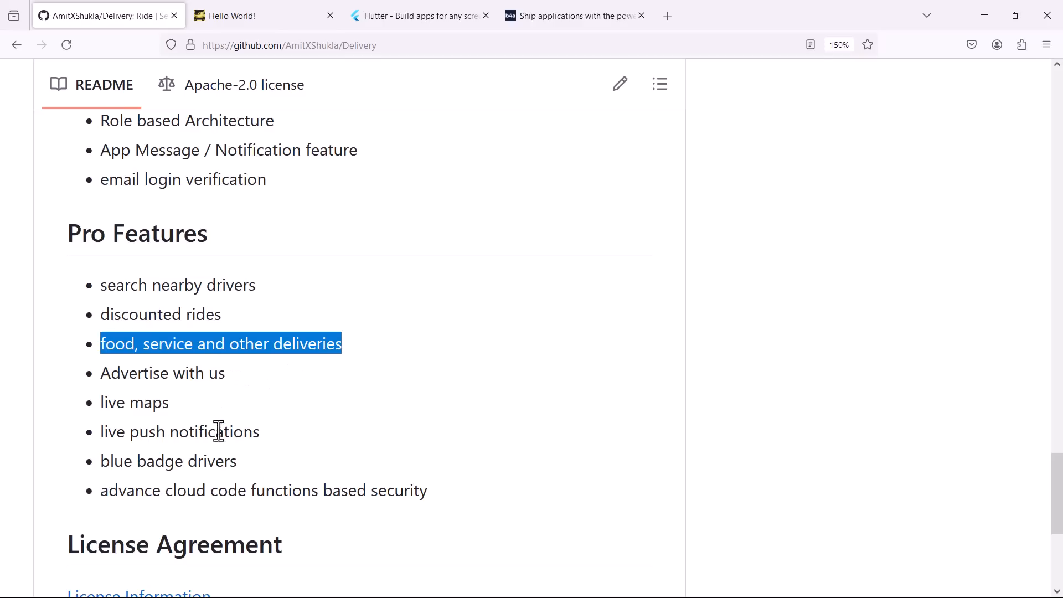
mouse_move(182, 484)
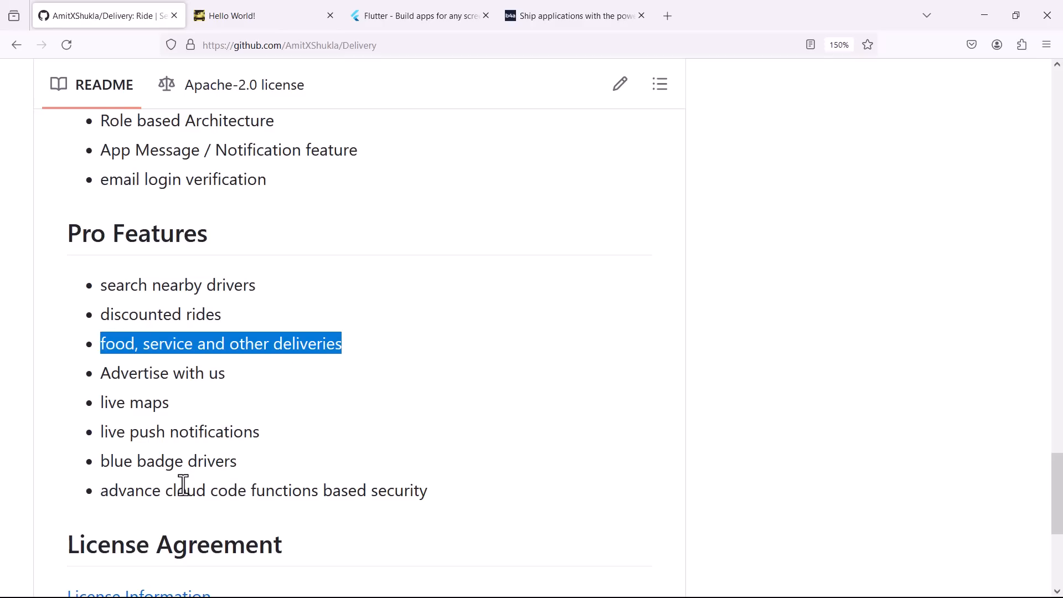
mouse_move(303, 485)
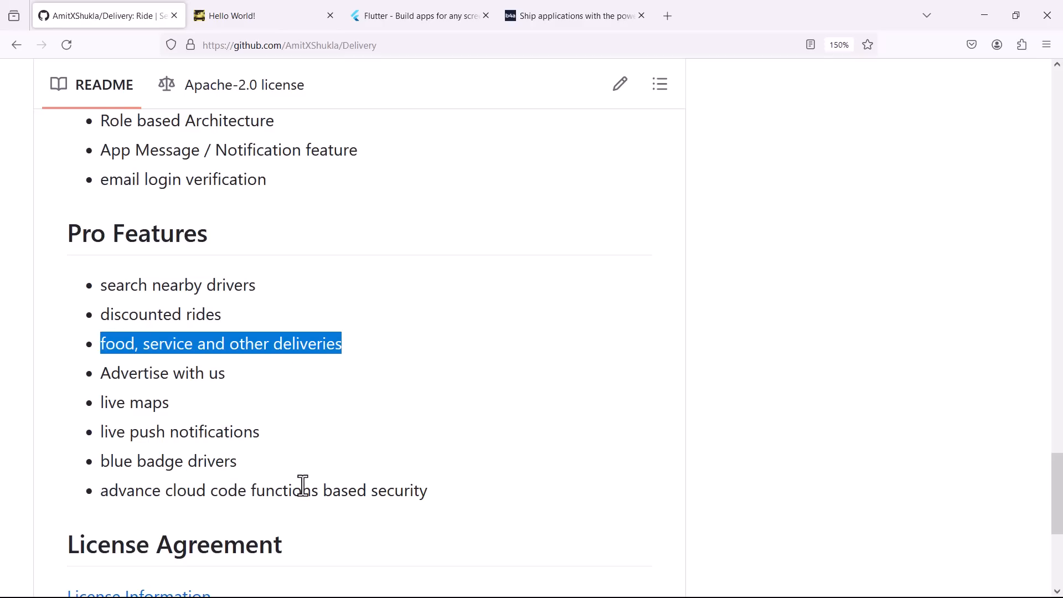
mouse_move(375, 453)
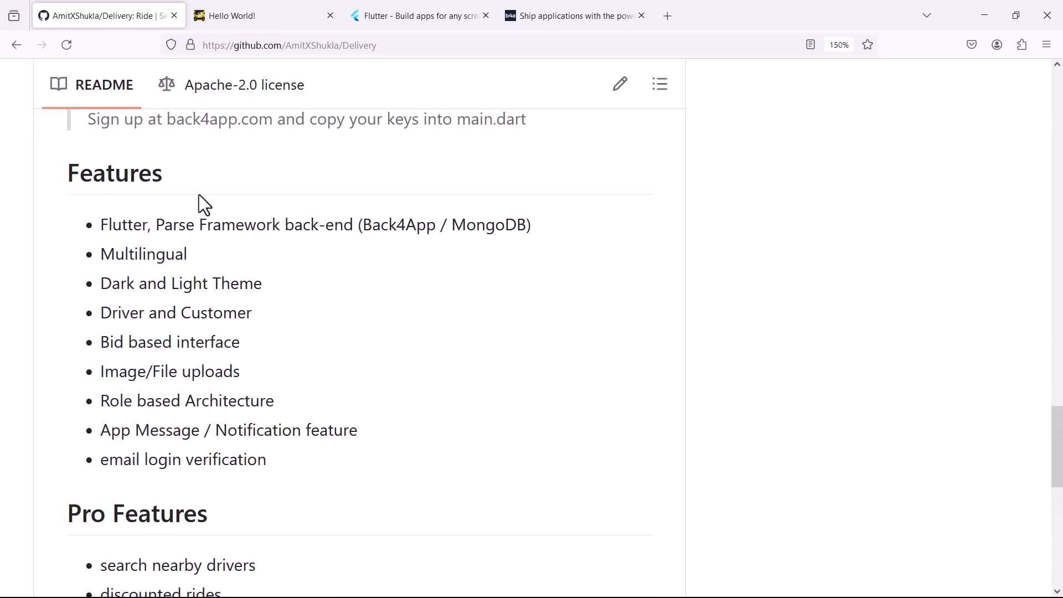
scroll(down, 3)
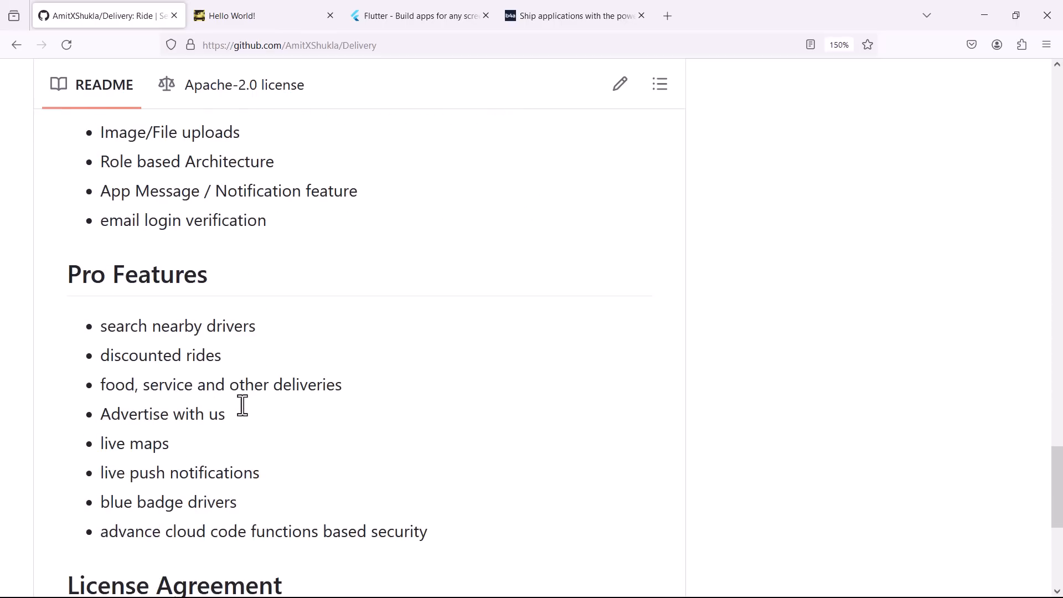
scroll(down, 3)
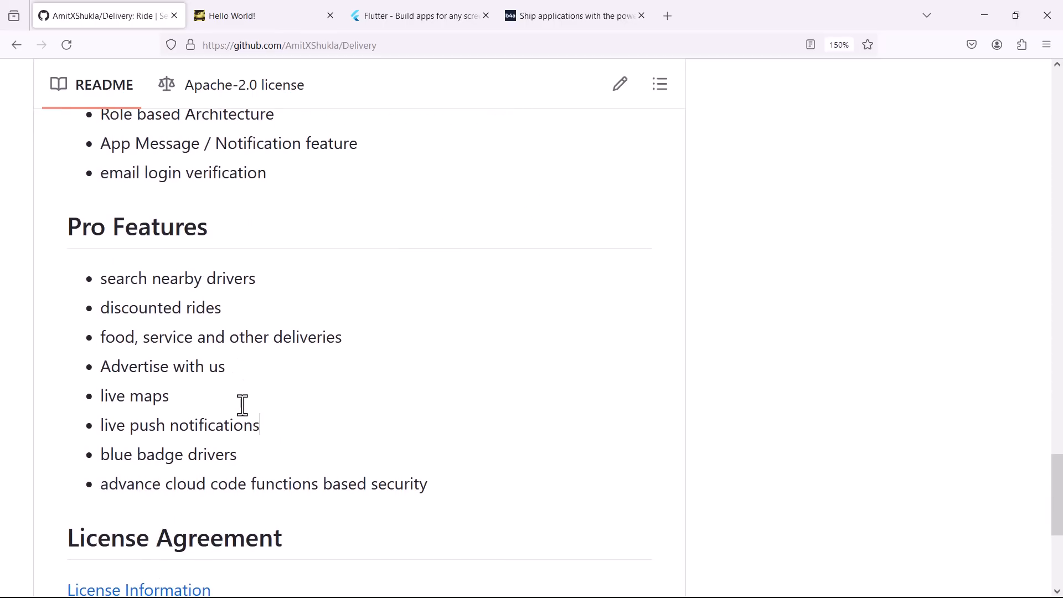
scroll(down, 3)
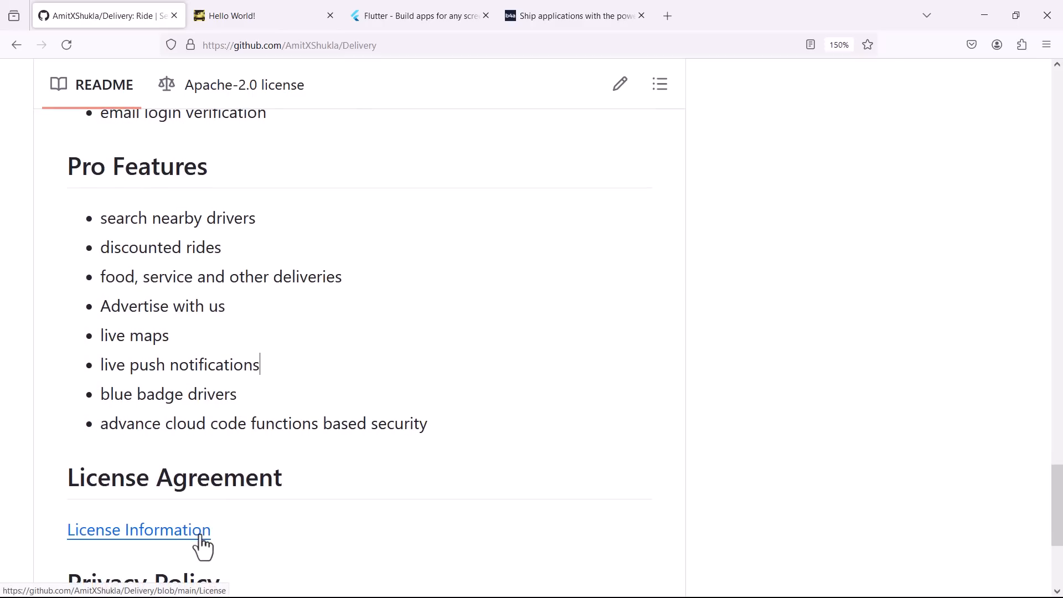
click(139, 529)
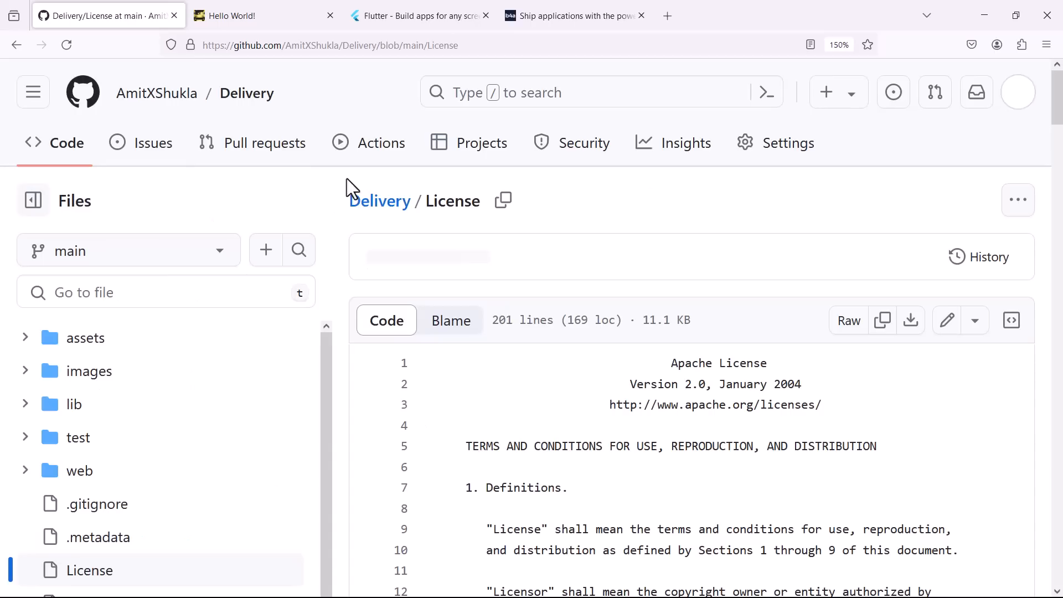
Highlight the Commercial use and Distribution permissions of Apache License 2.0, then return to the README
scroll(down, 3)
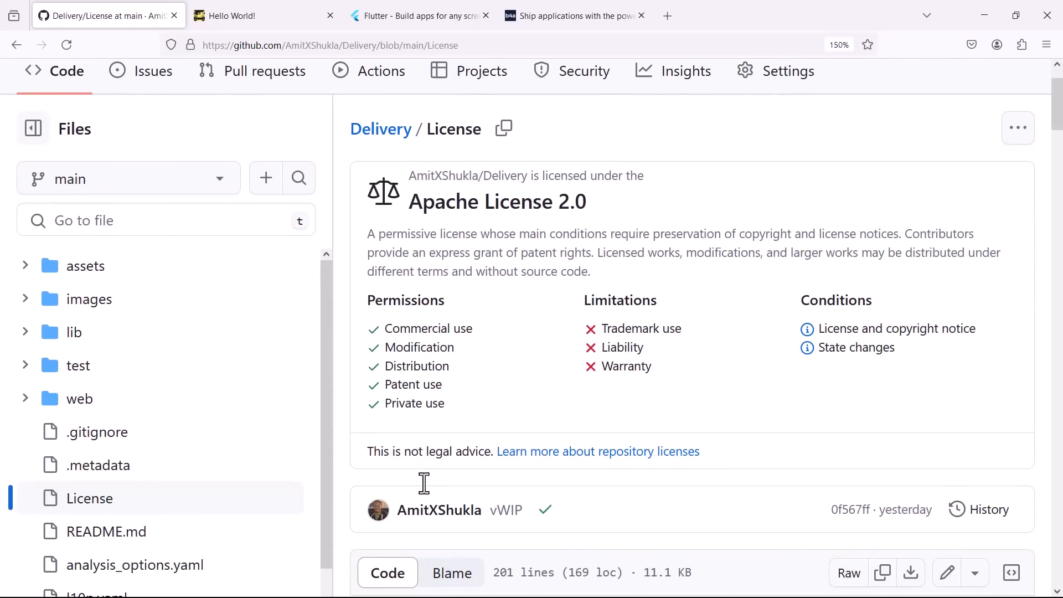
double_click(428, 327)
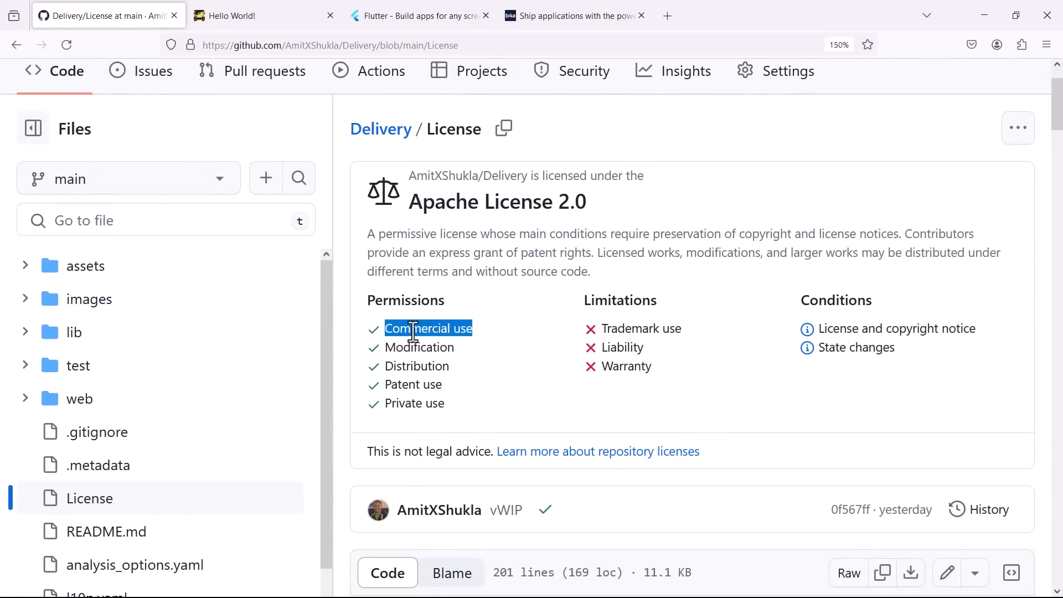
double_click(417, 367)
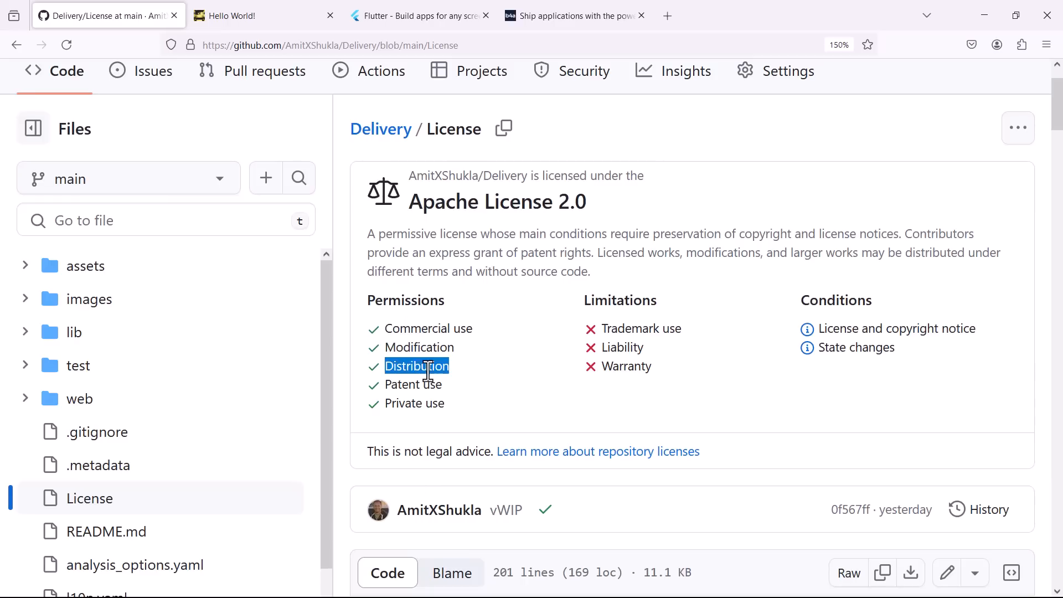
mouse_move(17, 44)
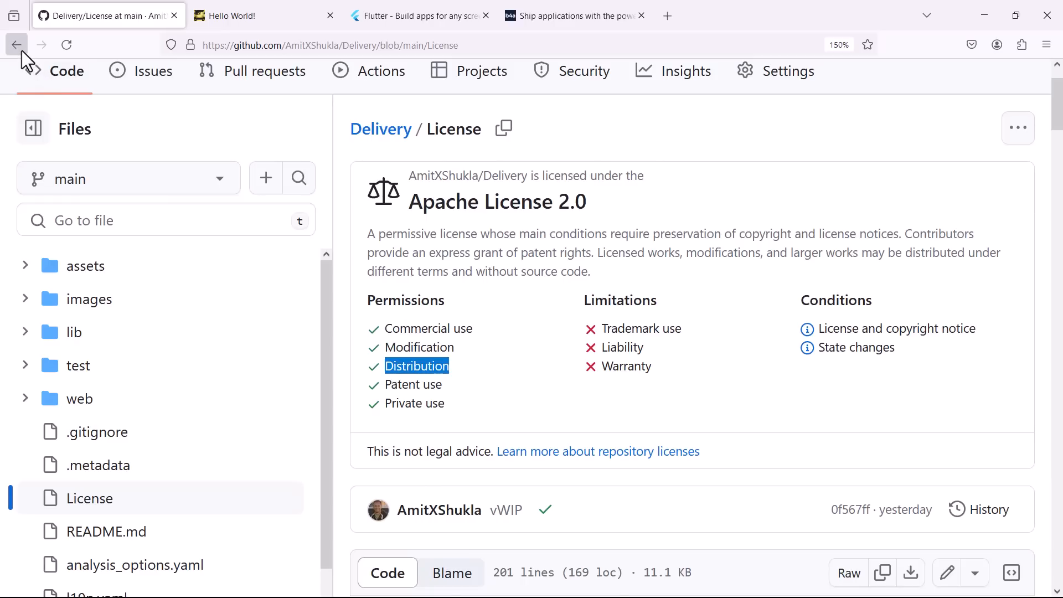
click(17, 44)
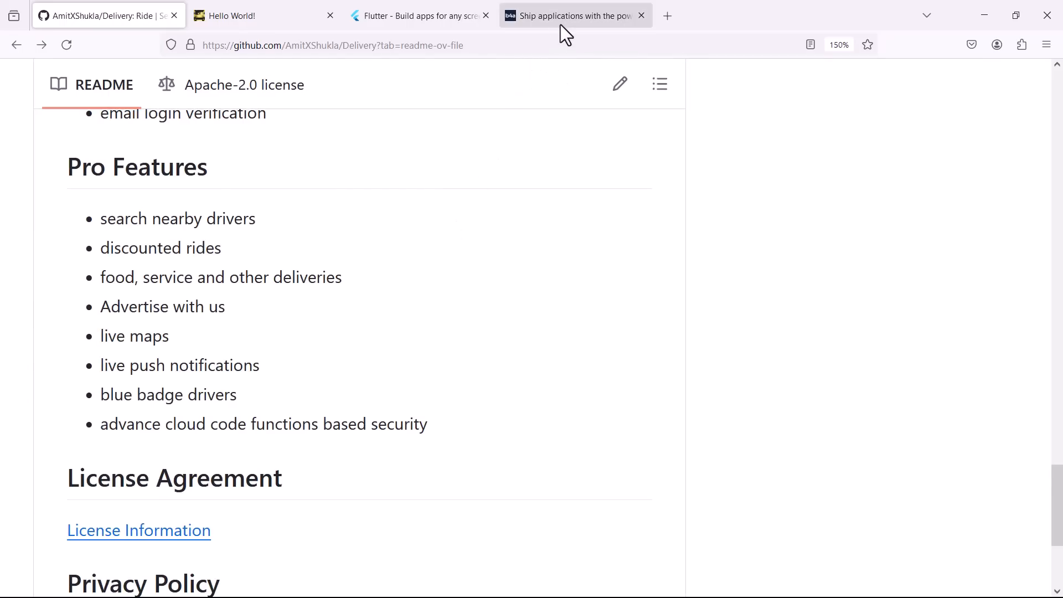
Glance at the Back4App website and the repository's clone options under Code
click(574, 14)
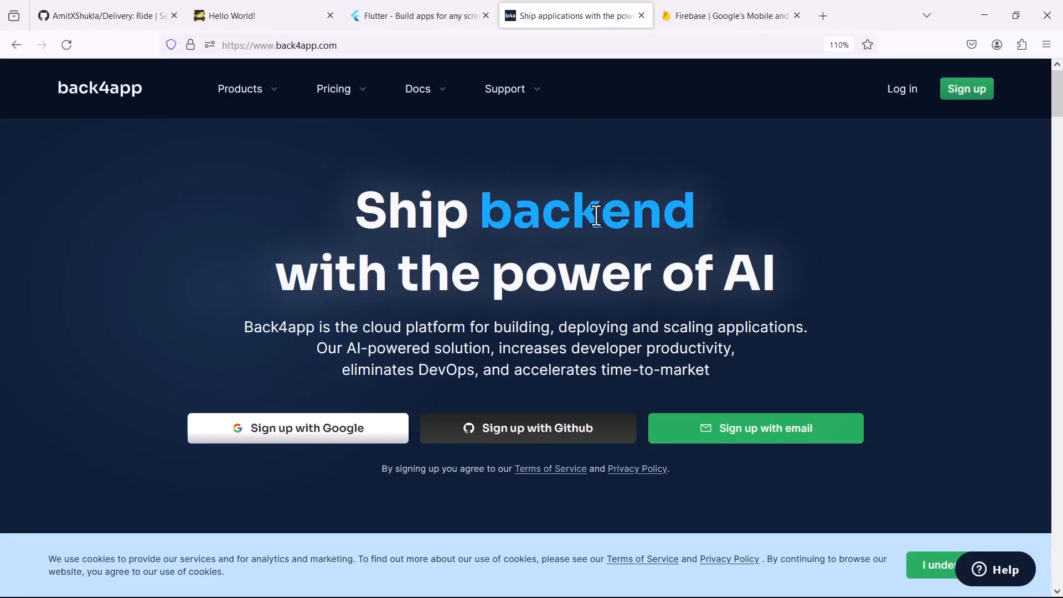
click(102, 14)
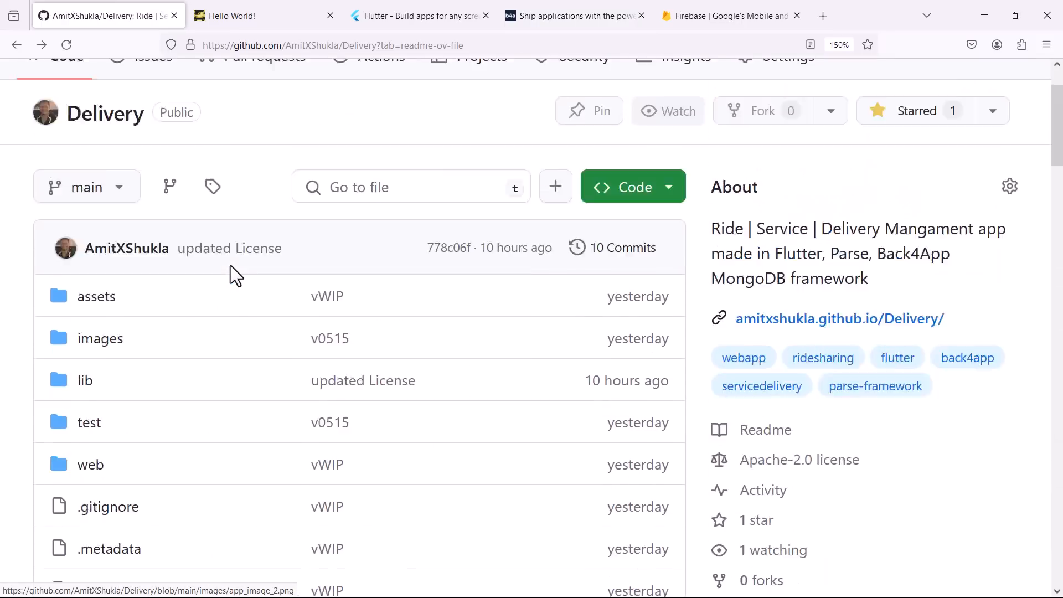
click(622, 187)
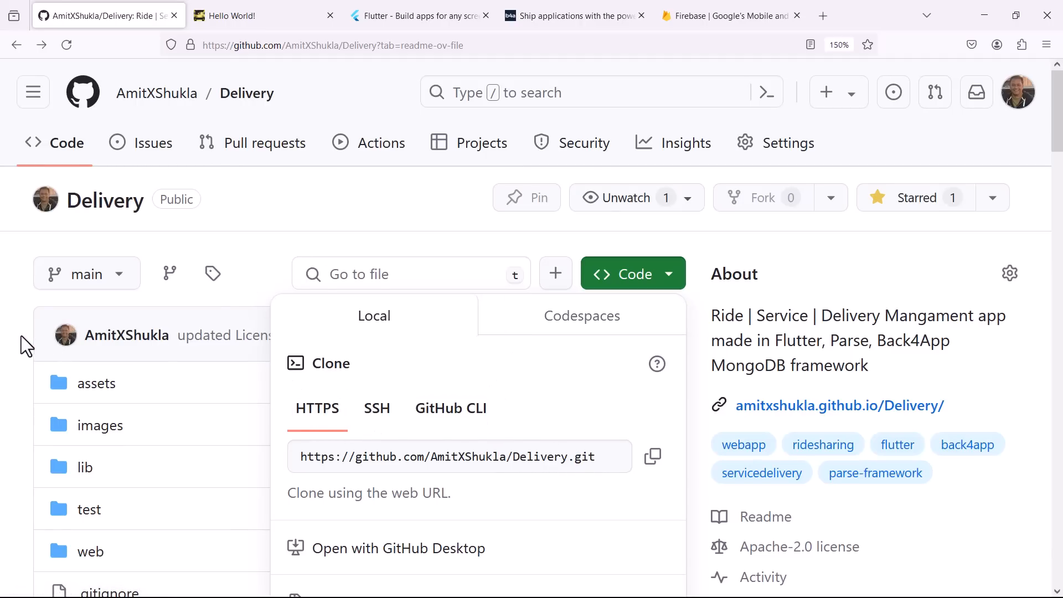
Revisit Back4App, then reach the README's Installation section with the key instructions
click(574, 14)
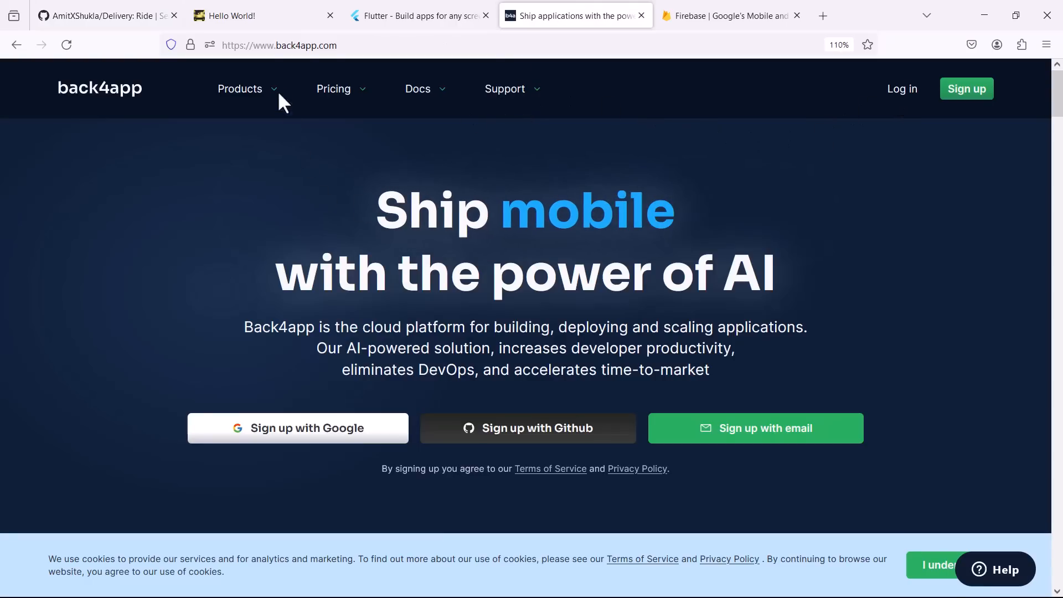
click(102, 15)
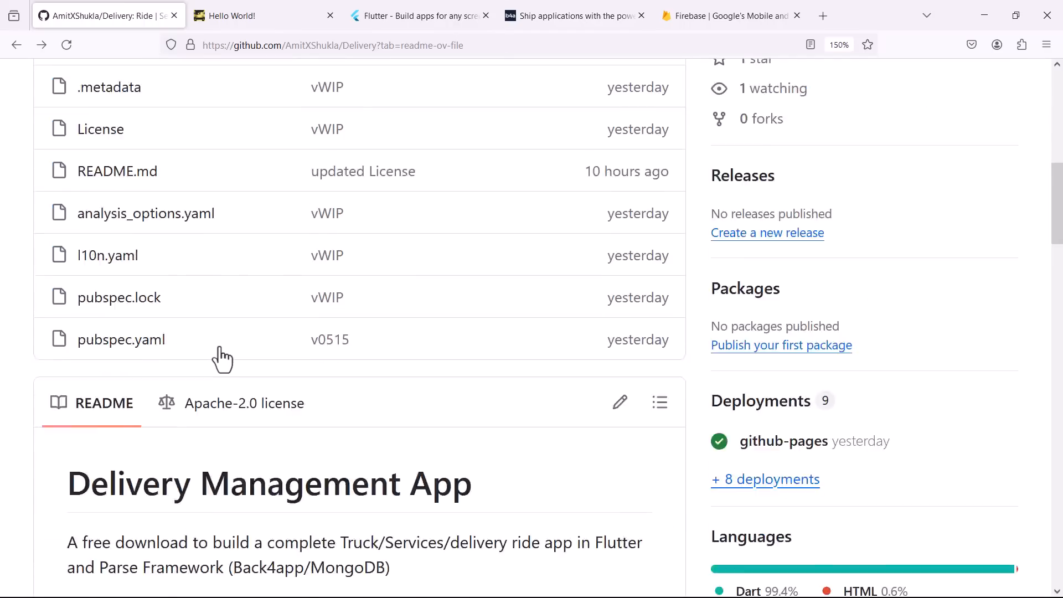
scroll(down, 3)
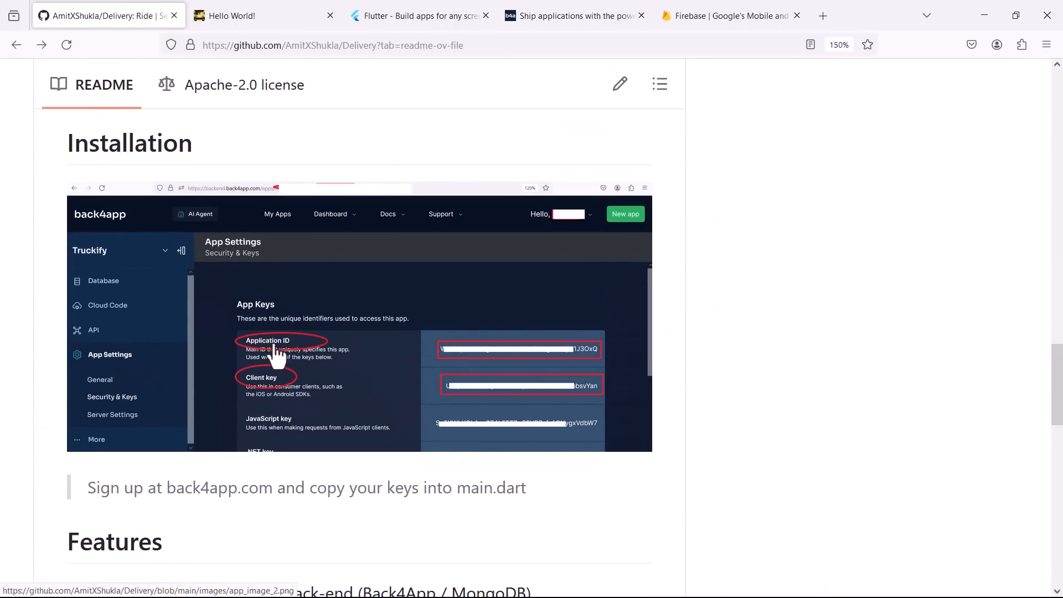
mouse_move(460, 367)
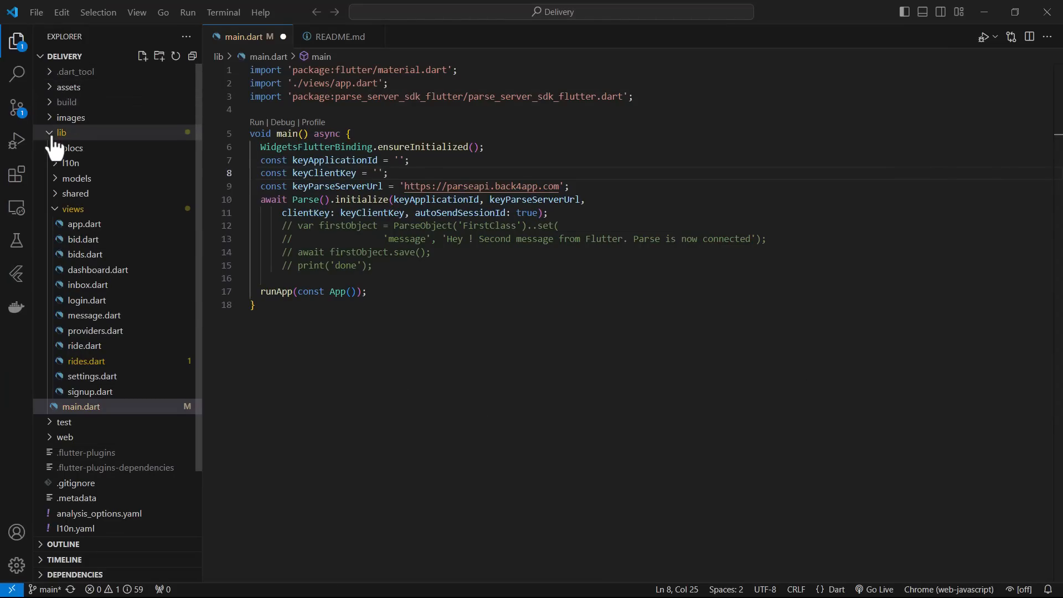
Show main.dart from the lib folder with its blank Application ID and Client key constants
click(61, 132)
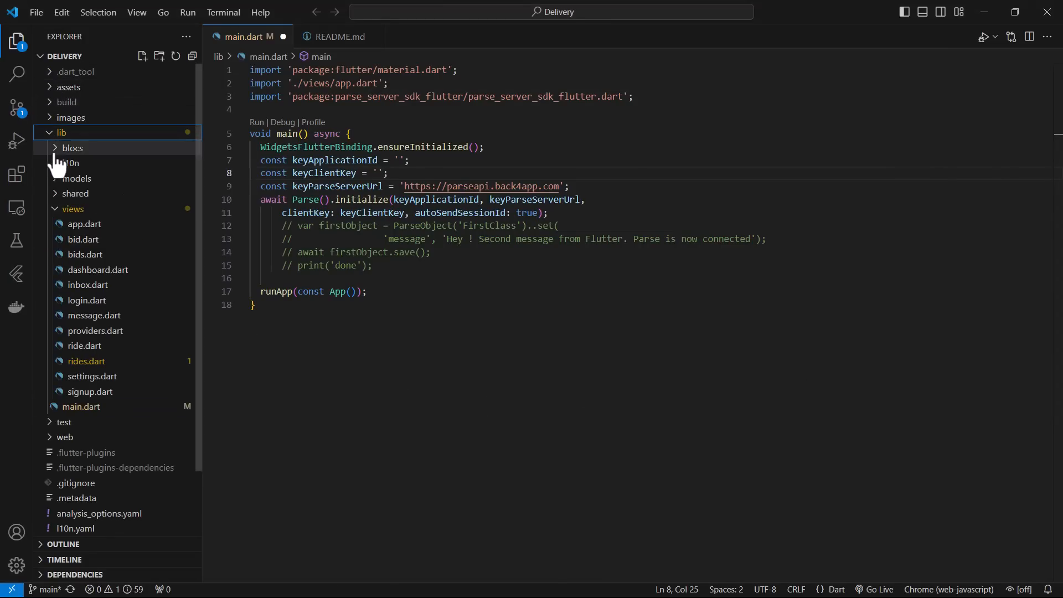
click(80, 407)
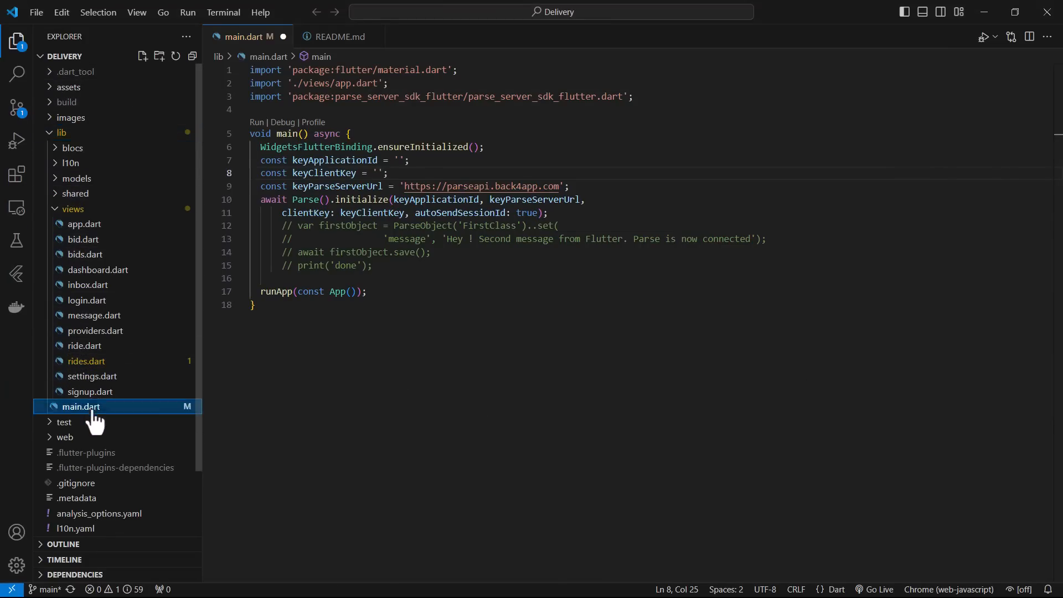
click(401, 160)
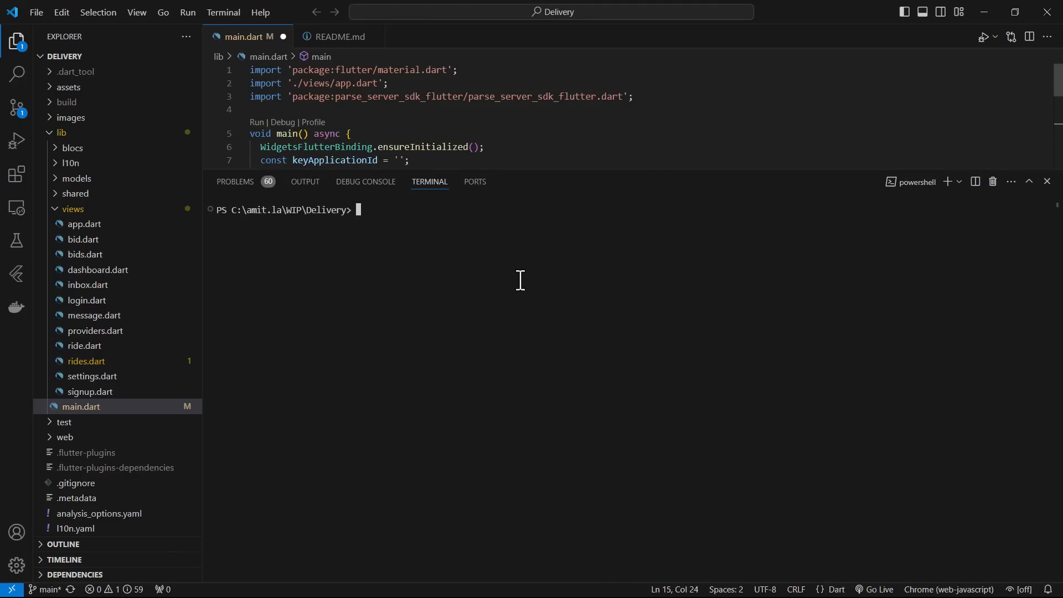
Enter the flutter run command in a new terminal
text(flutter)
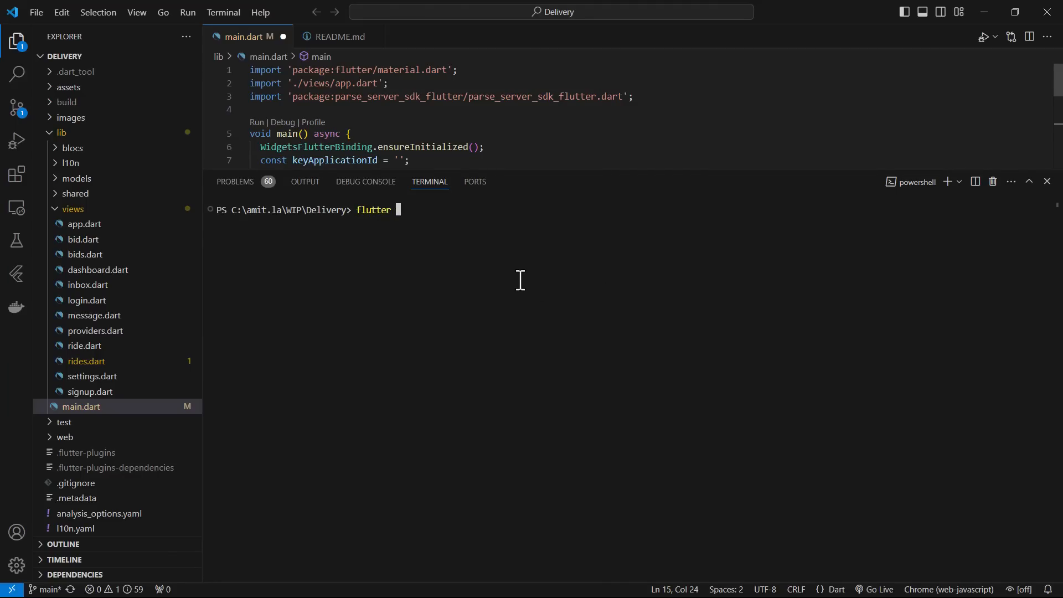
text(run)
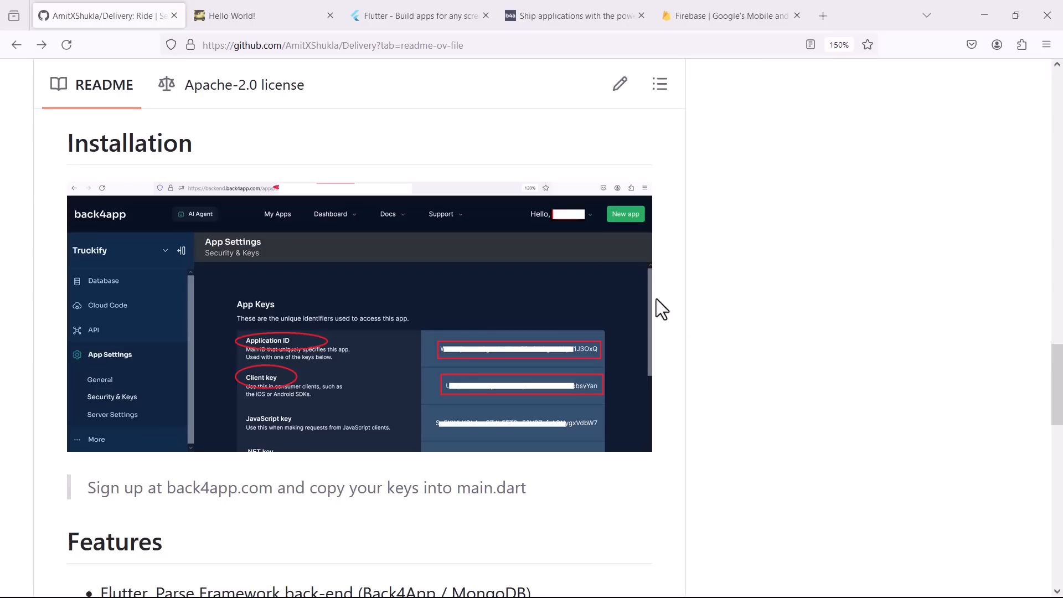
scroll(up, 3)
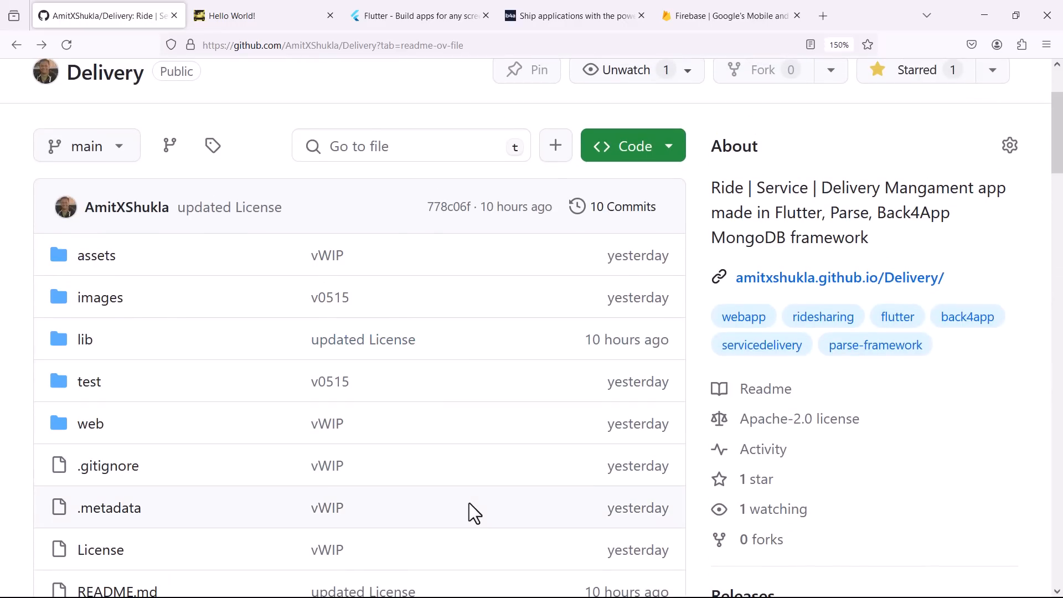
mouse_move(492, 483)
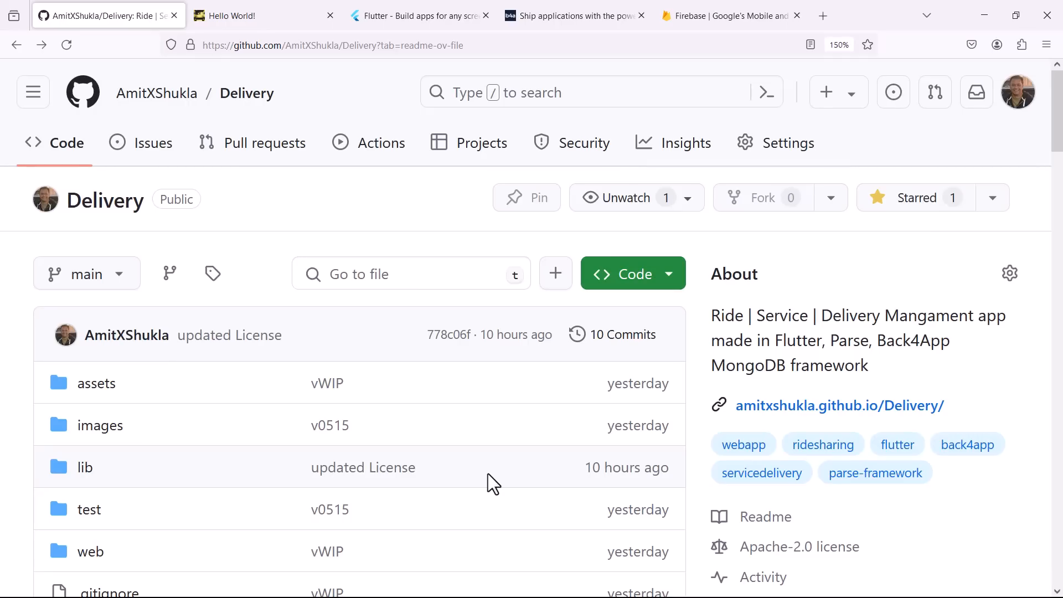
mouse_move(916, 197)
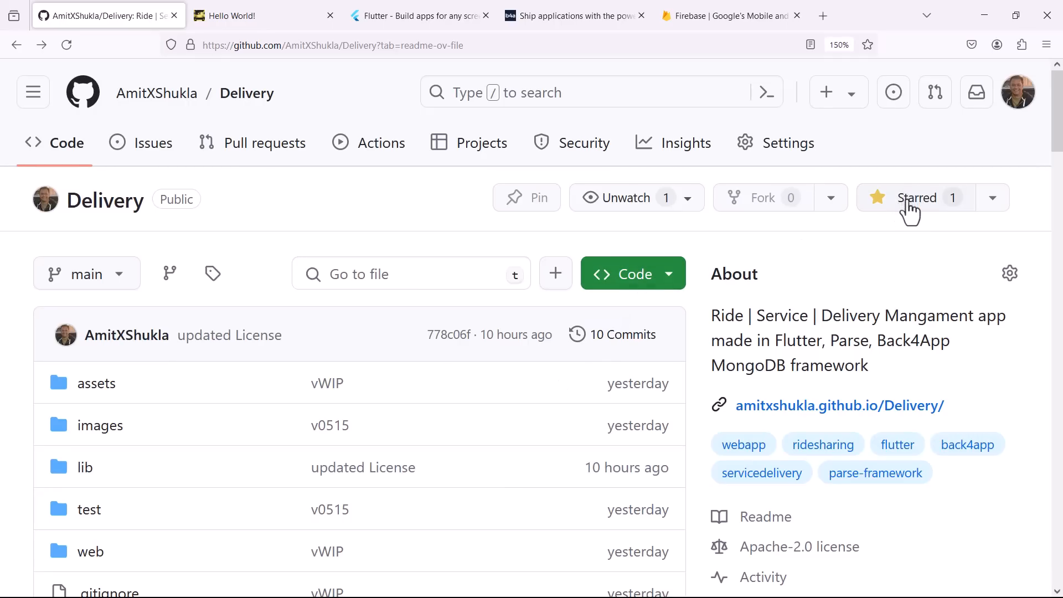
mouse_move(908, 214)
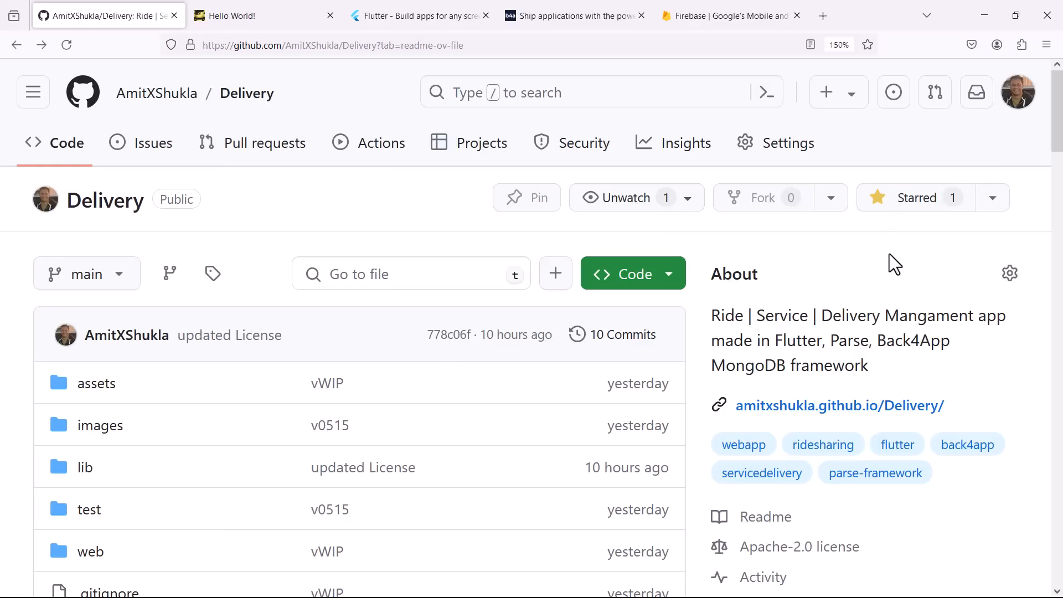
mouse_move(679, 240)
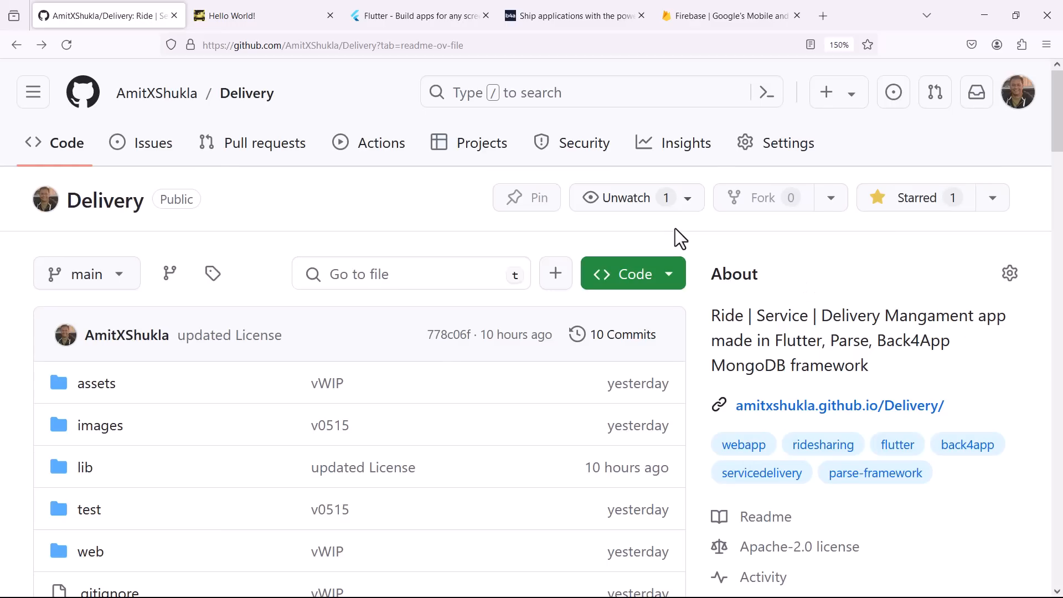
mouse_move(567, 325)
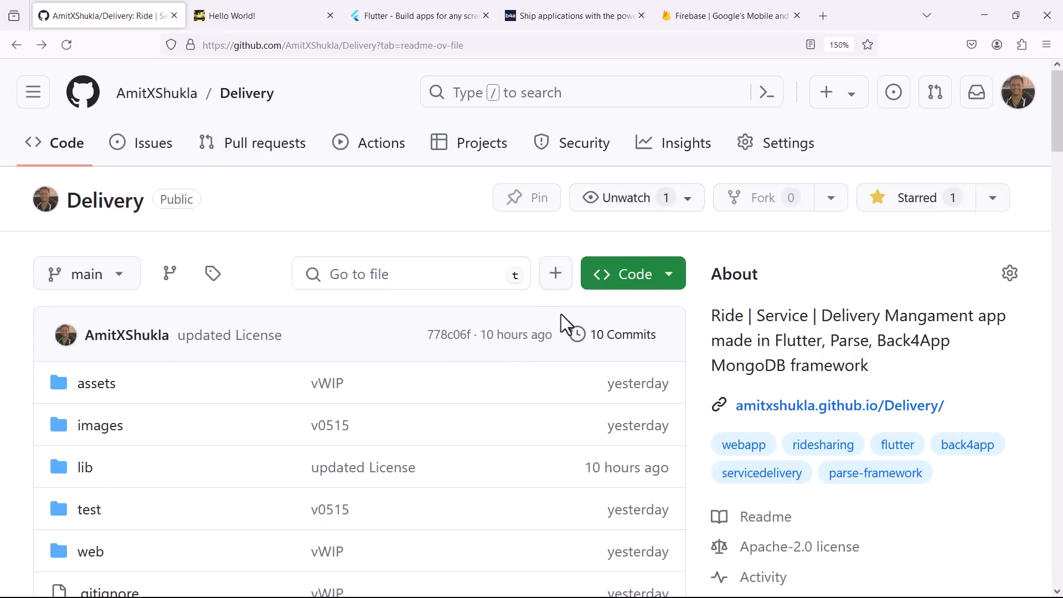
mouse_move(880, 380)
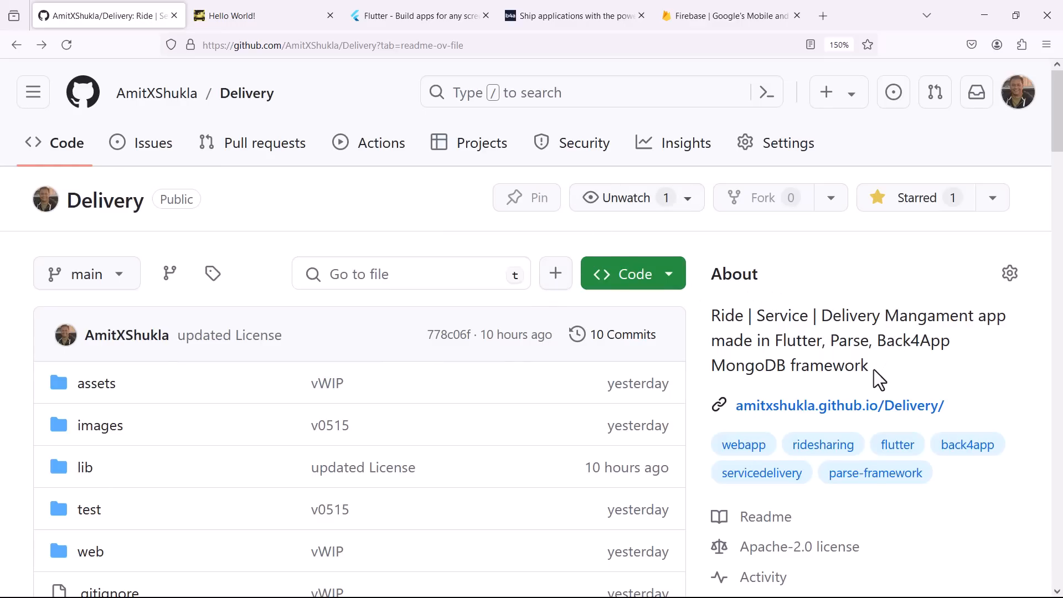